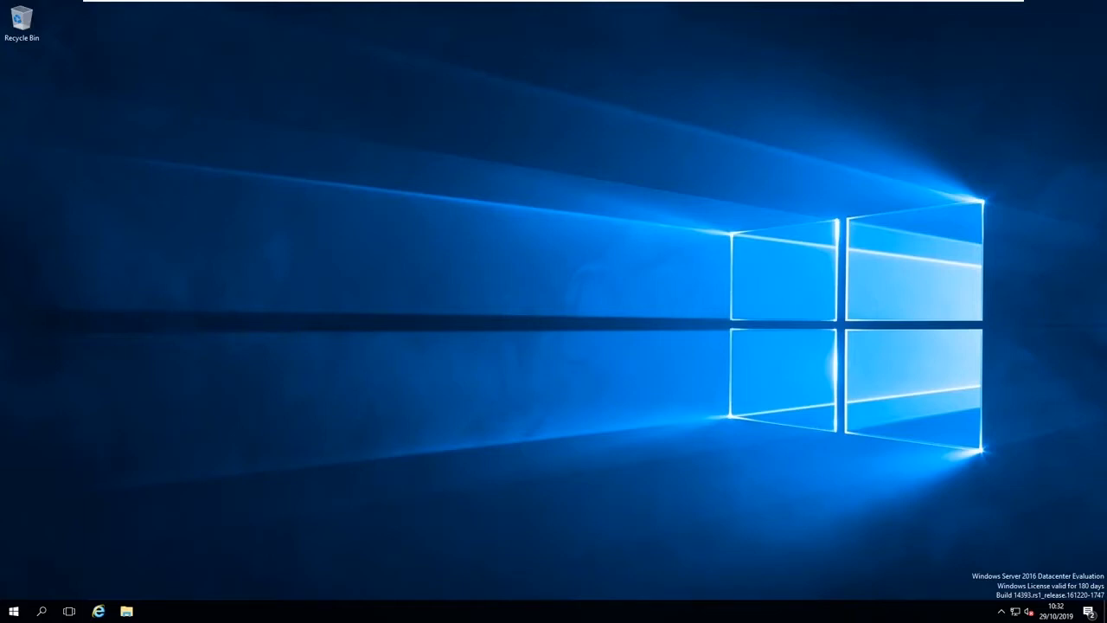
Step: Launch Internet Explorer and search Bing for sysmon, dismissing the blocked-content warning
left_click(104, 607)
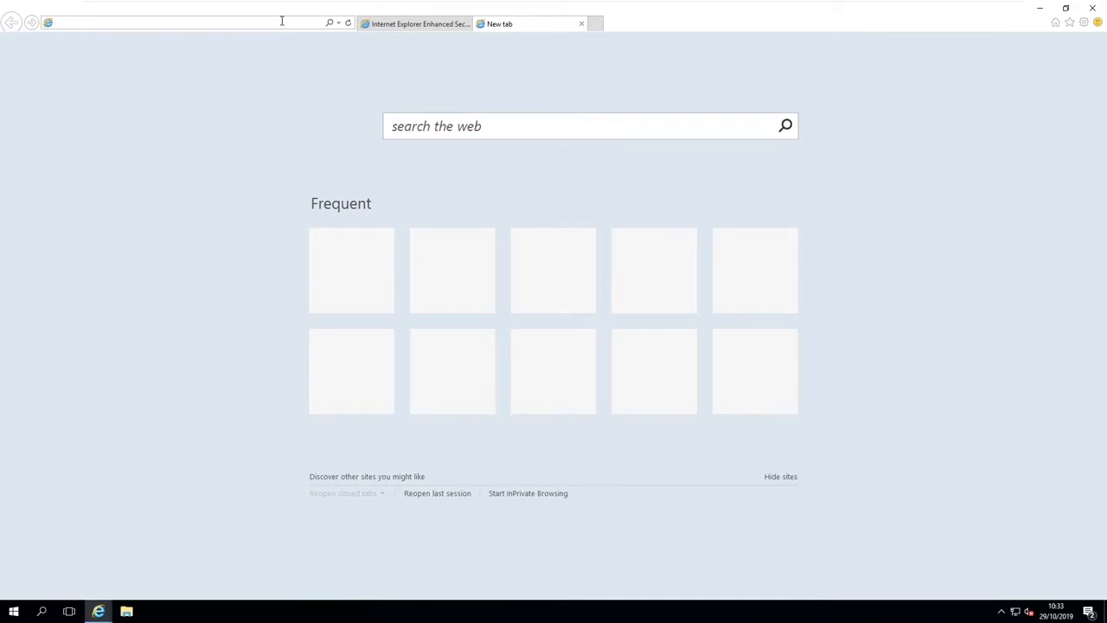
type("sysmon&src=IE-SearchBox&FORM=IESR02")
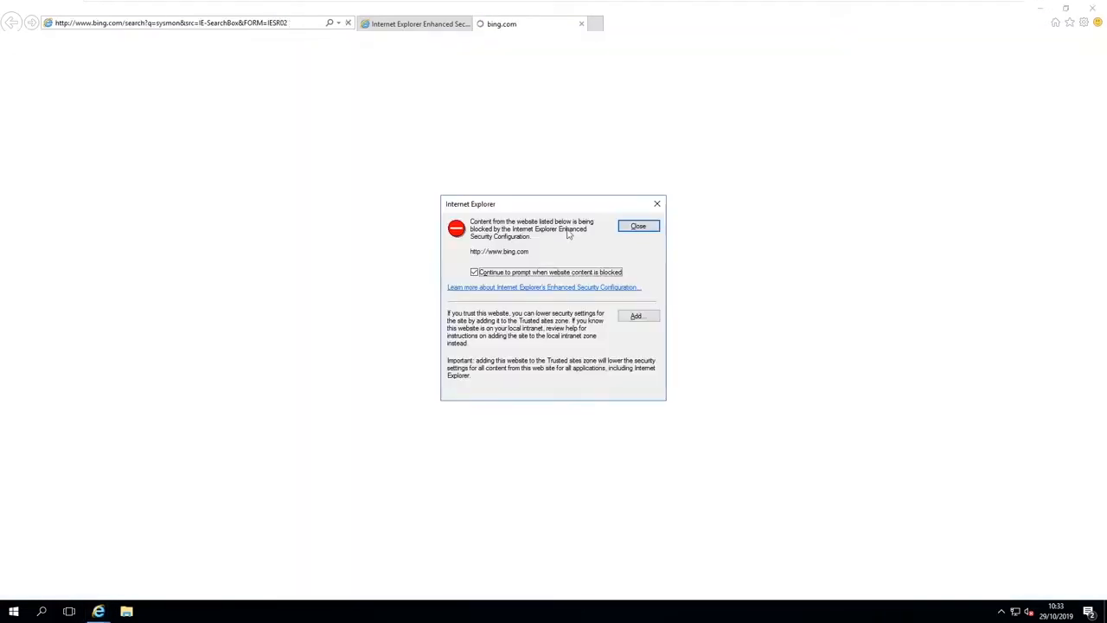
left_click(637, 315)
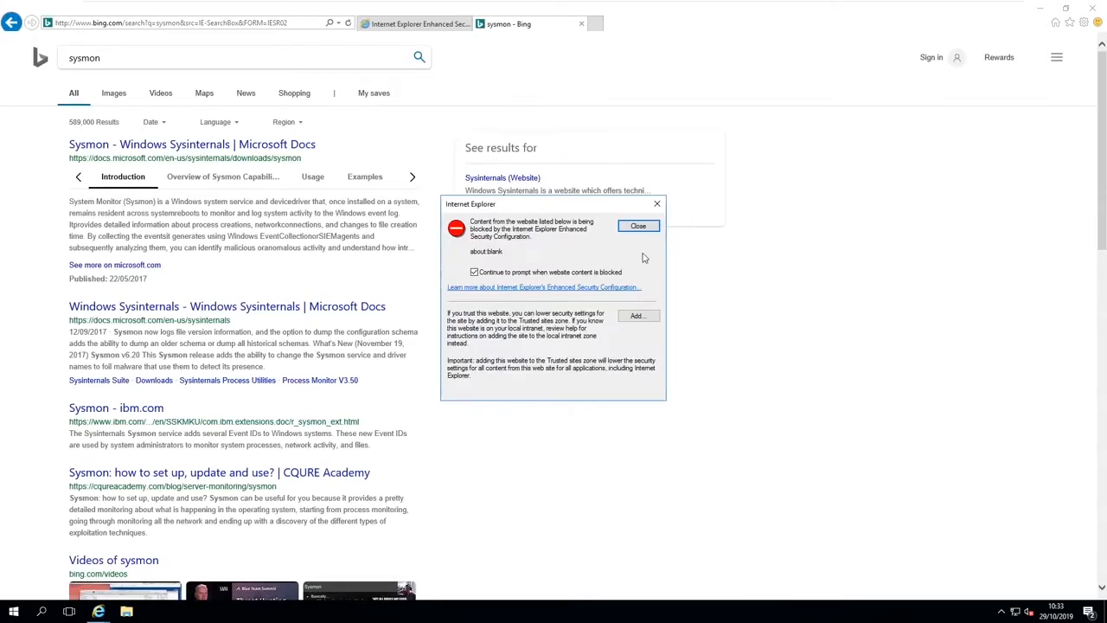
left_click(637, 315)
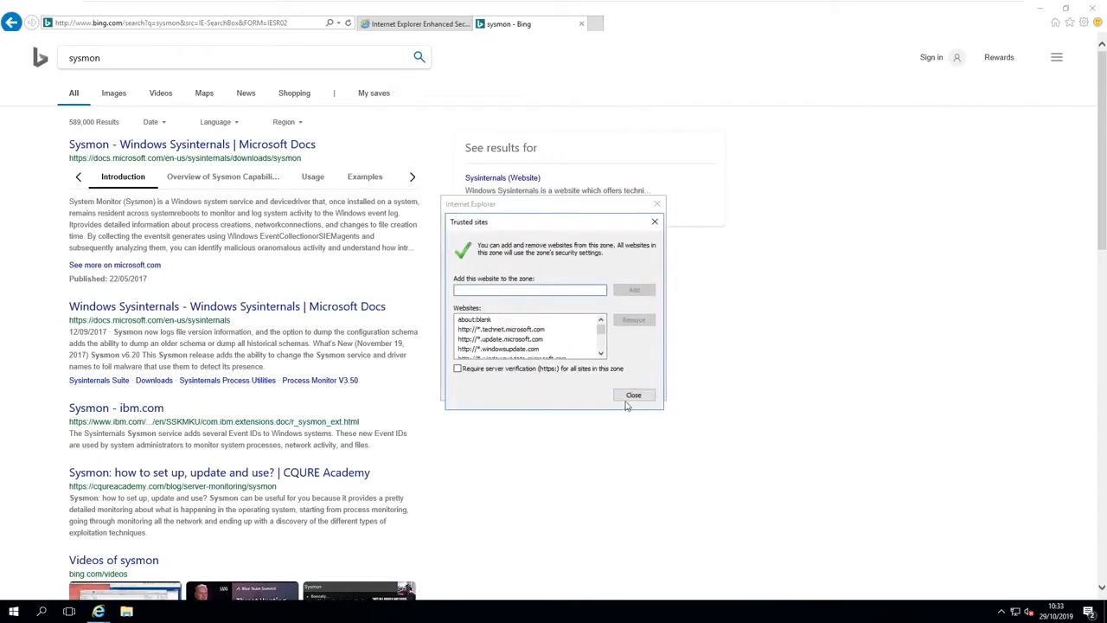
left_click(633, 394)
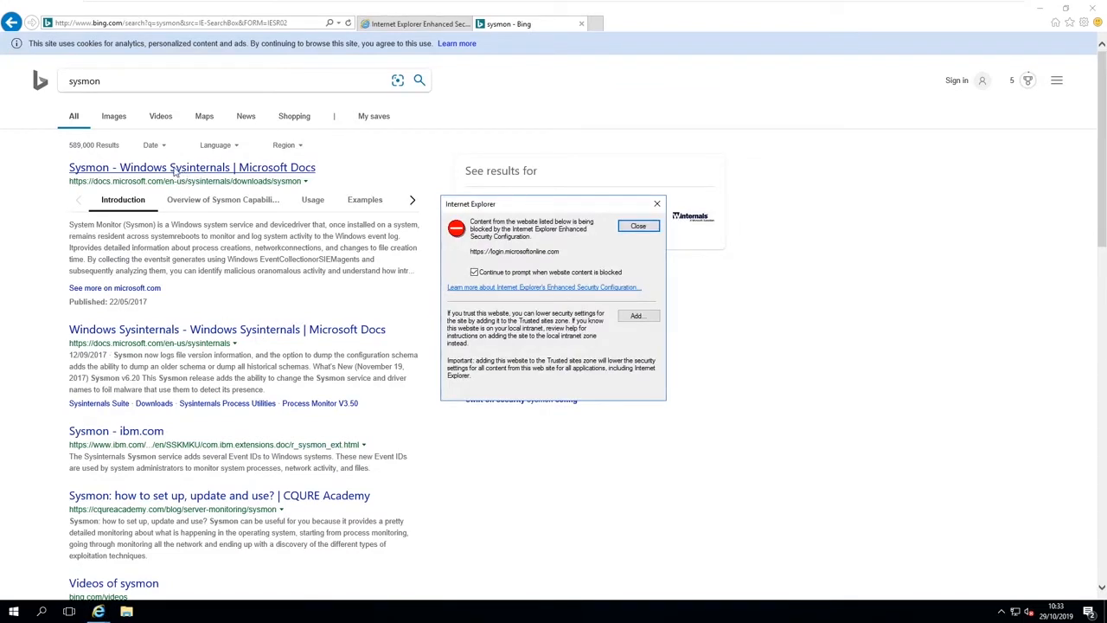
Step: Add login.microsoftonline.com and www2.bing.com to the Trusted sites zone
left_click(637, 315)
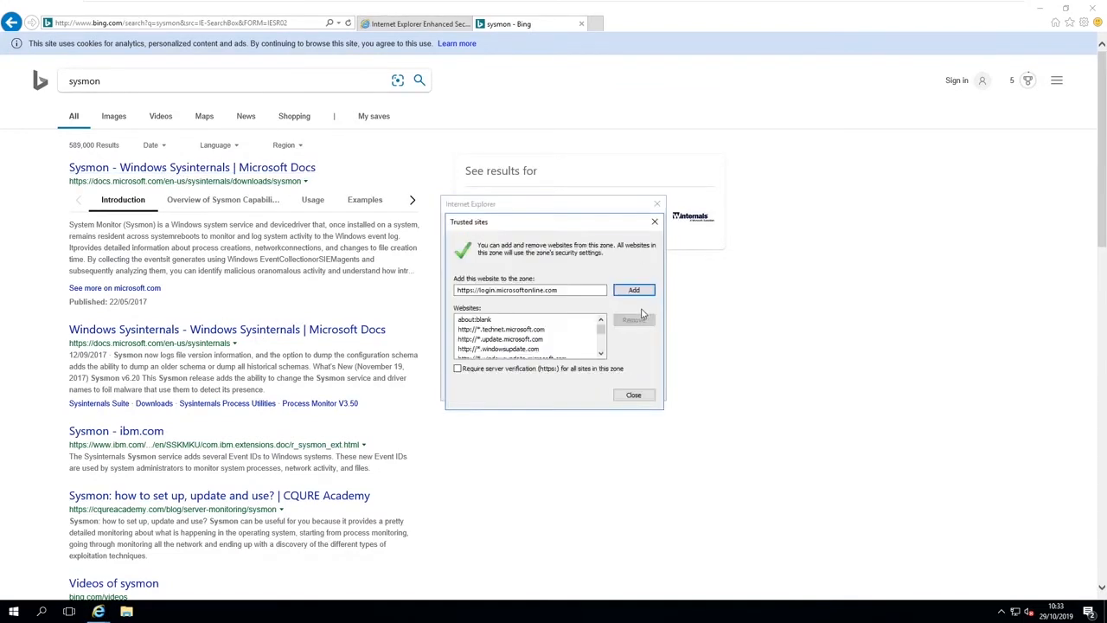
left_click(634, 394)
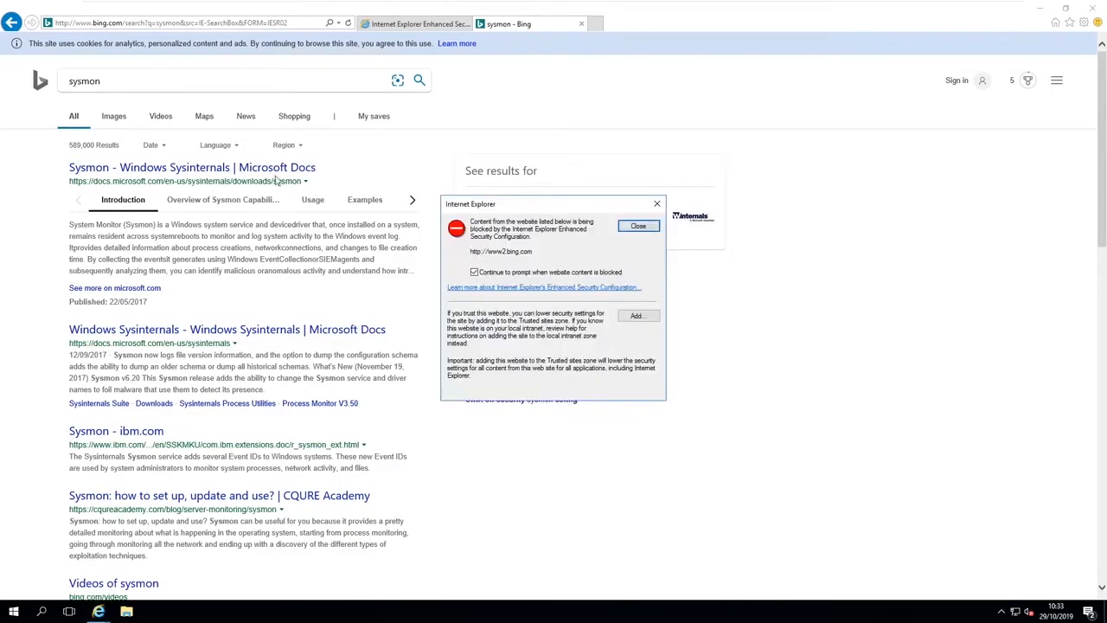
left_click(637, 315)
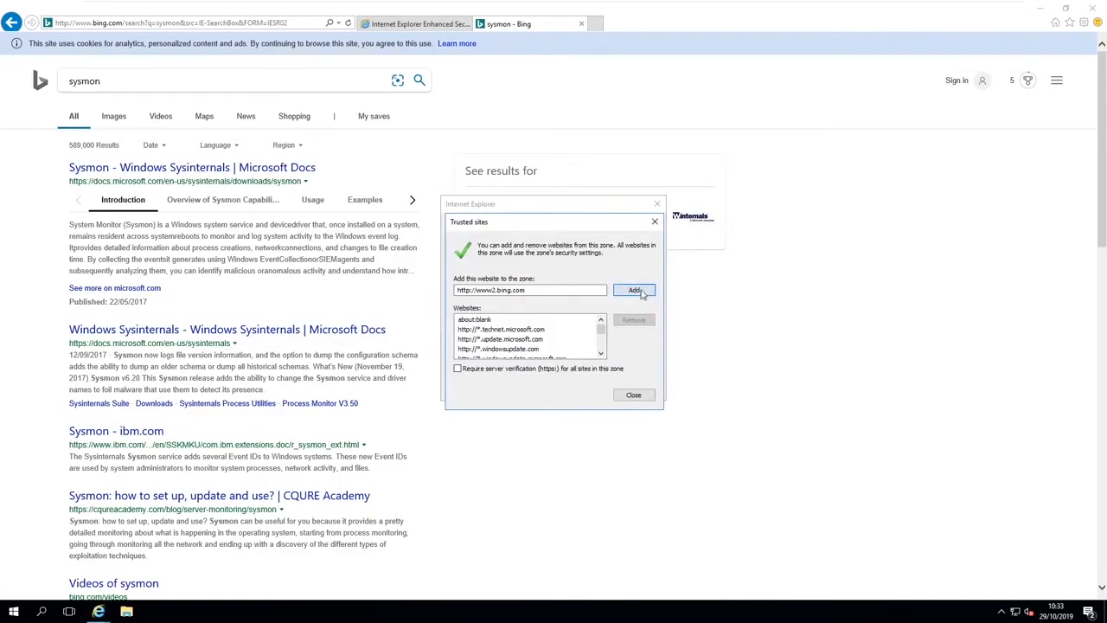
left_click(633, 394)
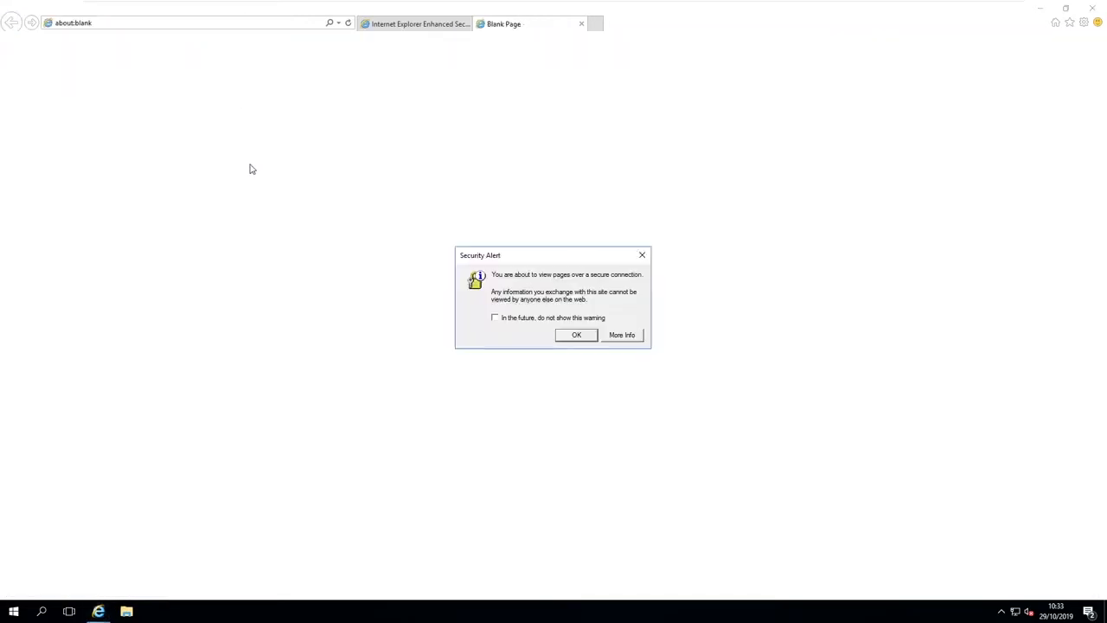
Step: Open the Sysmon Microsoft Docs result, trusting docs.microsoft.com, static.docs.com, ajax.aspnetcdn.com and google-analytics
left_click(577, 335)
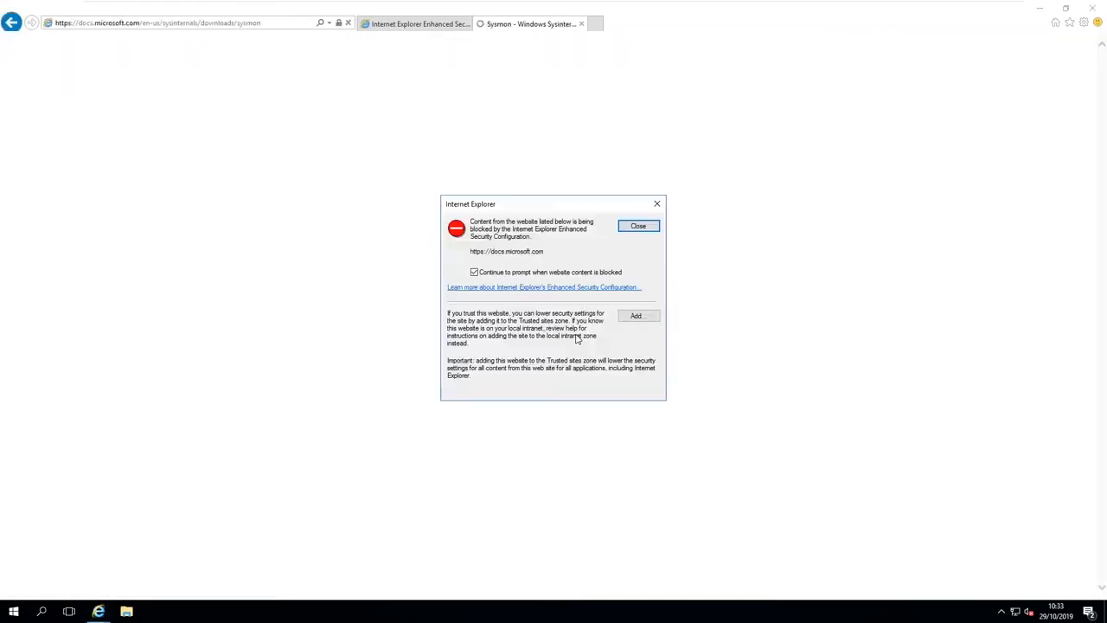
left_click(637, 315)
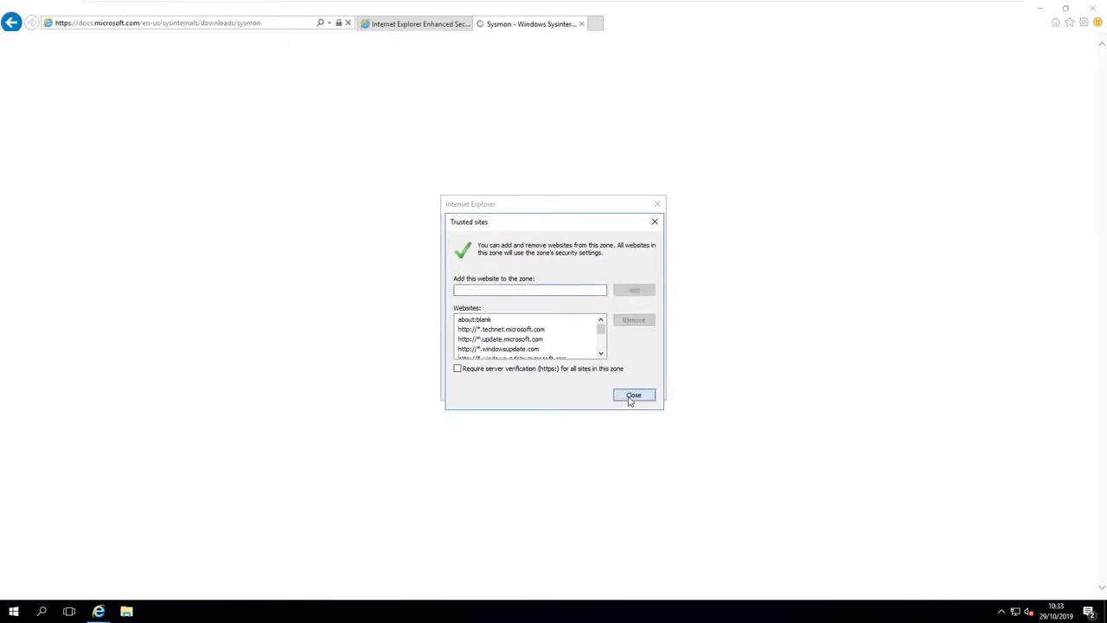
type("https://static.docs.com")
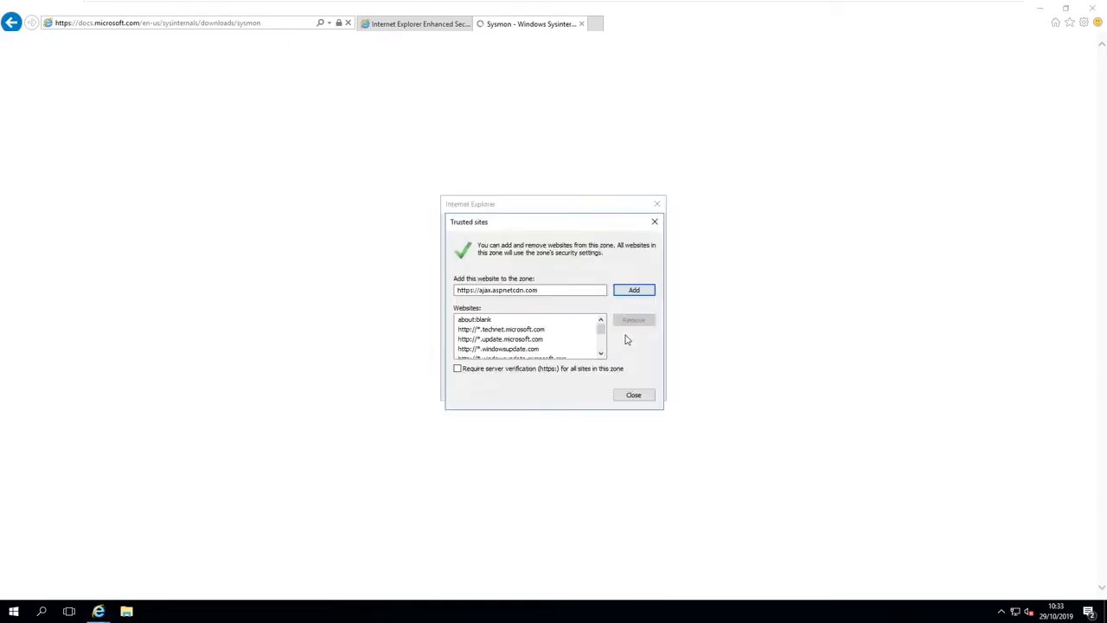
left_click(633, 291)
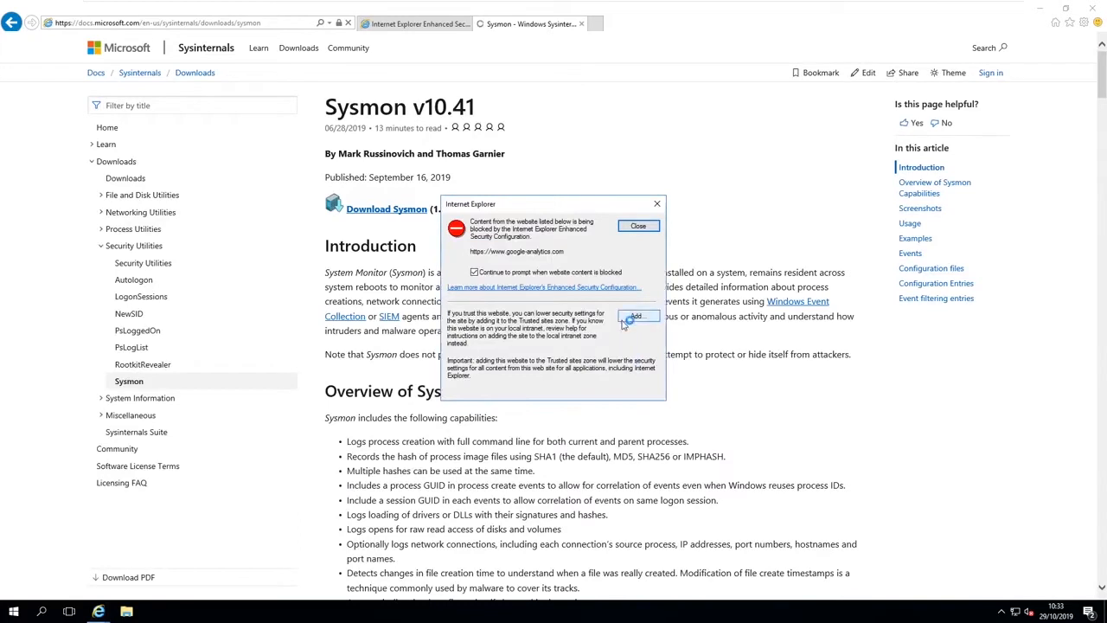
left_click(637, 315)
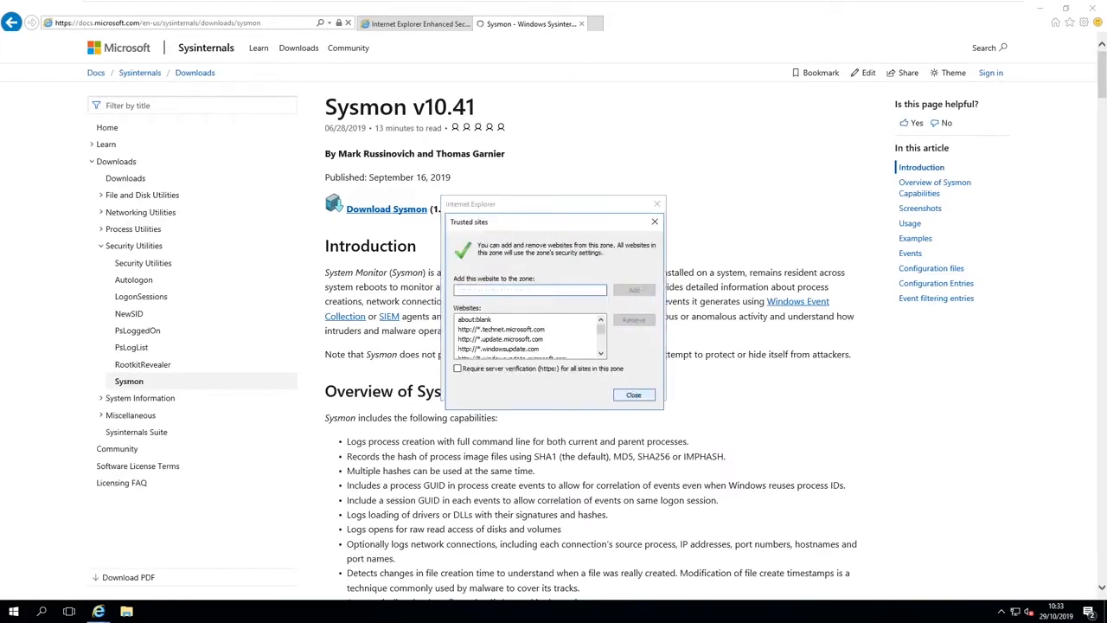
left_click(624, 394)
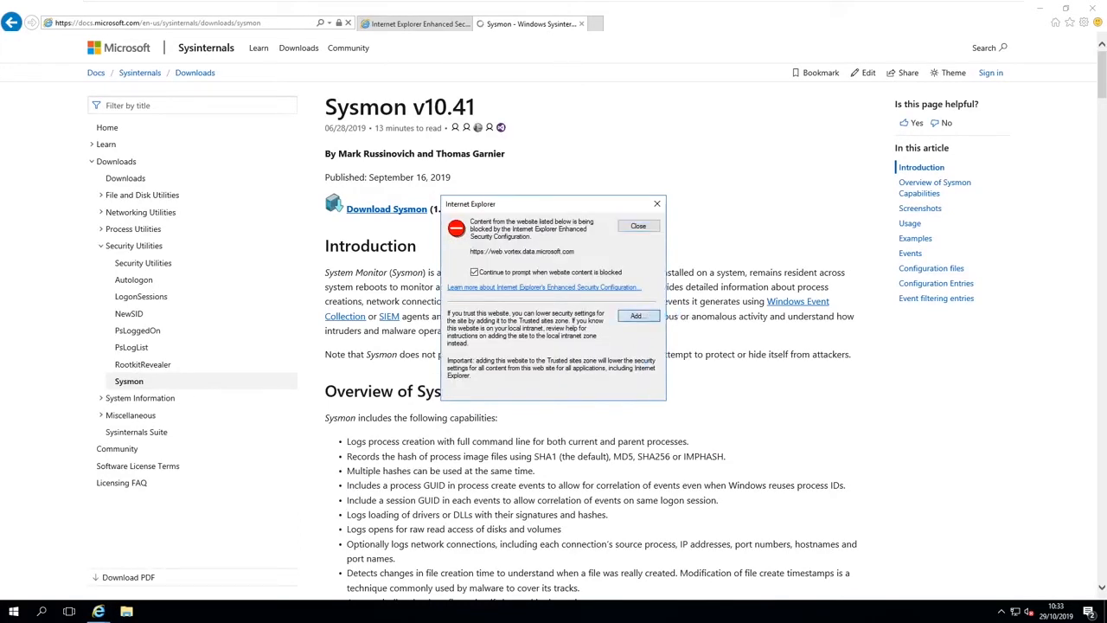
left_click(638, 225)
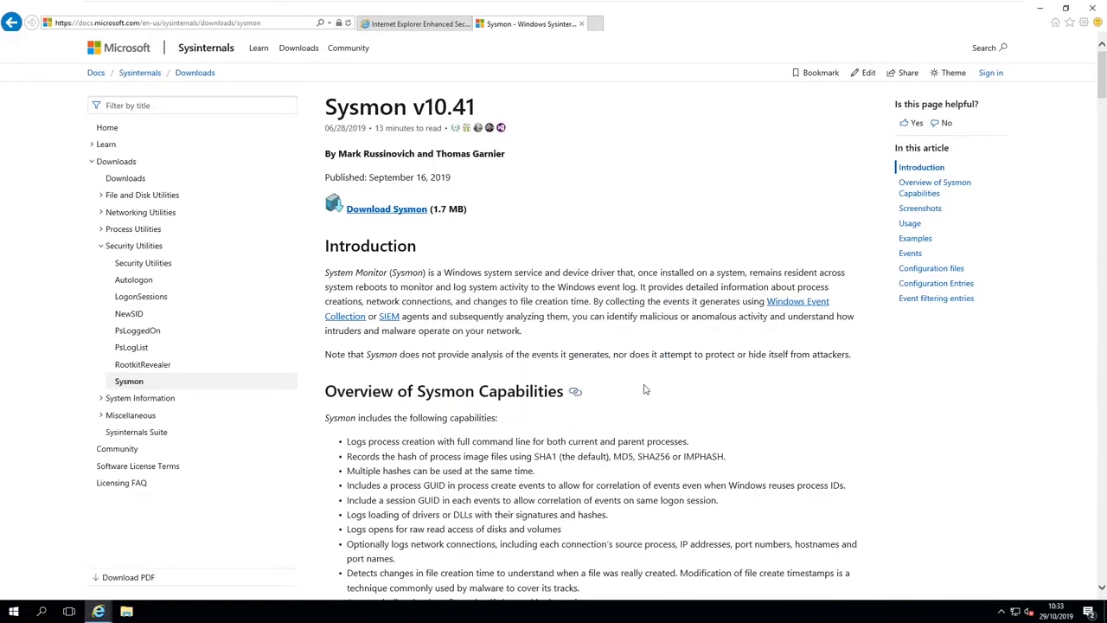
Step: Read through the docs and start the Sysmon download, trusting download.sysinternals.com
scroll("down", 3)
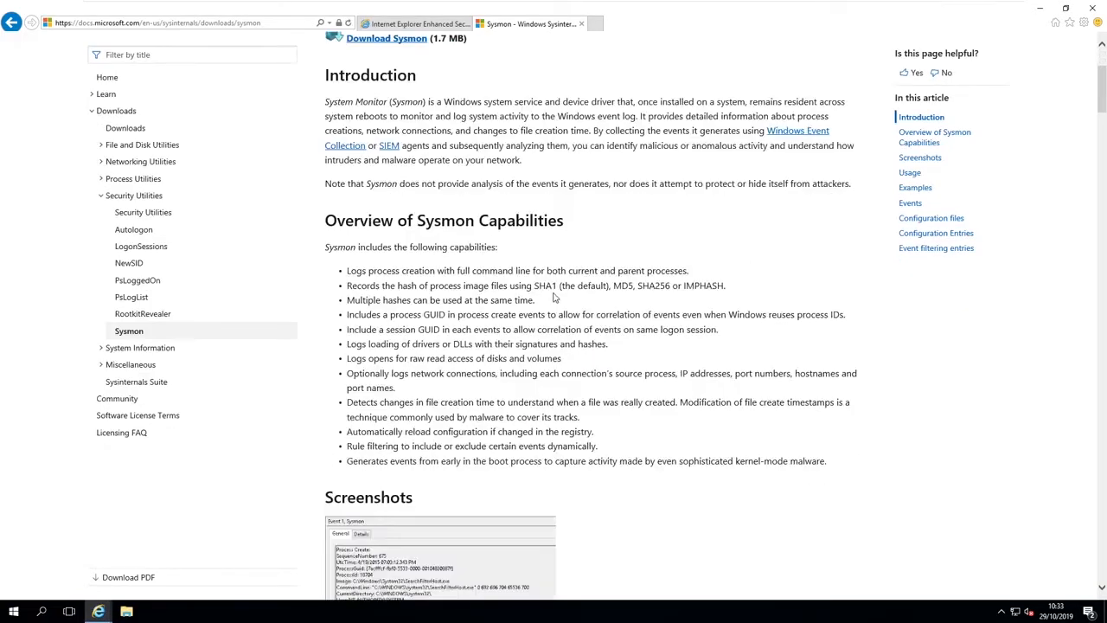
scroll("down", 3)
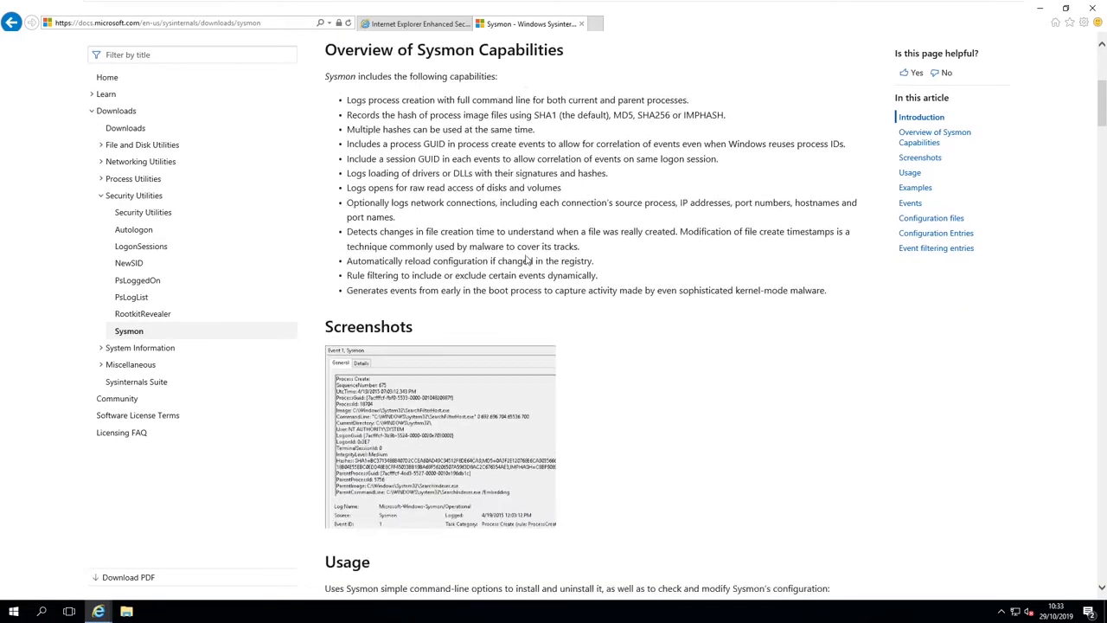
scroll("down", 3)
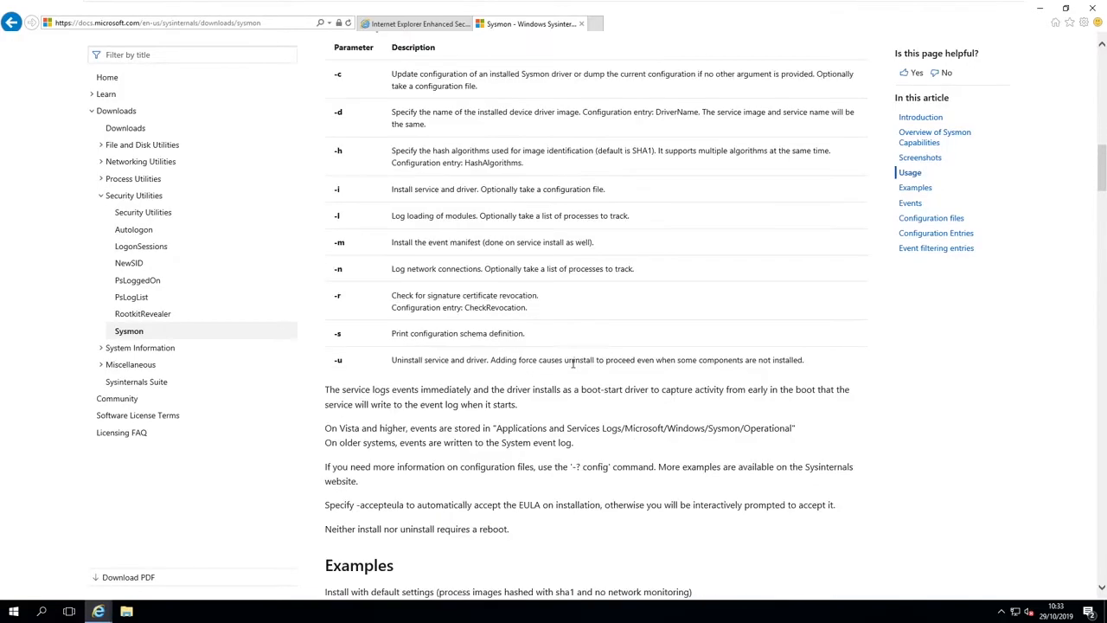
scroll("down", 3)
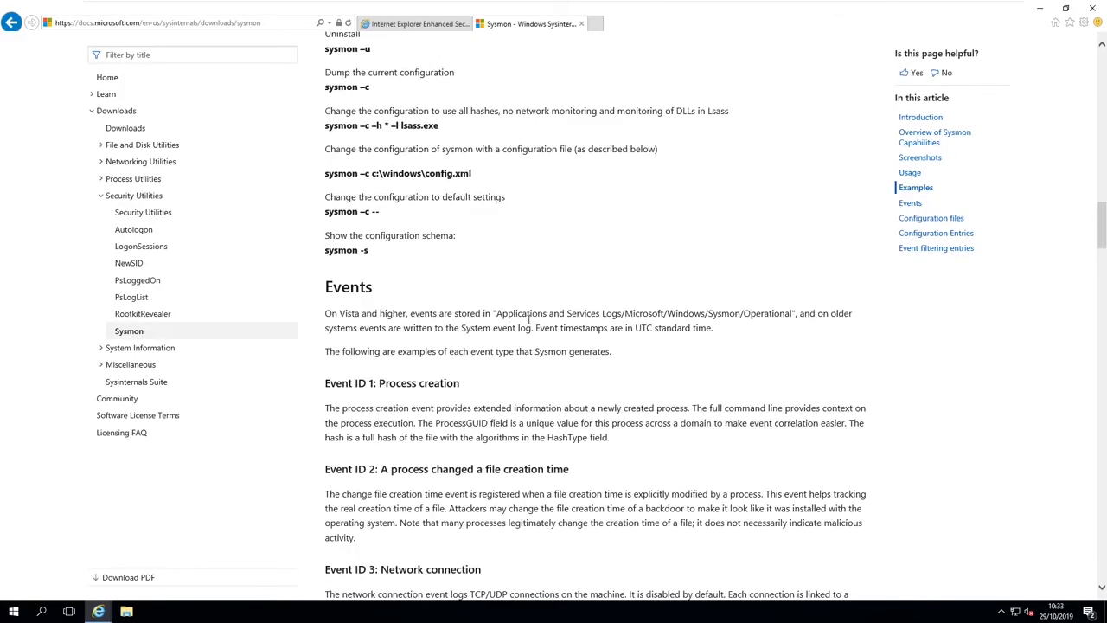
scroll("down", 3)
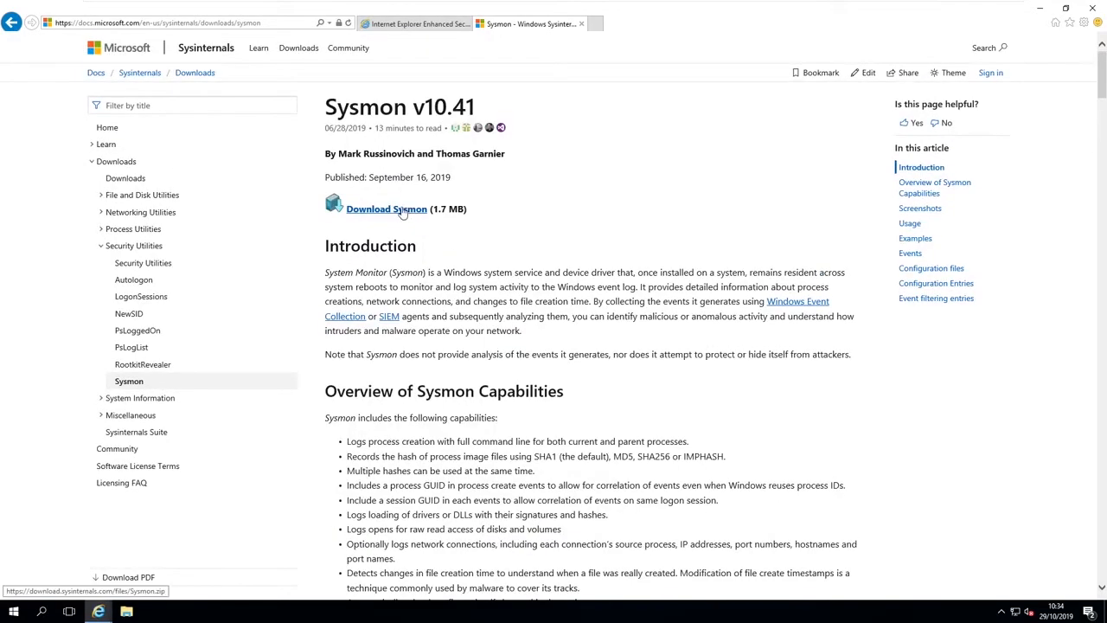
left_click(386, 209)
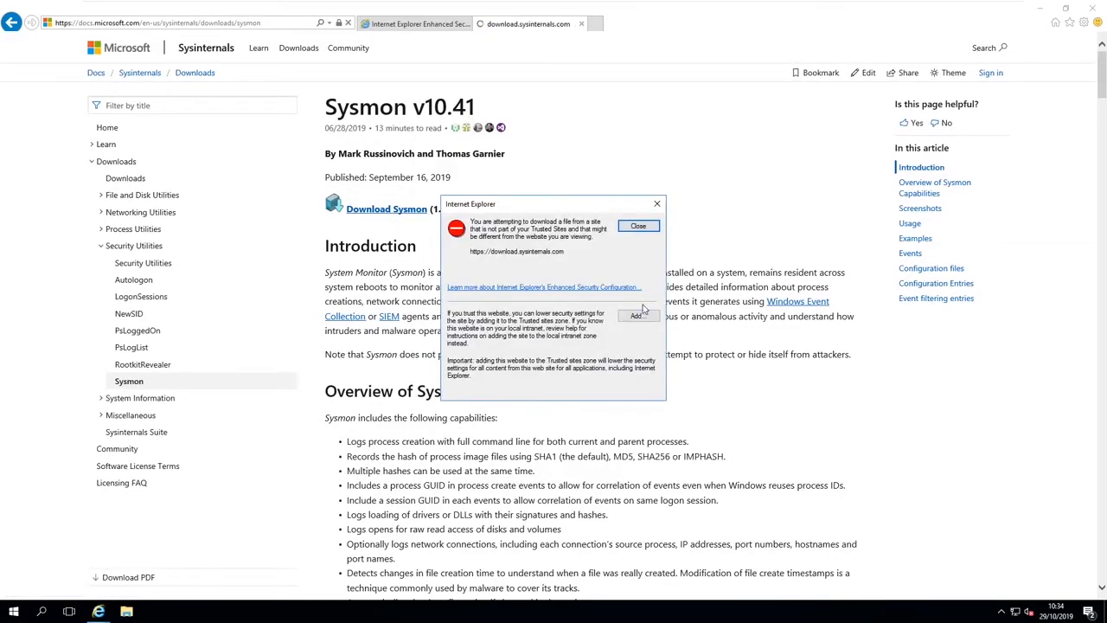
left_click(639, 315)
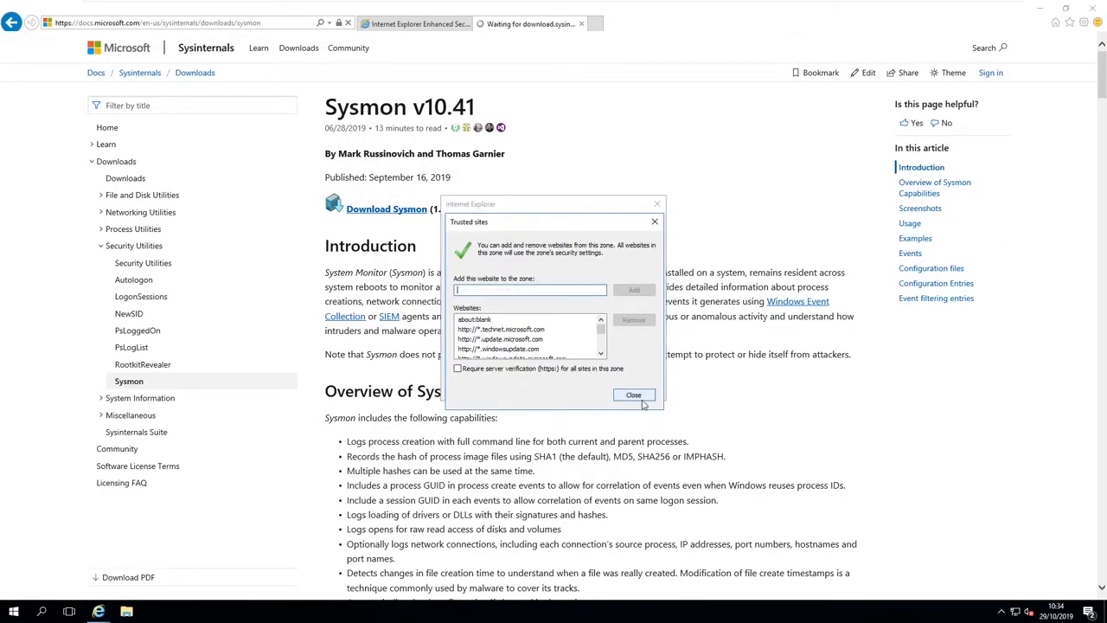
left_click(633, 395)
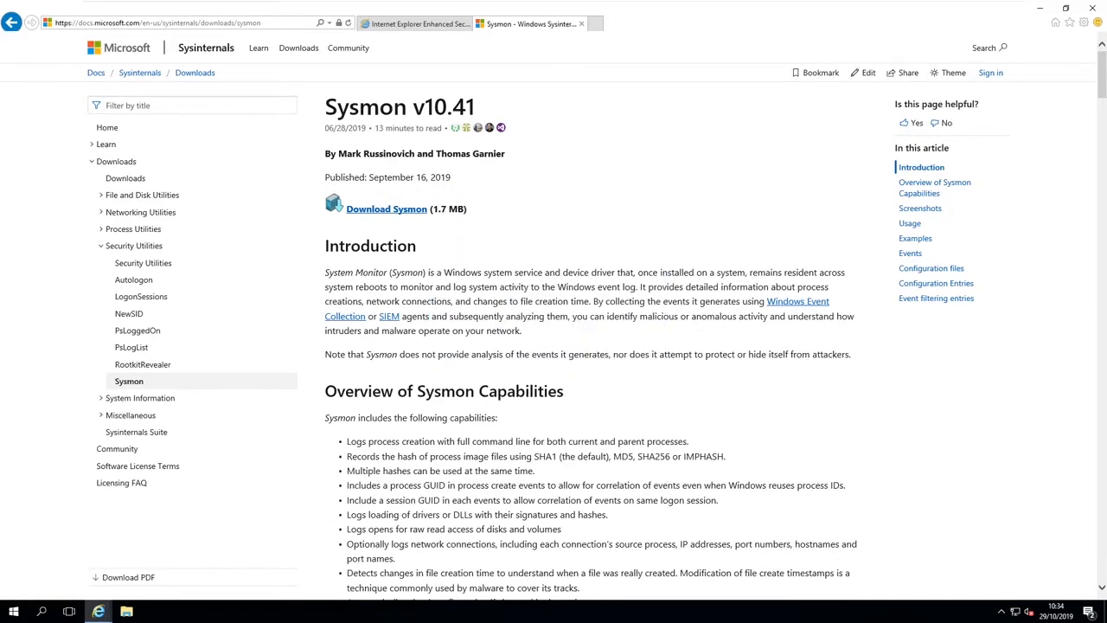
Step: Save the Sysmon zipped folder to the Desktop
left_click(386, 207)
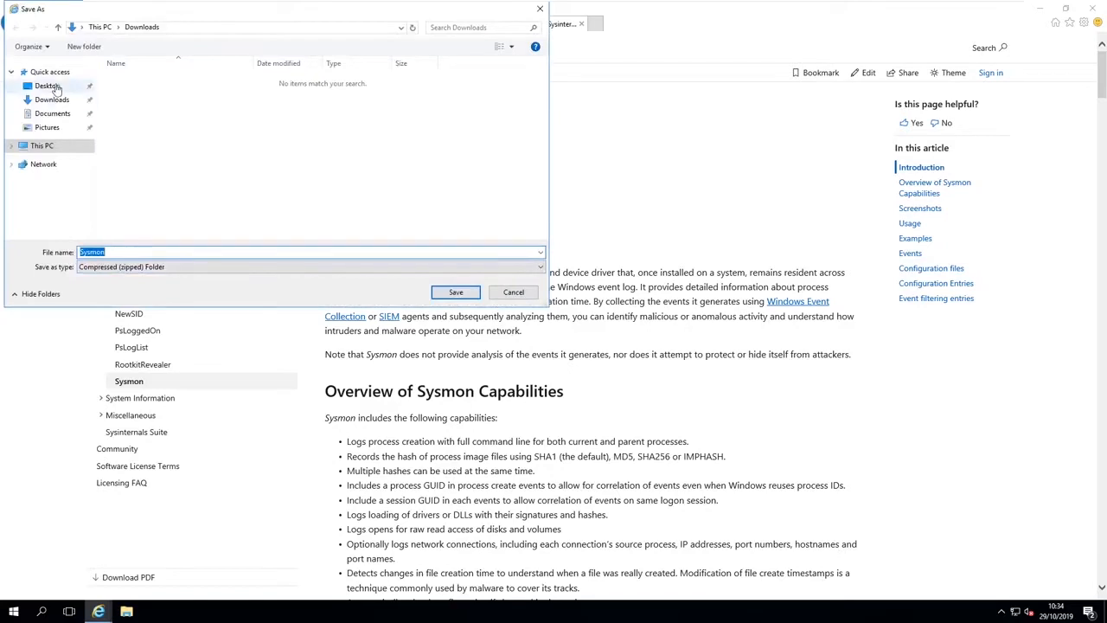
left_click(512, 291)
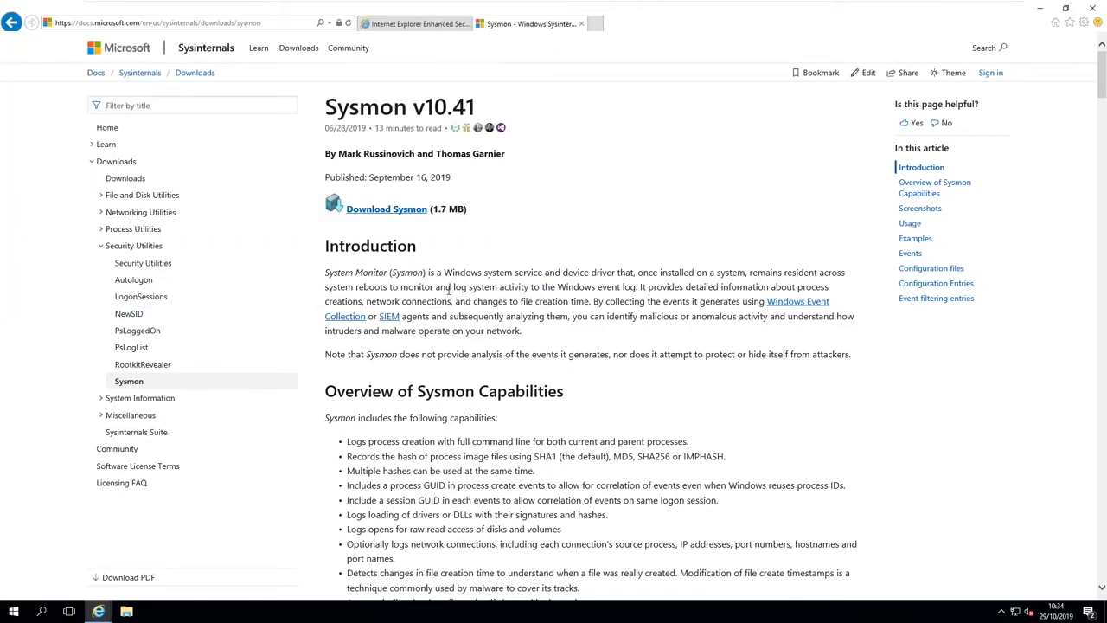
left_click(385, 208)
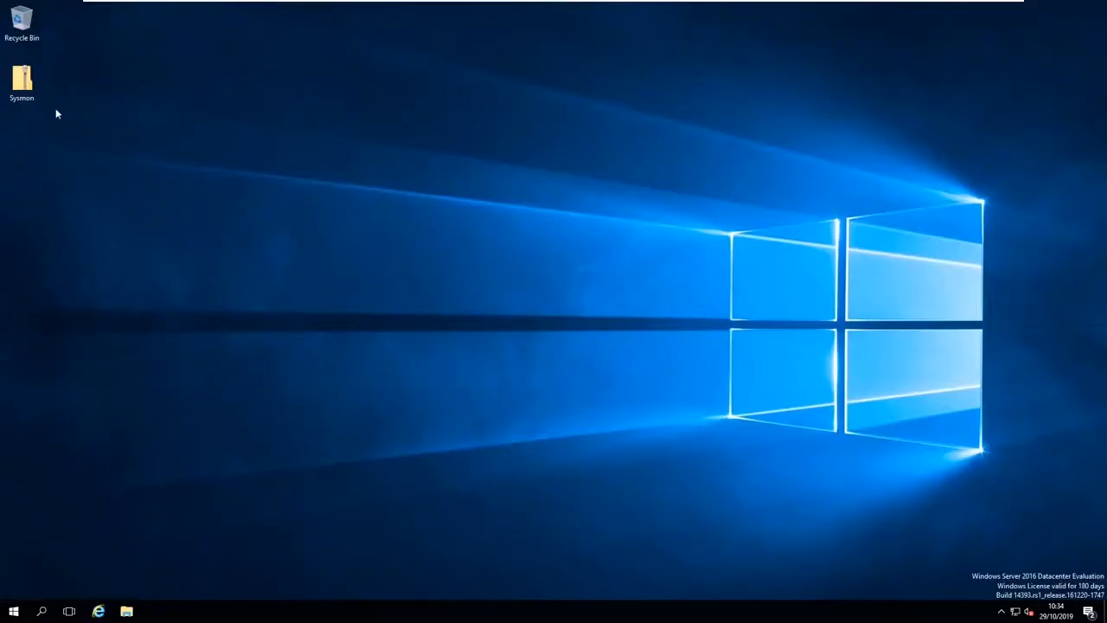
Step: Extract the Sysmon zip into a Sysmon folder on the desktop
left_click(25, 76)
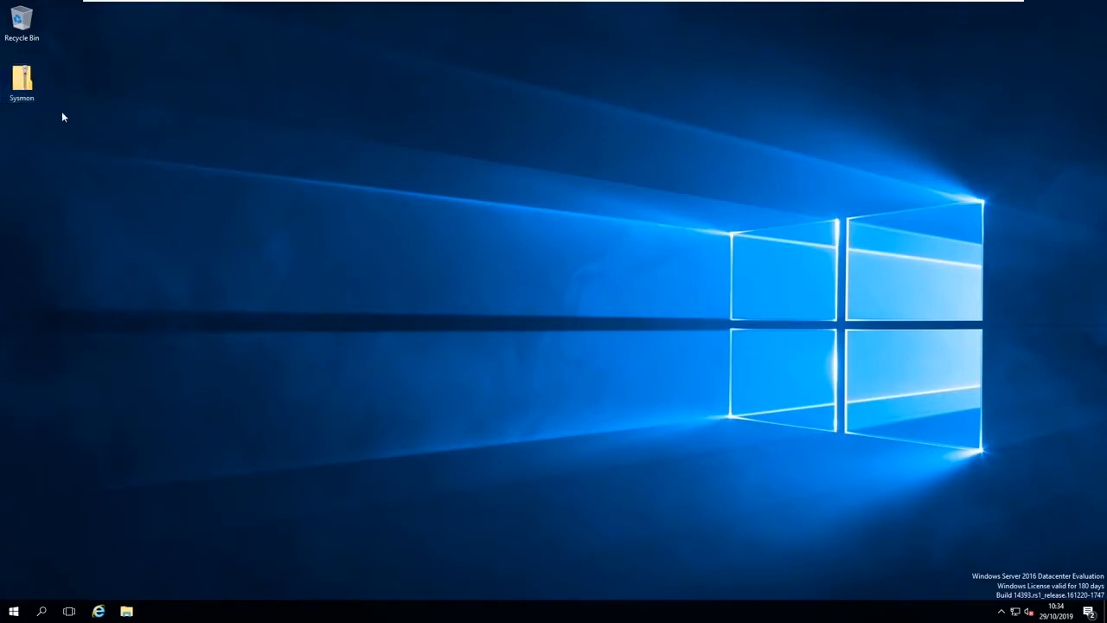
double_click(21, 70)
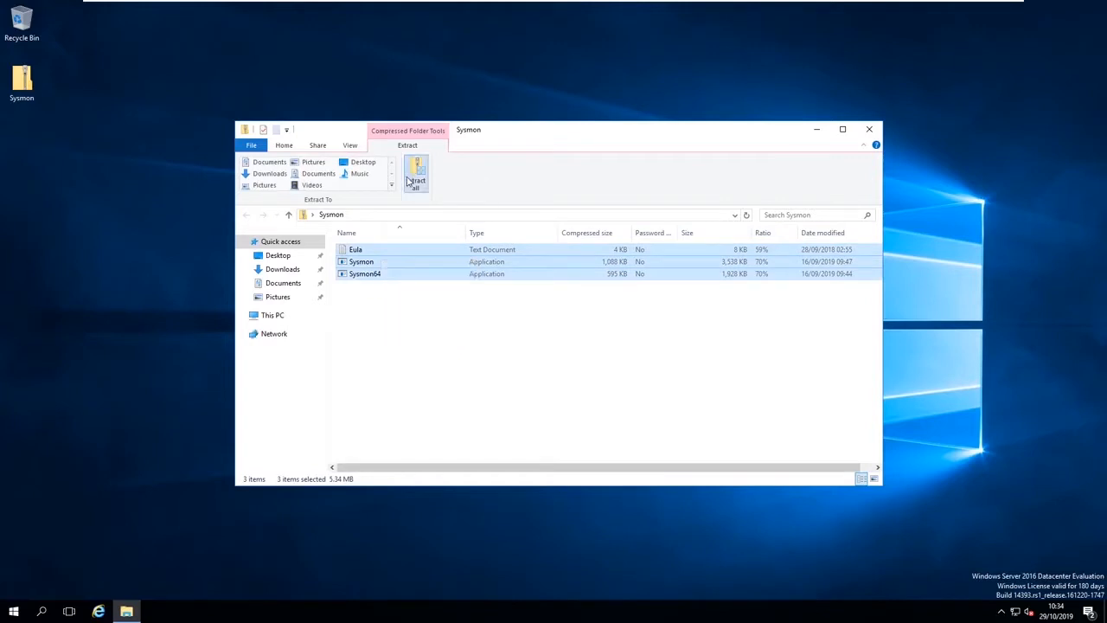
left_click(416, 173)
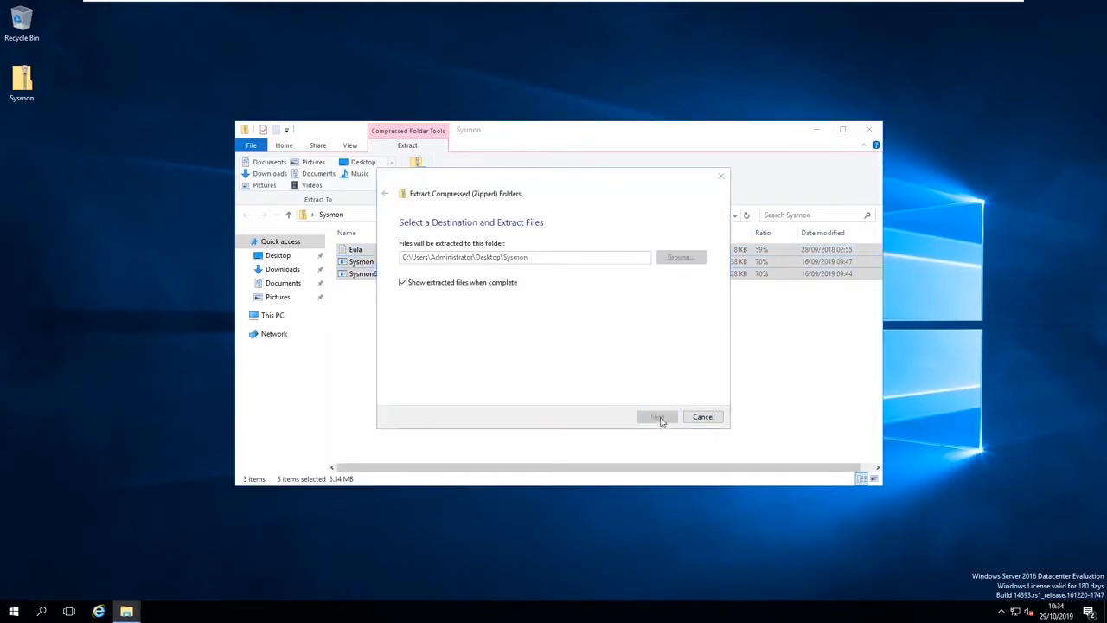
left_click(658, 417)
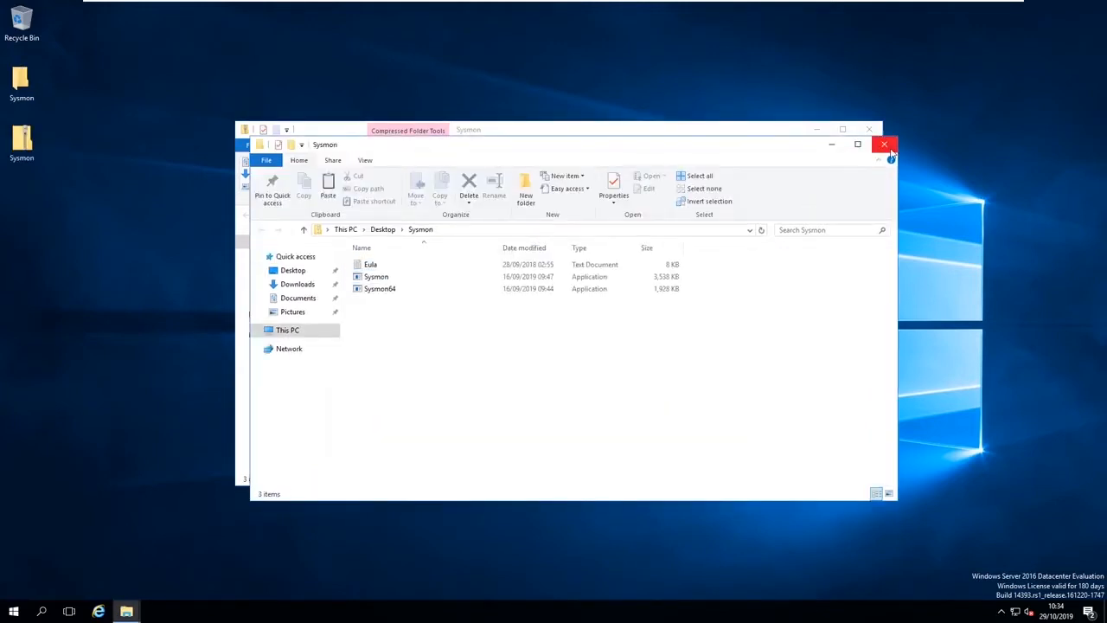
left_click(885, 145)
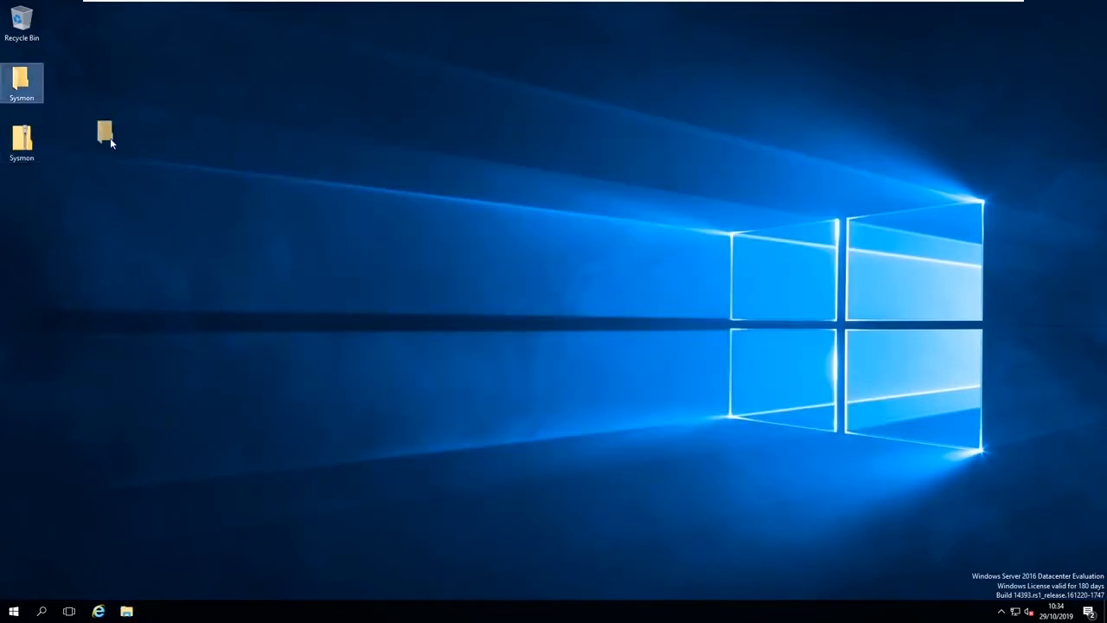
Step: Open the extracted Sysmon folder showing Eula, Sysmon and Sysmon64, and go to Start
double_click(100, 132)
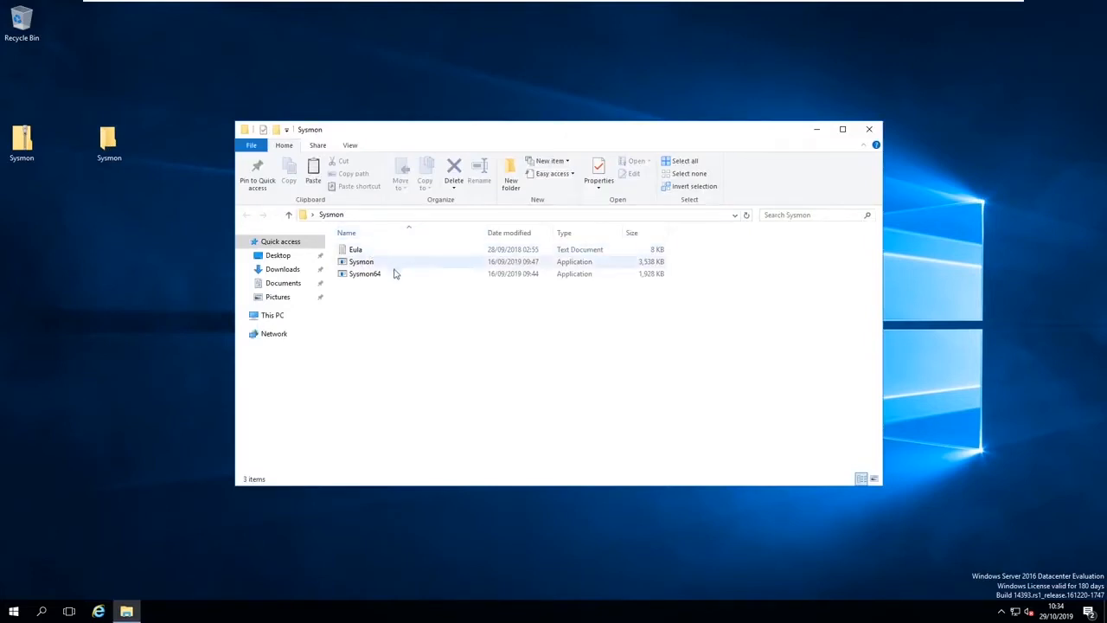
mouse_move(409, 268)
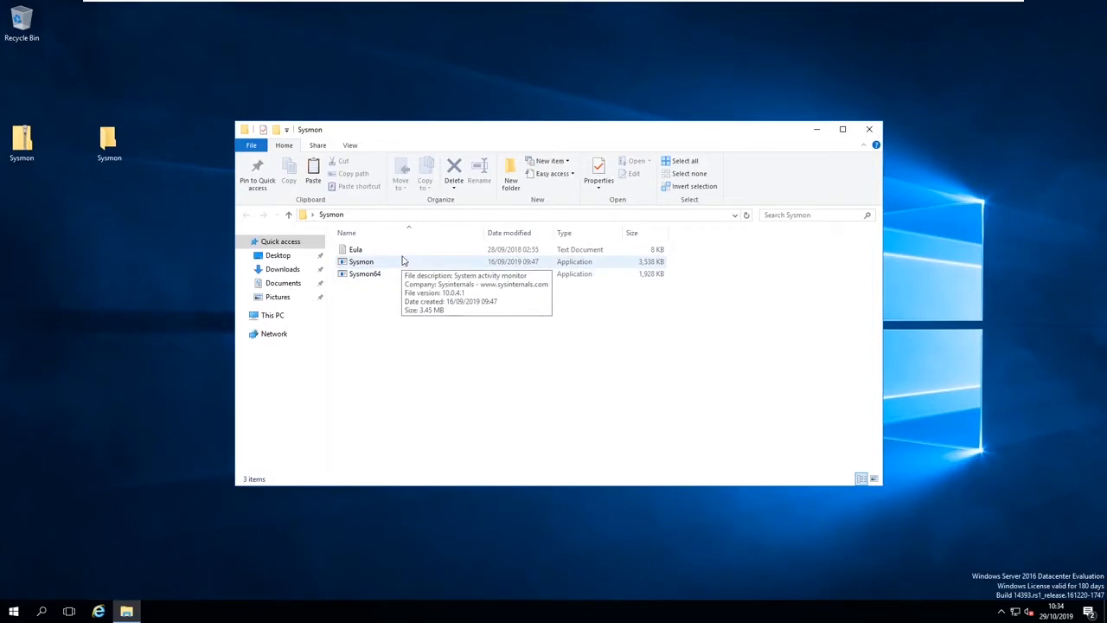
mouse_move(391, 301)
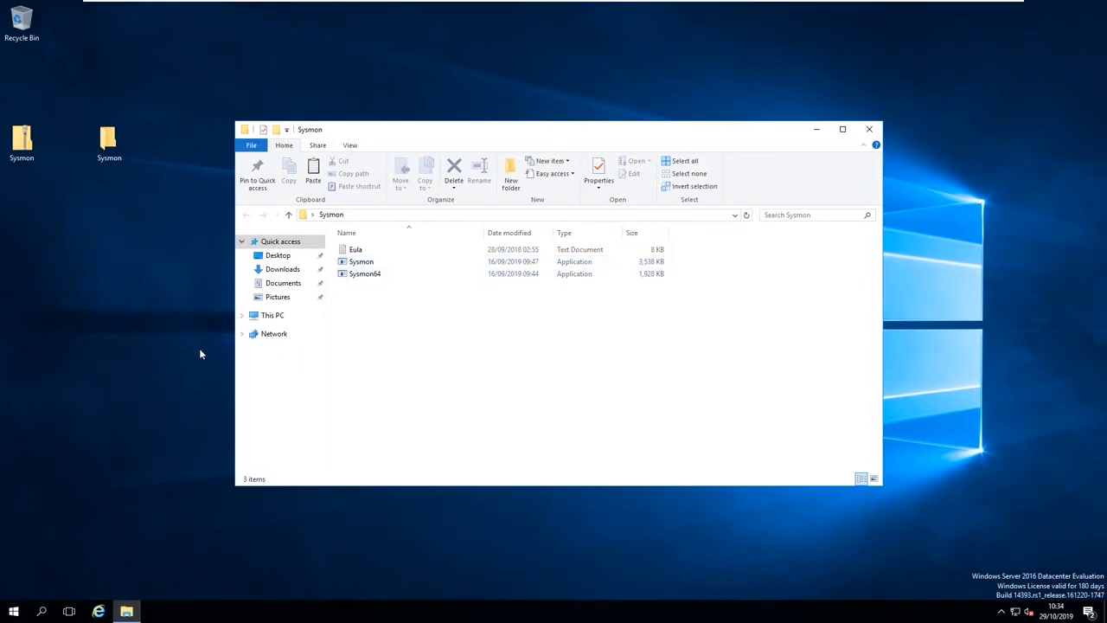
left_click(12, 607)
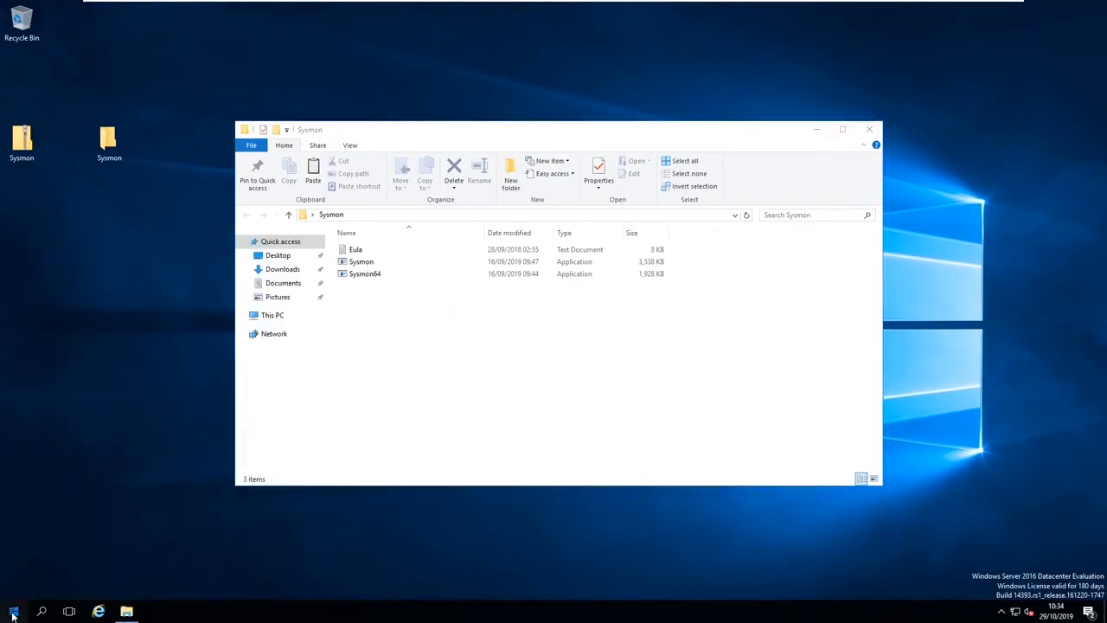
mouse_move(32, 514)
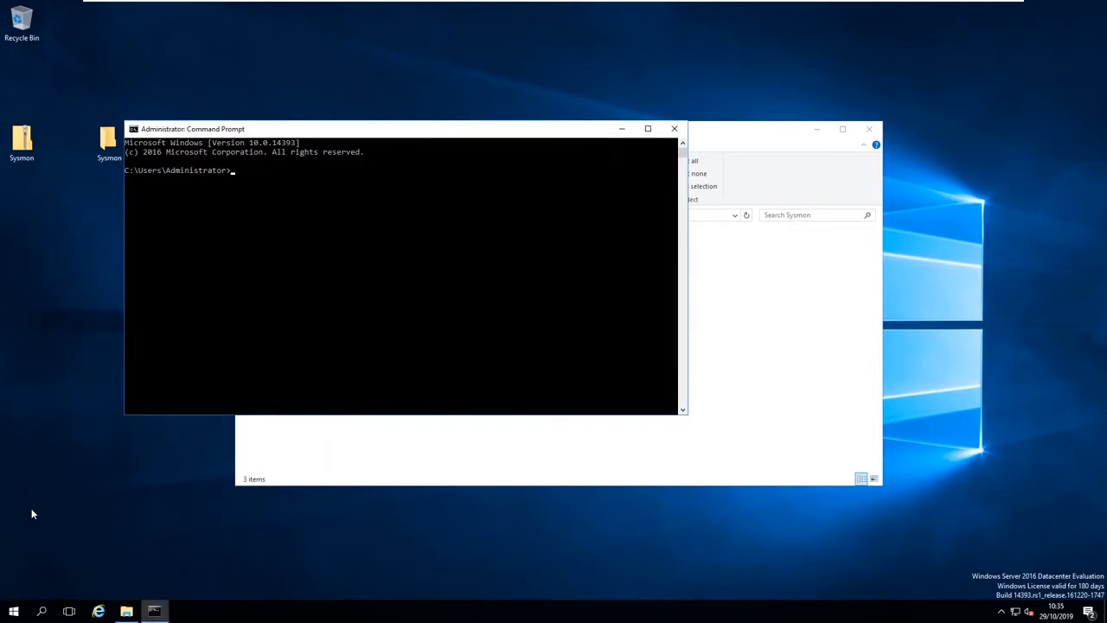
Step: Change to Desktop\Sysmon in the admin Command Prompt and display Sysmon's usage help with sysmon /?
type("cd Desktop")
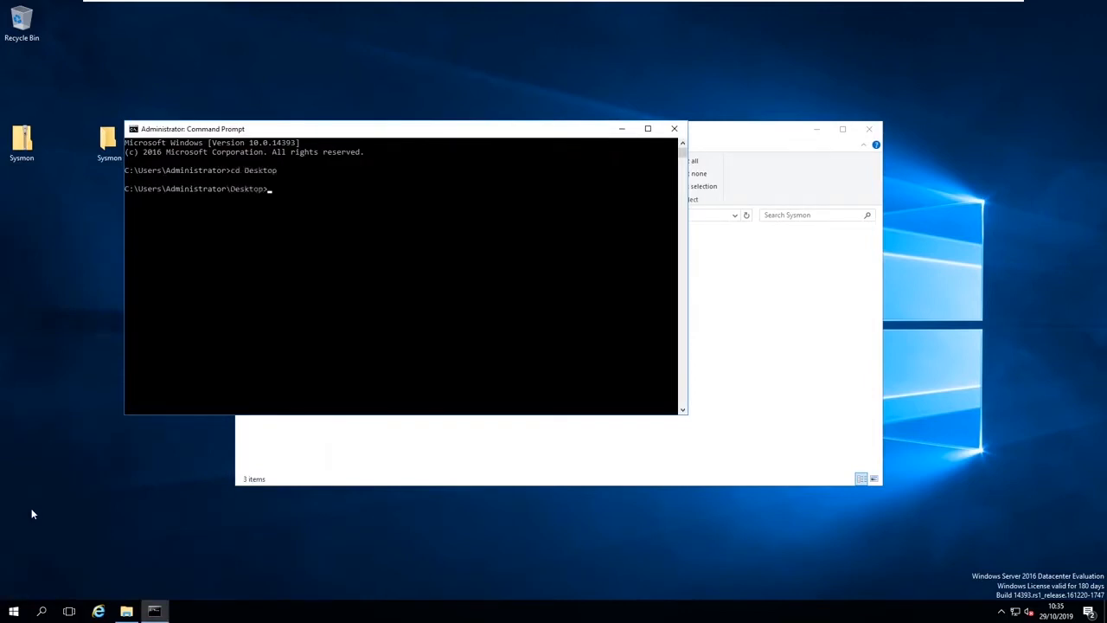
type("cd sysmon")
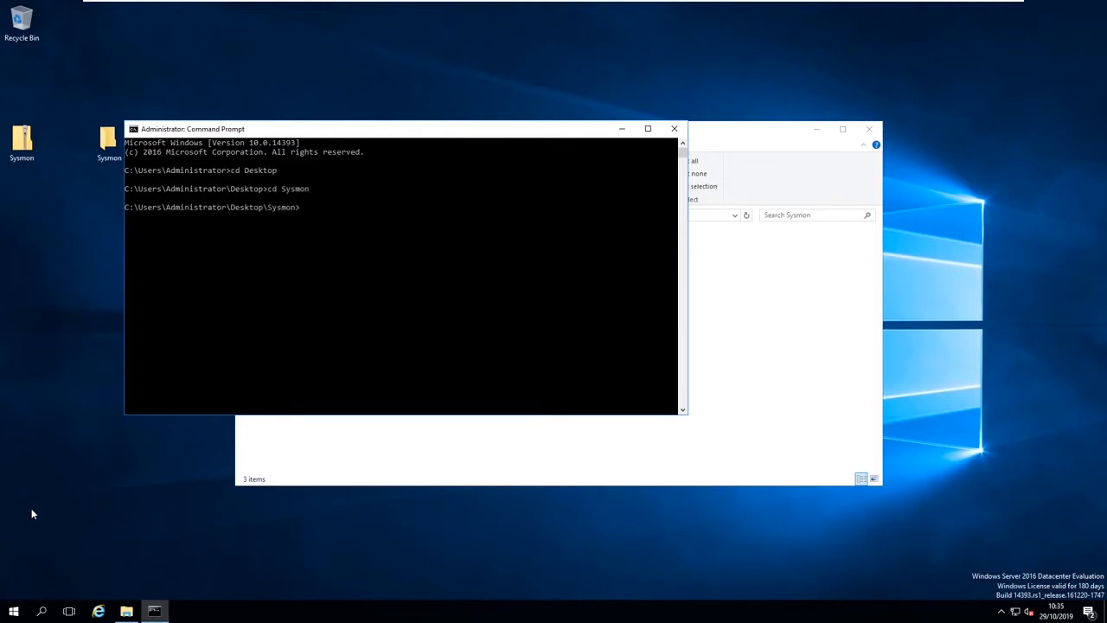
type("sysmon /")
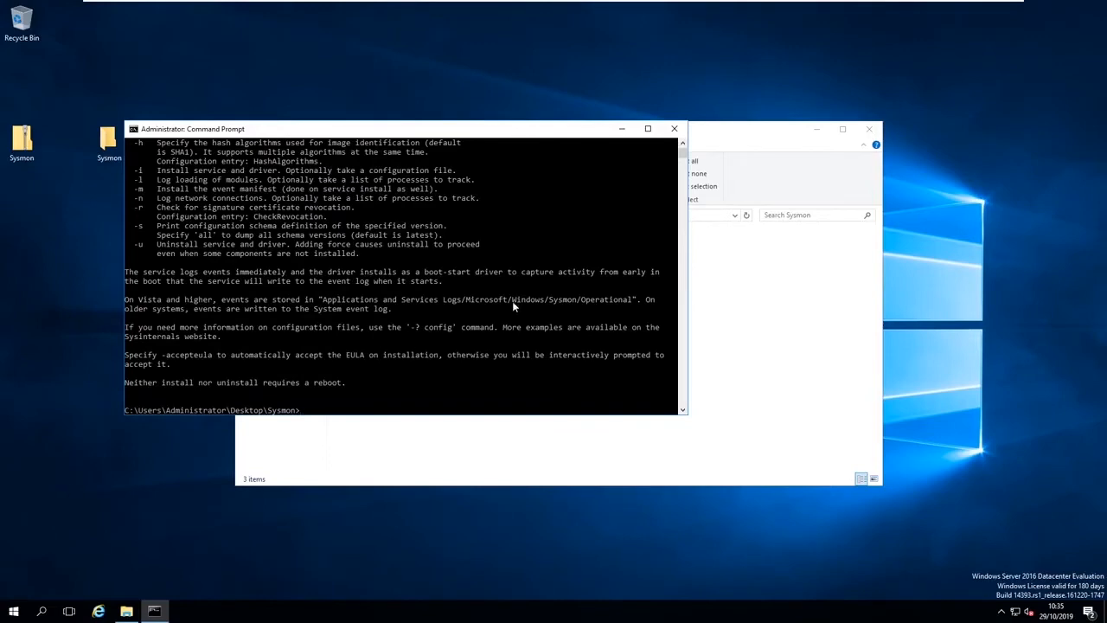
left_click(647, 128)
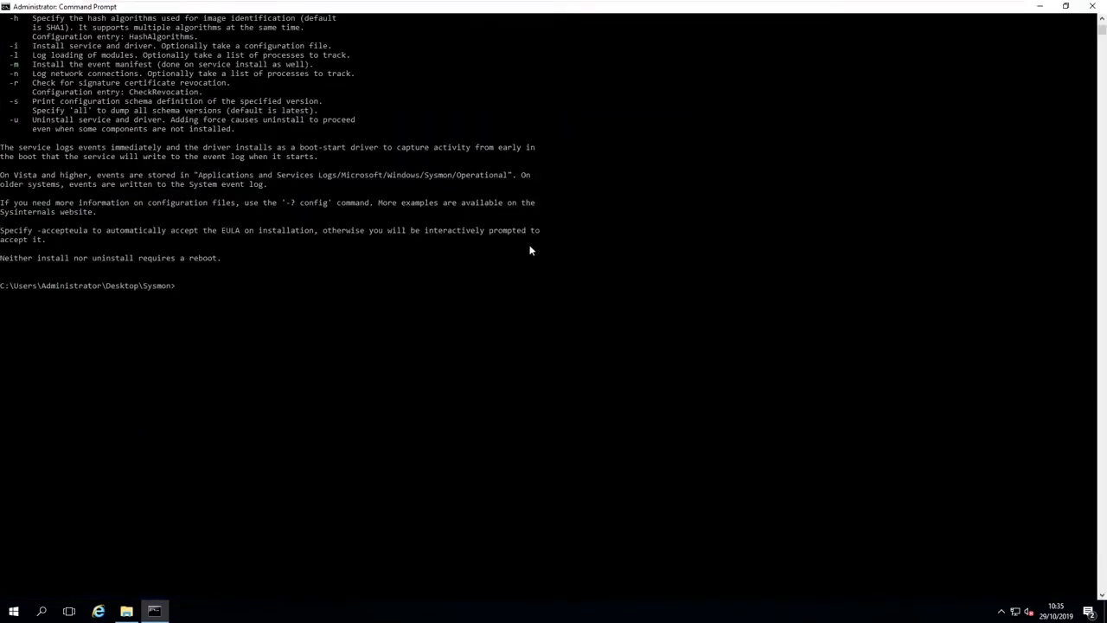
type("sysmon /?")
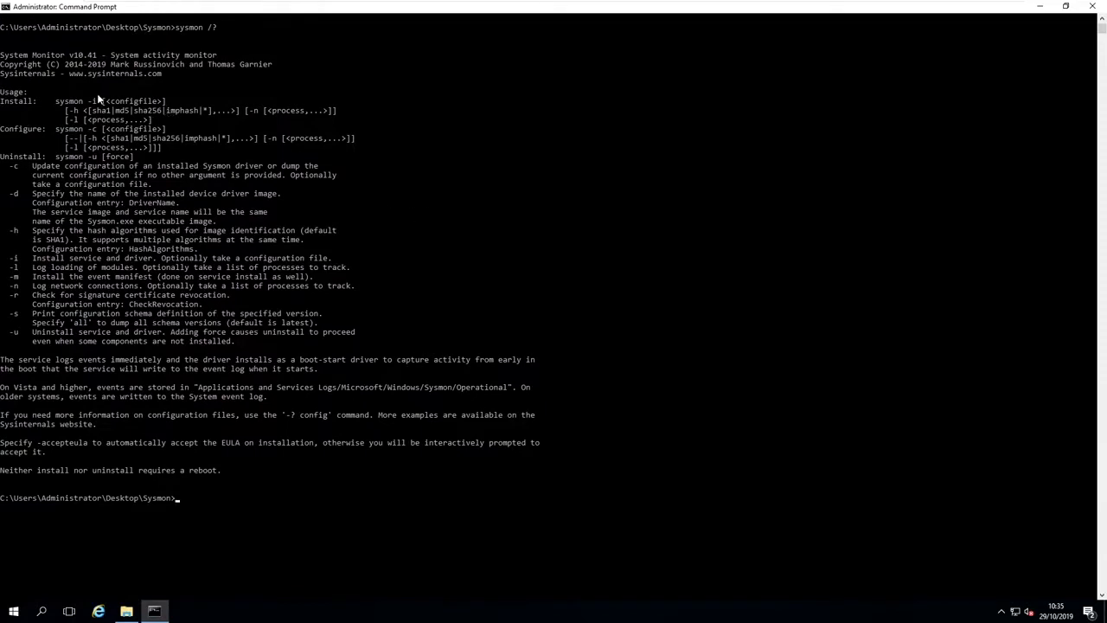
mouse_move(113, 105)
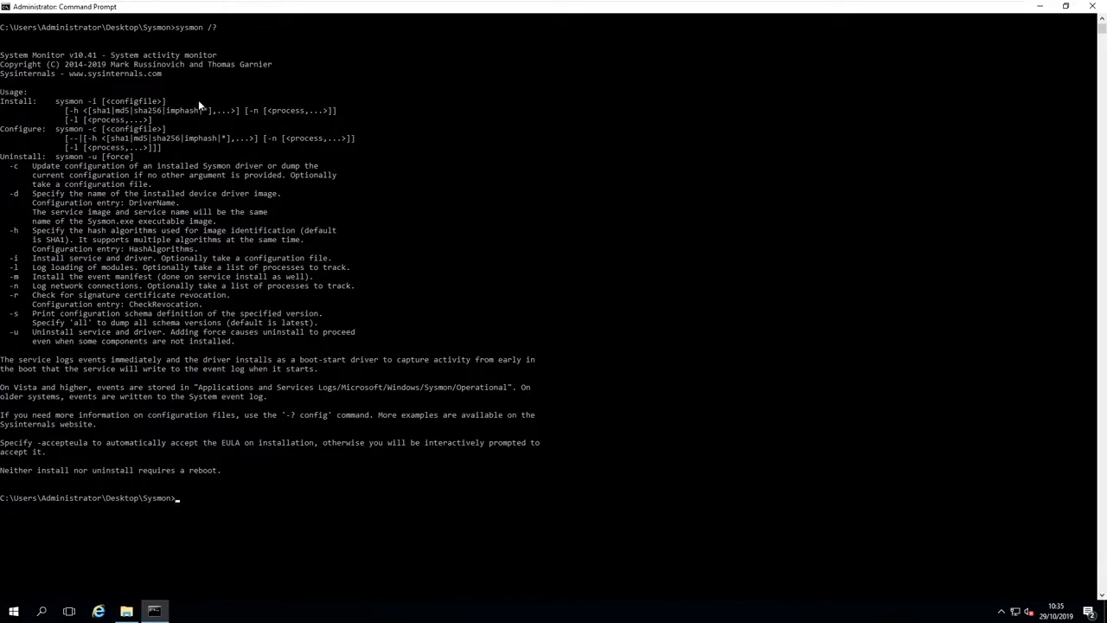
mouse_move(241, 122)
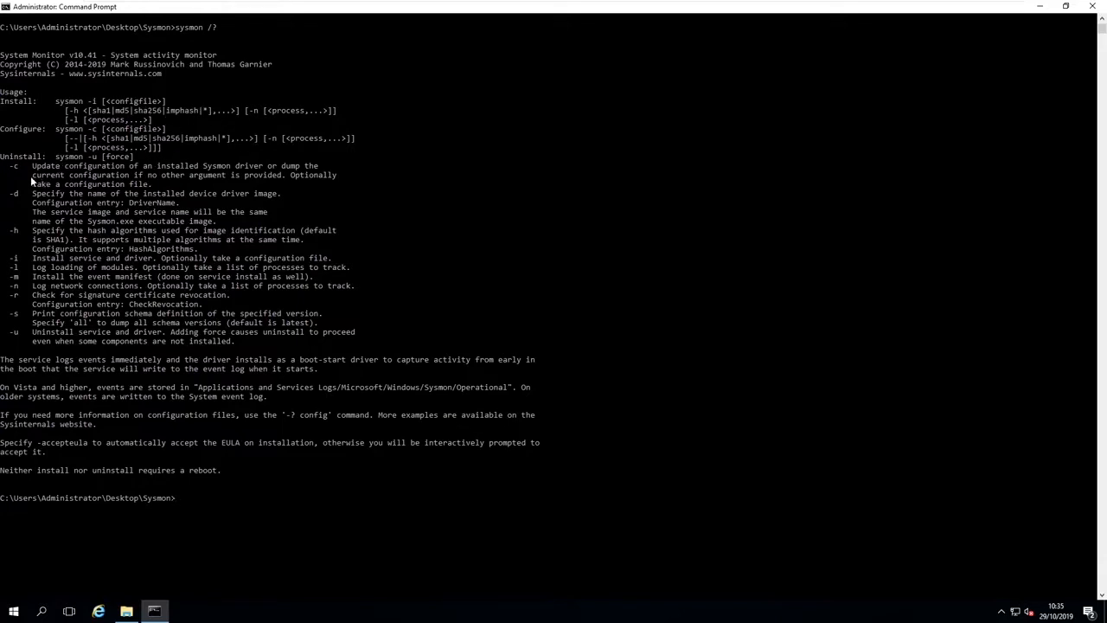
mouse_move(170, 178)
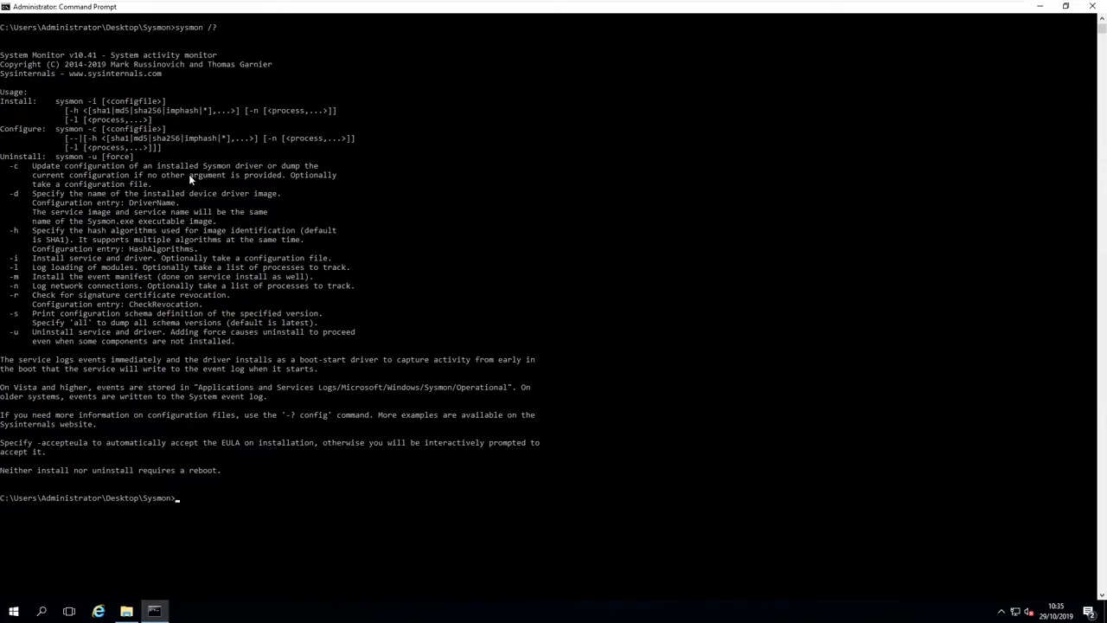
mouse_move(232, 199)
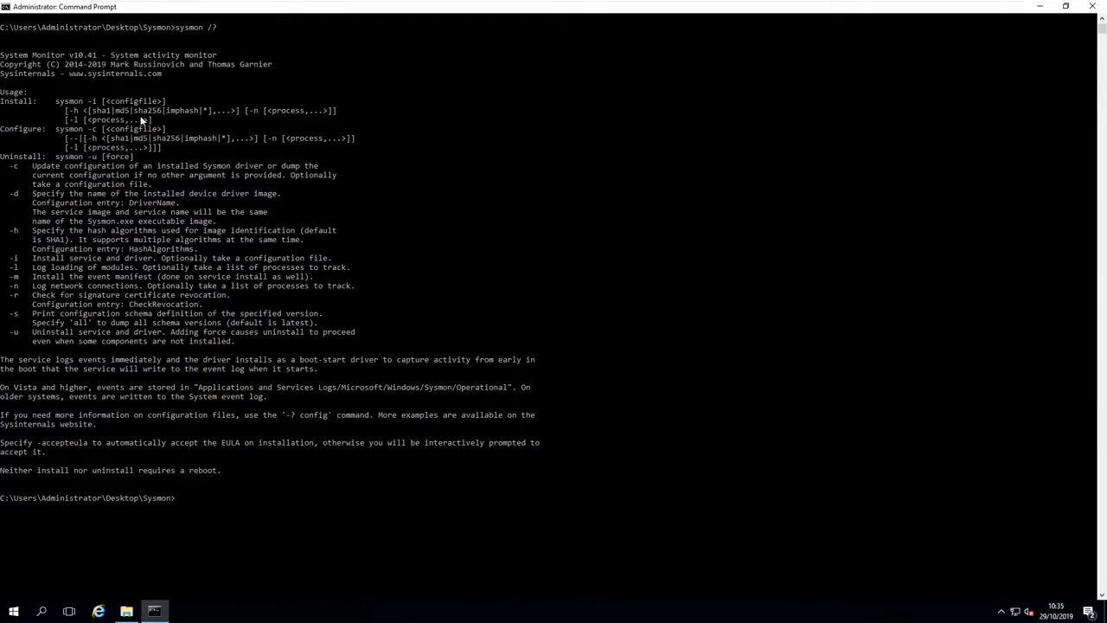
mouse_move(152, 204)
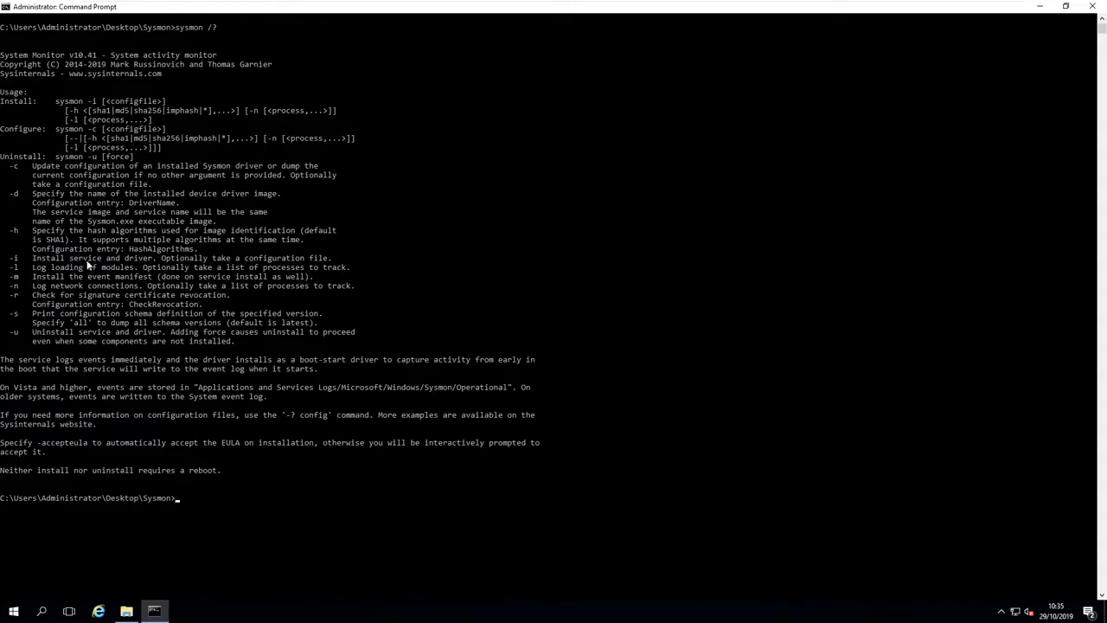
mouse_move(70, 280)
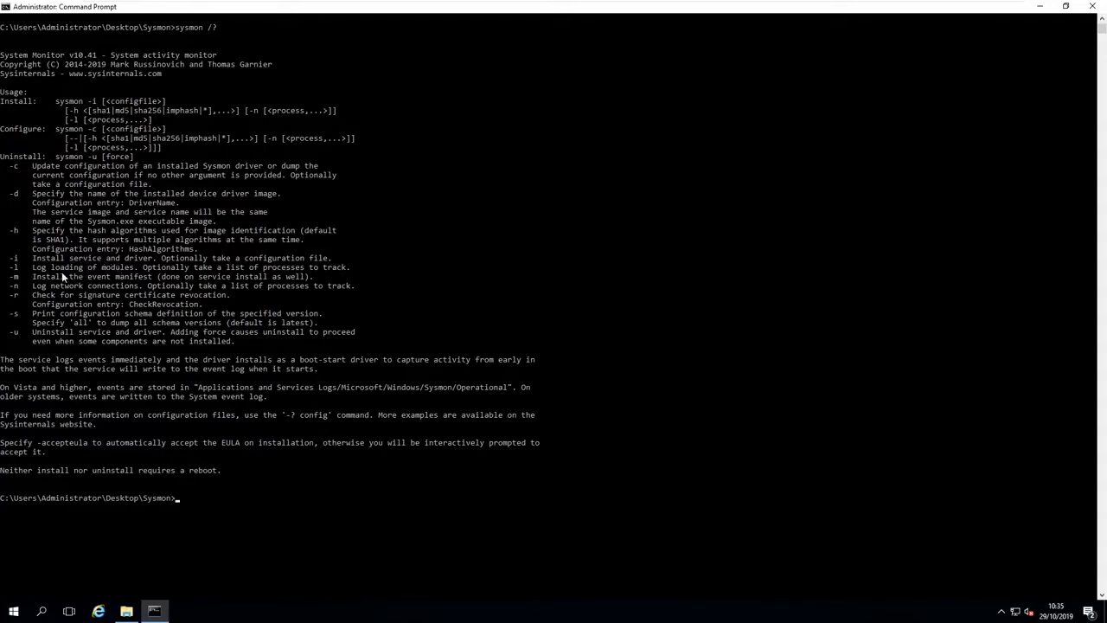
mouse_move(90, 294)
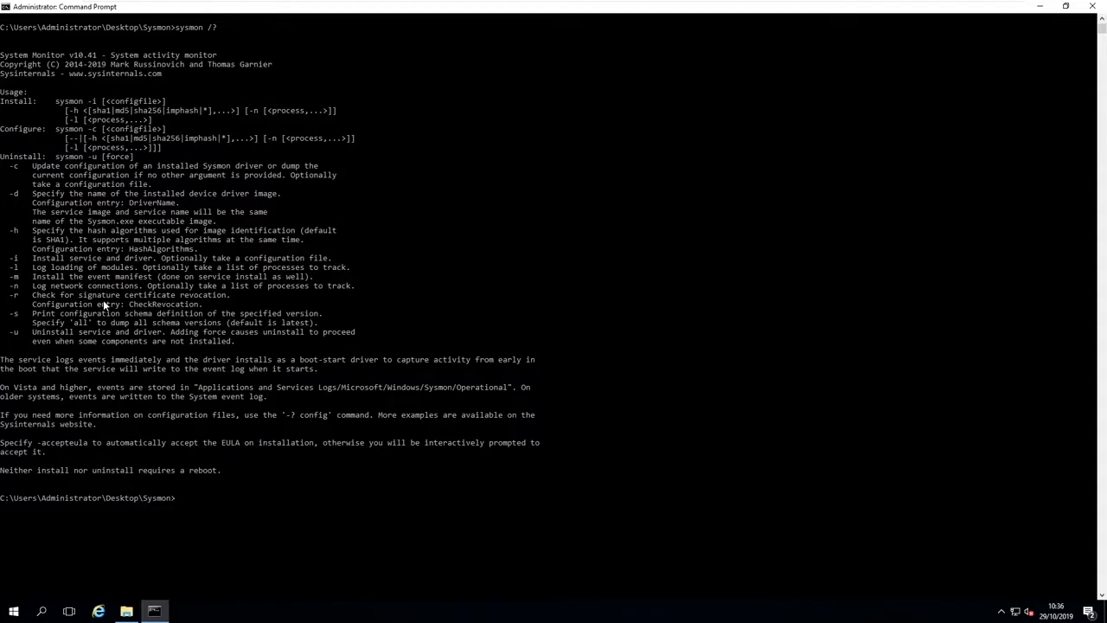
Step: Install Sysmon with Sysmon.exe -i -h md5 -l -n and agree to the license
type("sys")
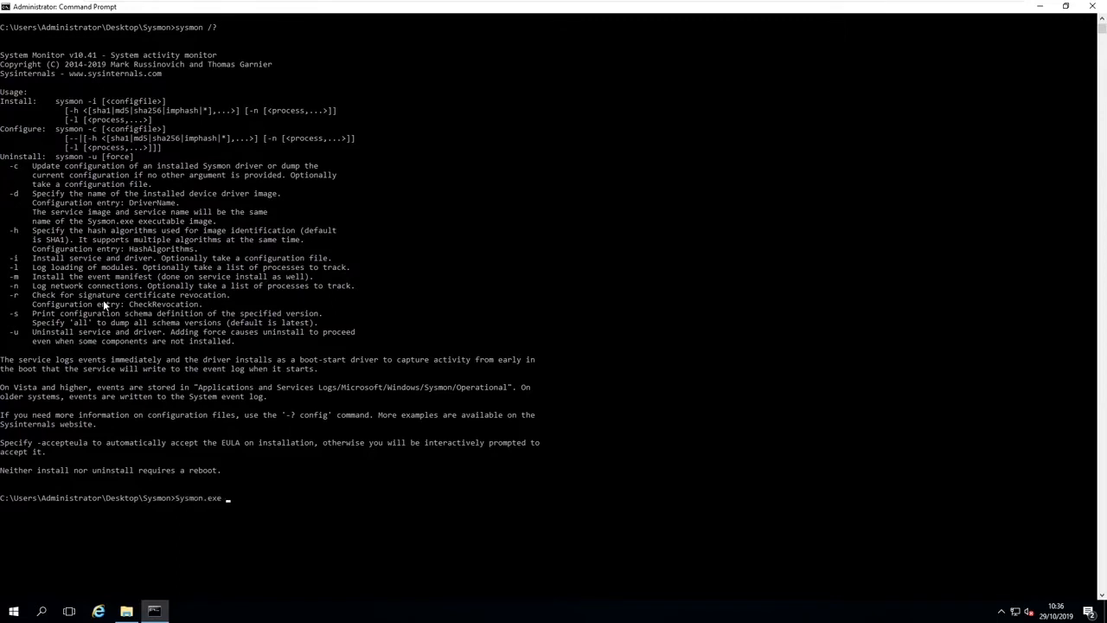
type("-i -h md5")
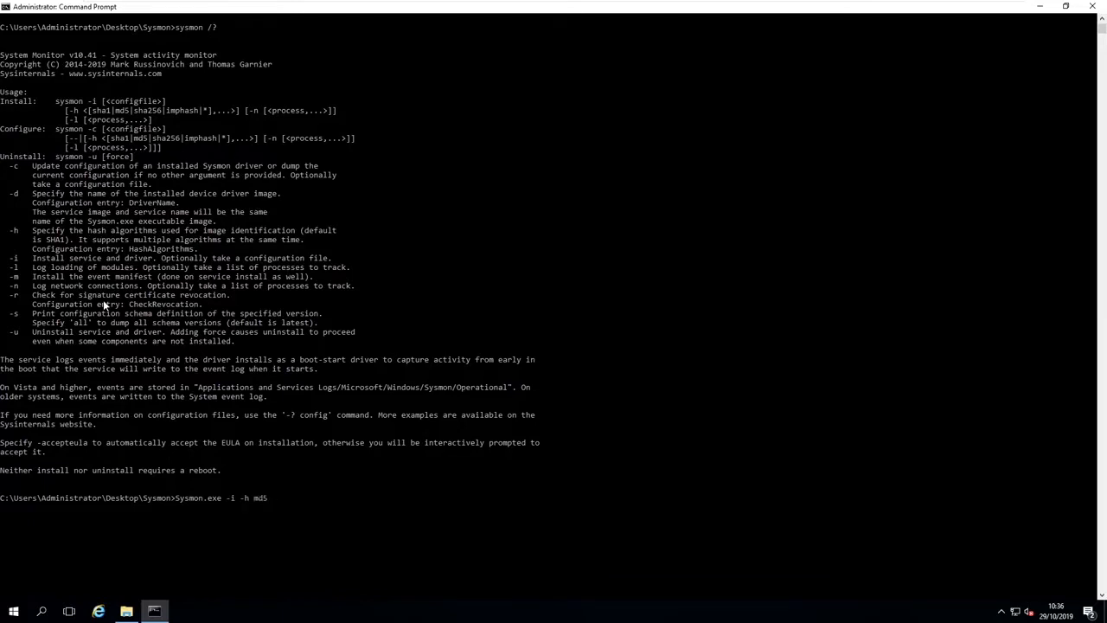
type("-l -n")
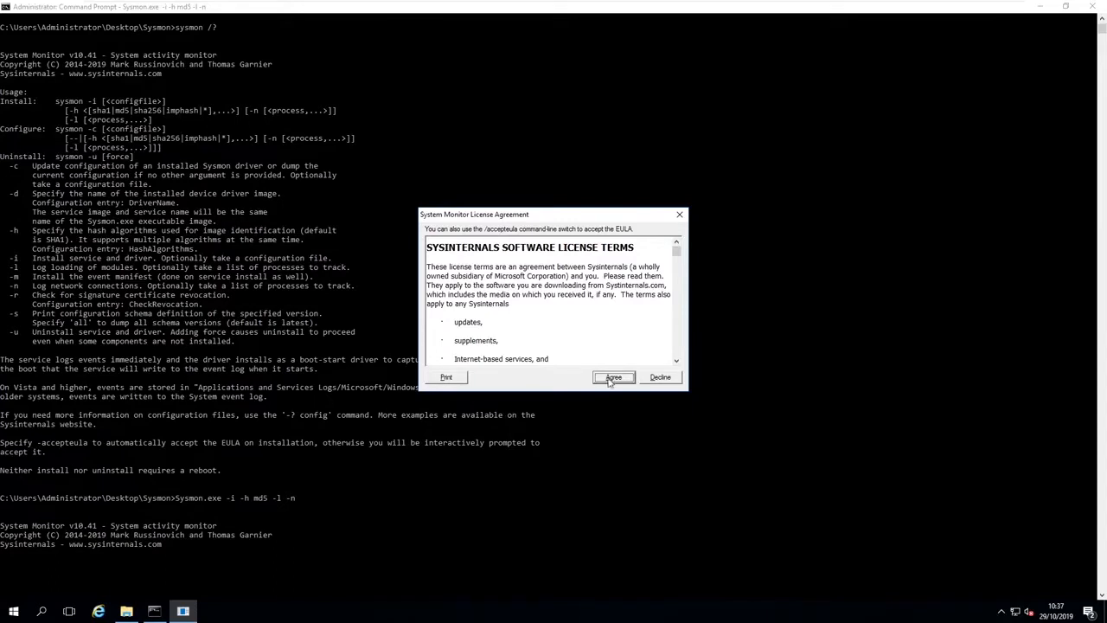
left_click(613, 378)
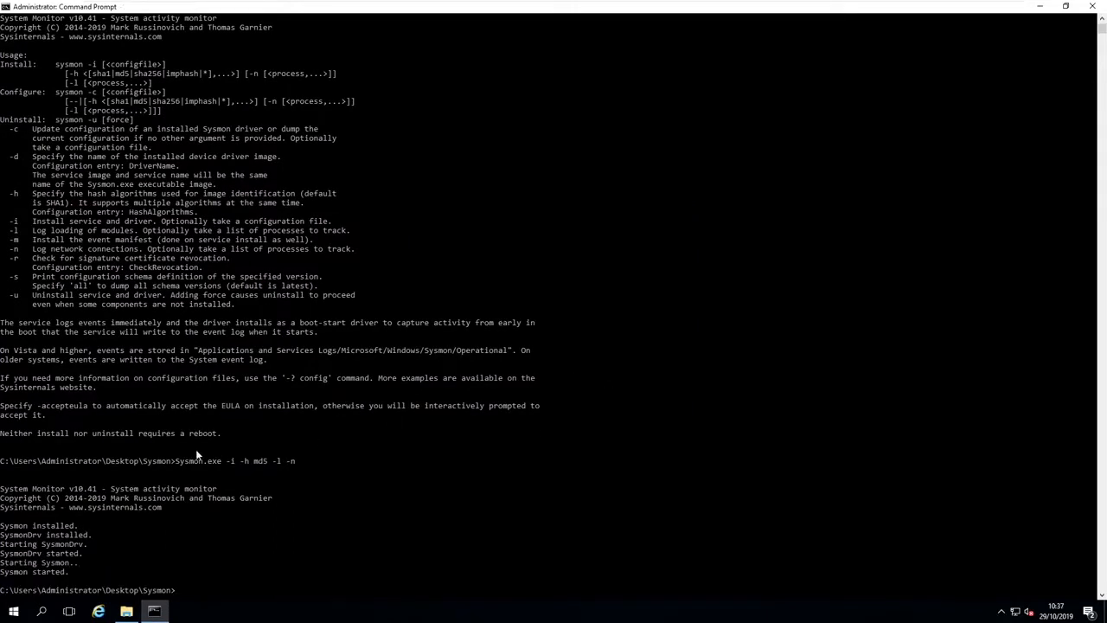
mouse_move(59, 540)
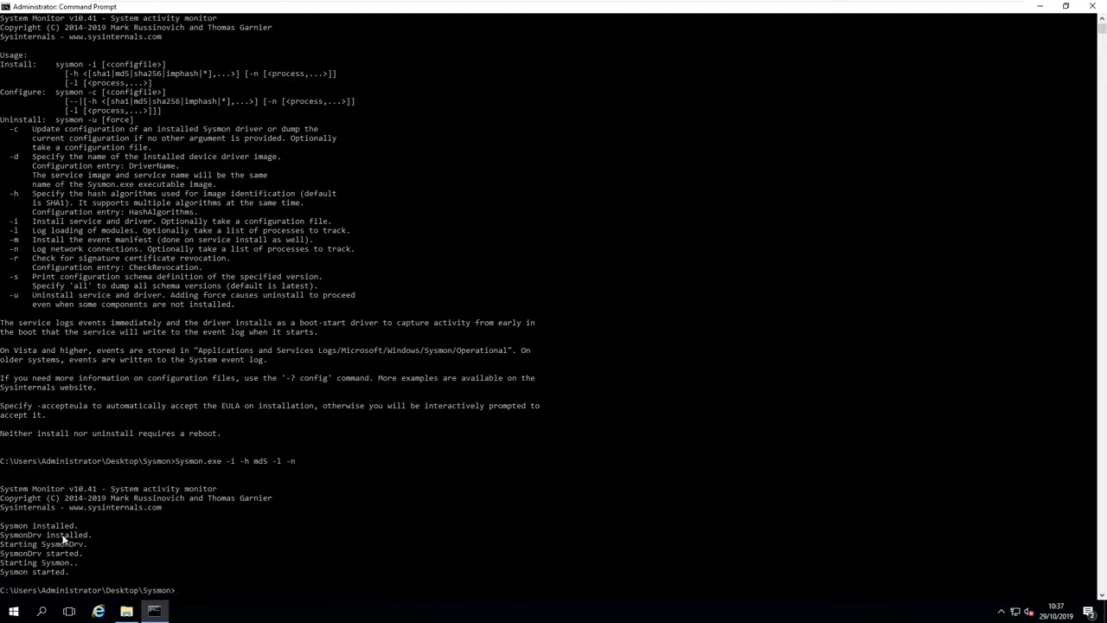
mouse_move(78, 548)
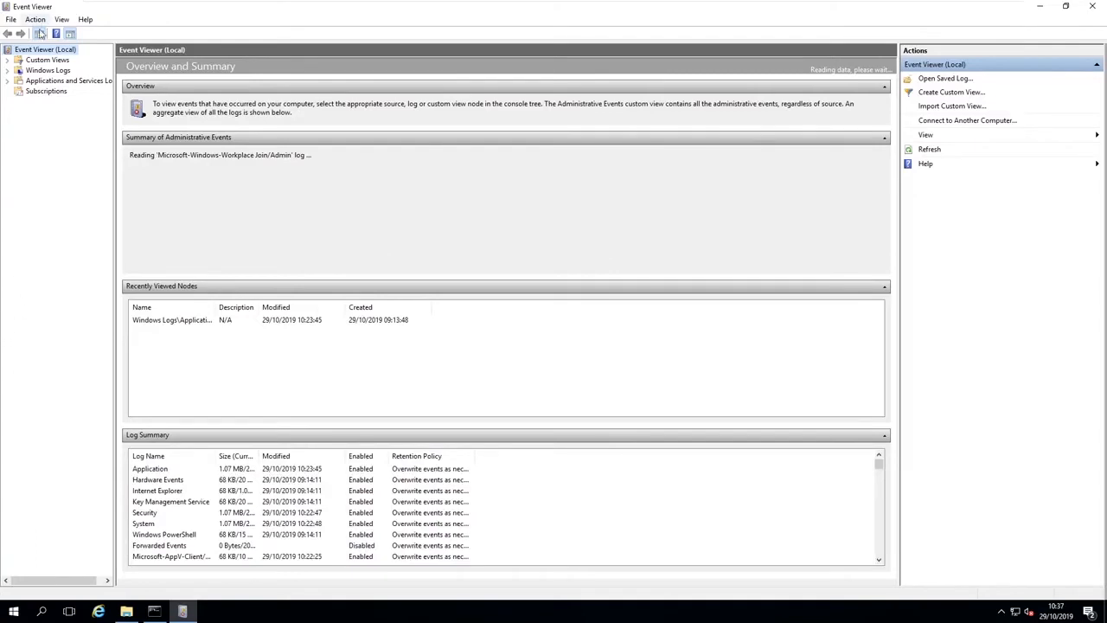
Step: Expand Windows Logs and browse the Application log's events
left_click(10, 71)
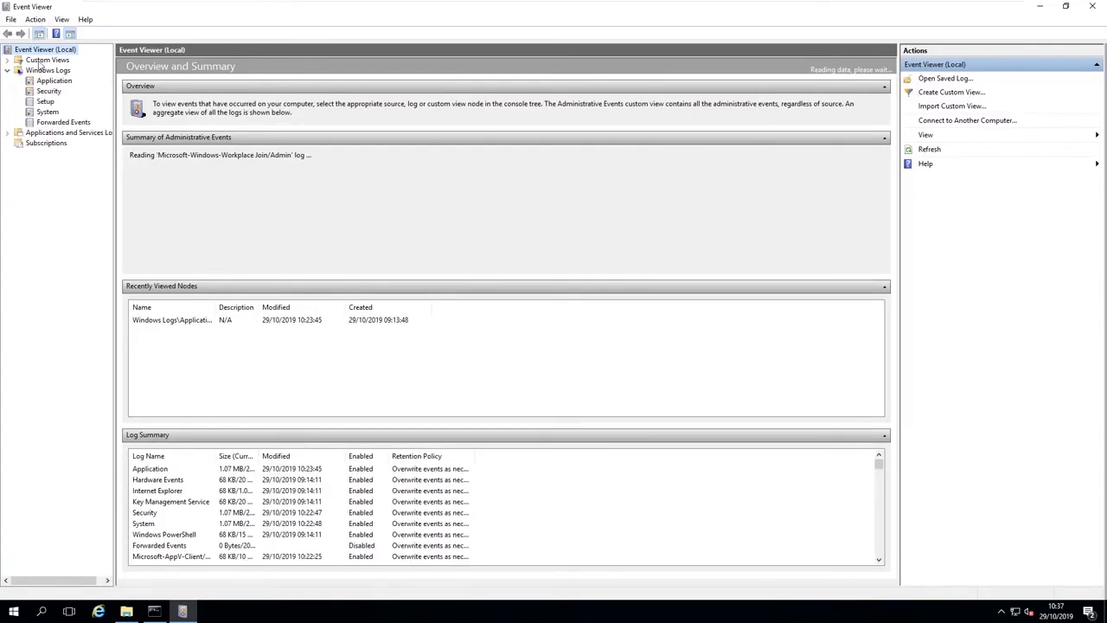
left_click(48, 80)
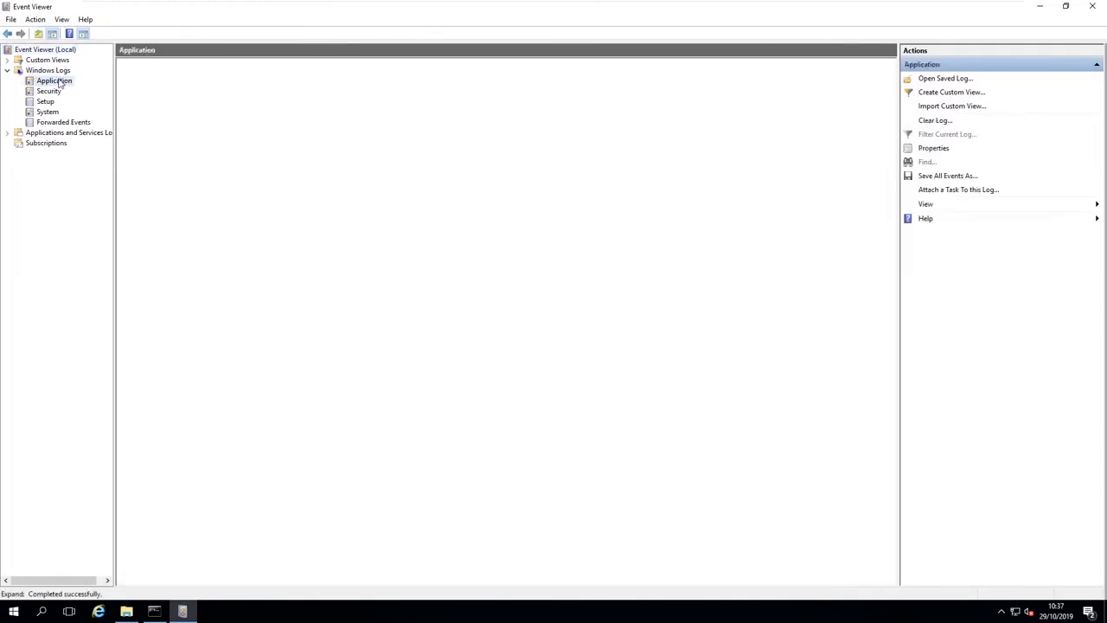
left_click(49, 80)
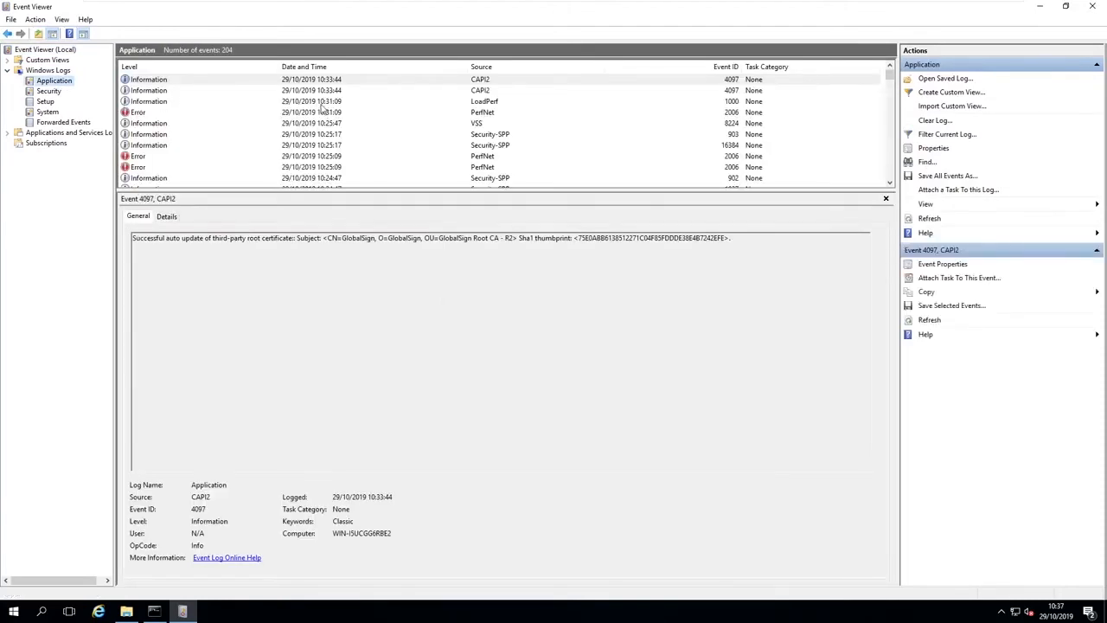
scroll("down", 3)
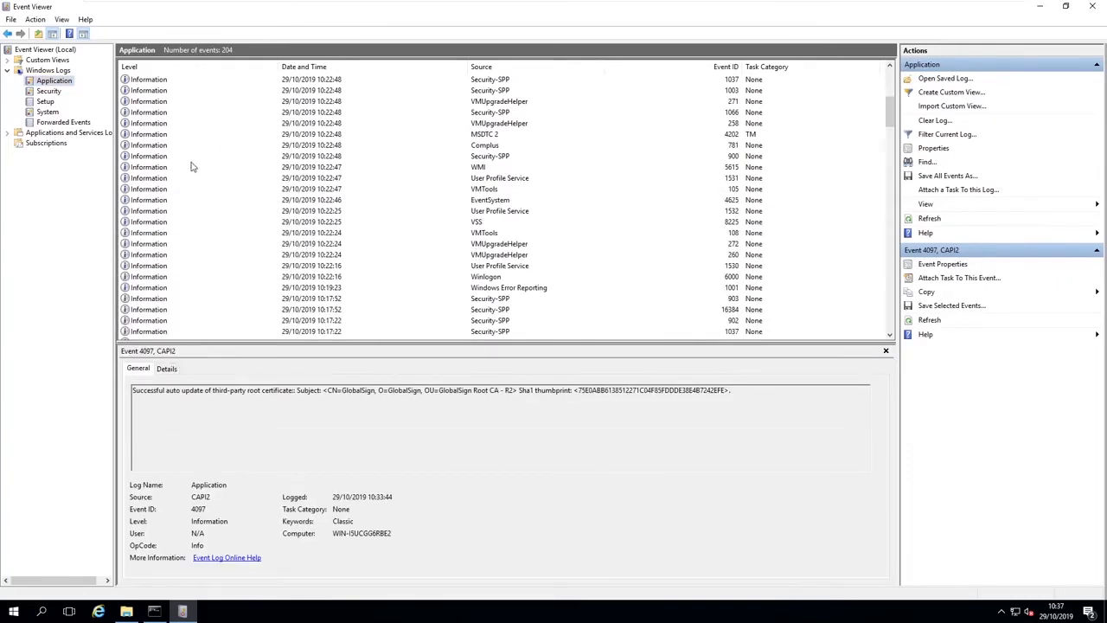
mouse_move(219, 242)
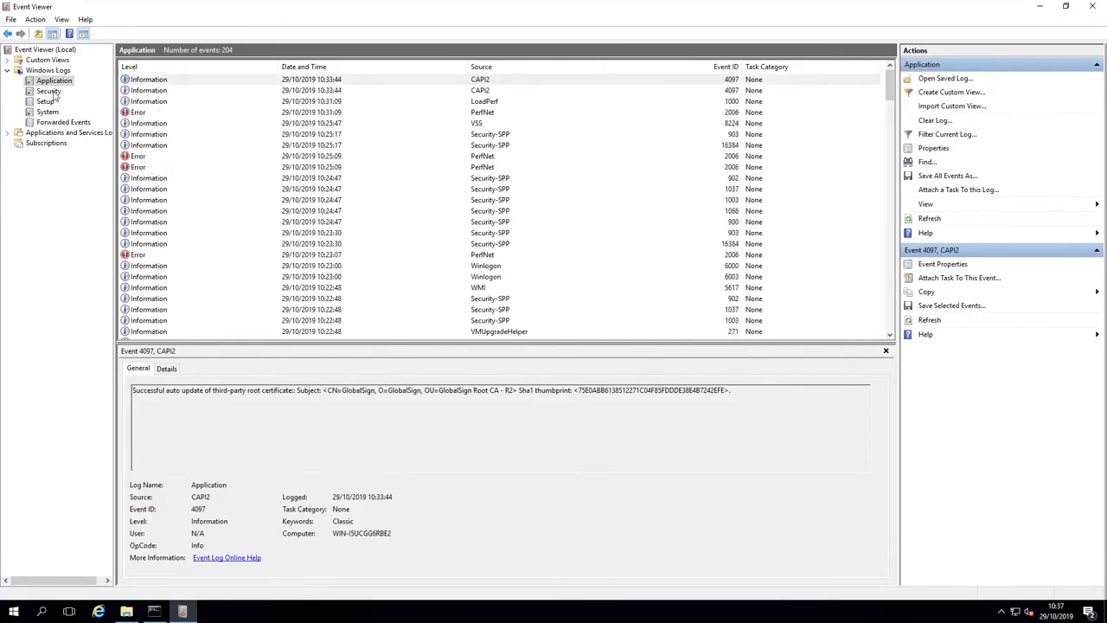
Step: View the Security, Setup and System logs' events
left_click(50, 90)
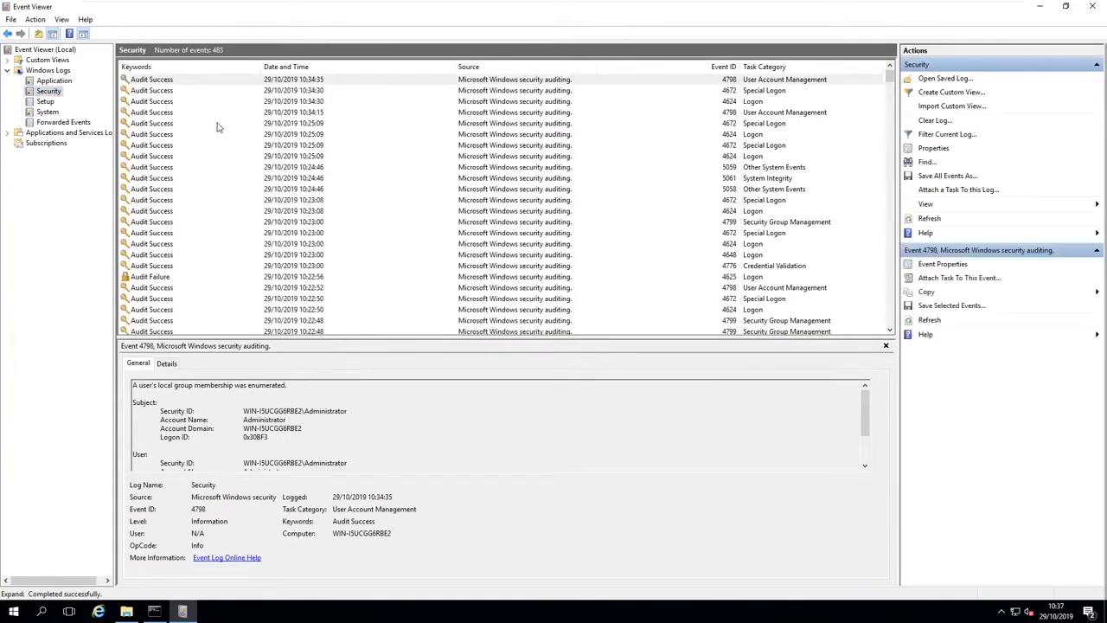
mouse_move(191, 144)
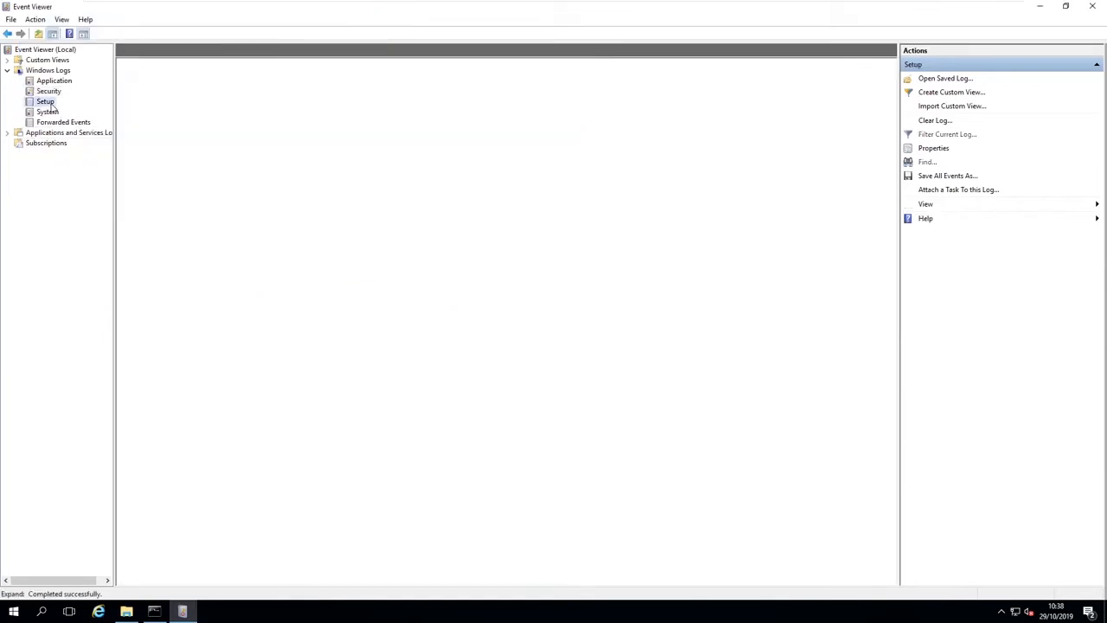
left_click(45, 101)
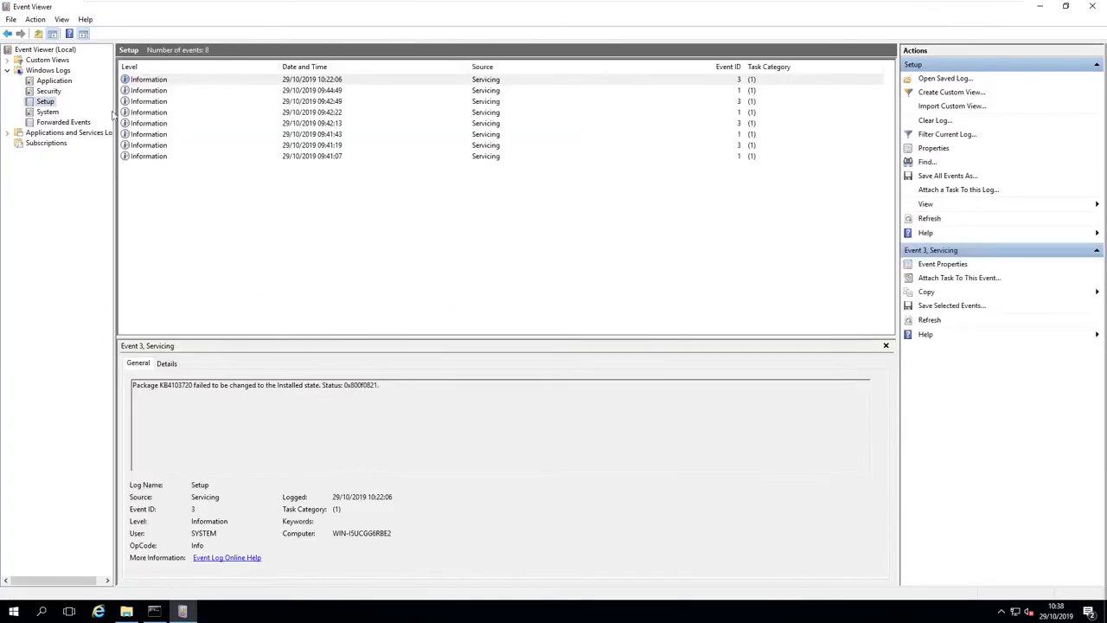
left_click(45, 111)
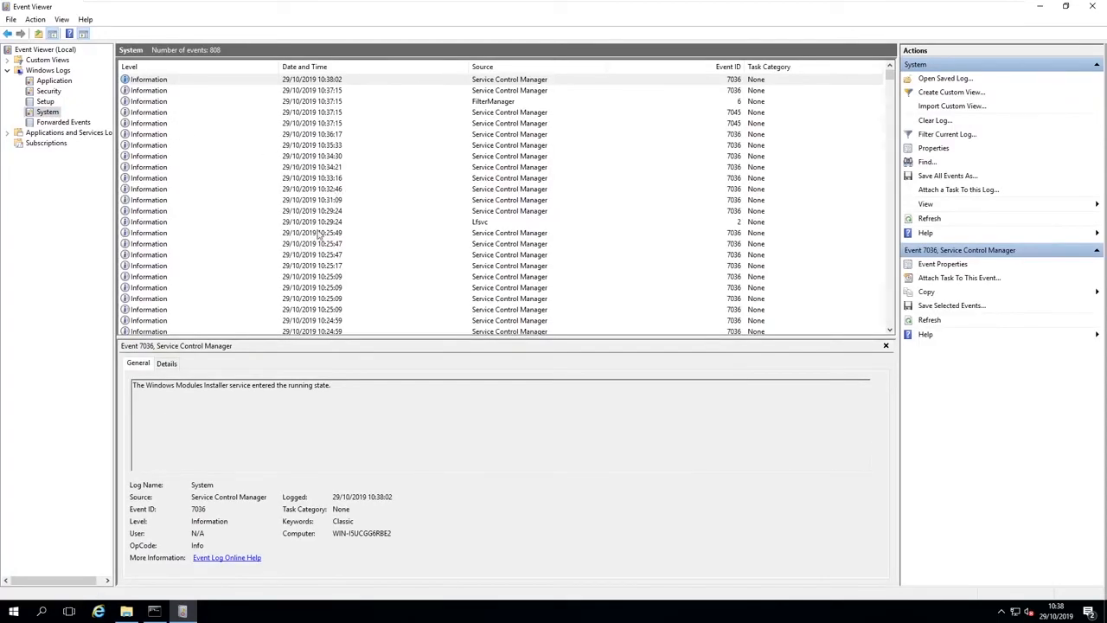
mouse_move(97, 147)
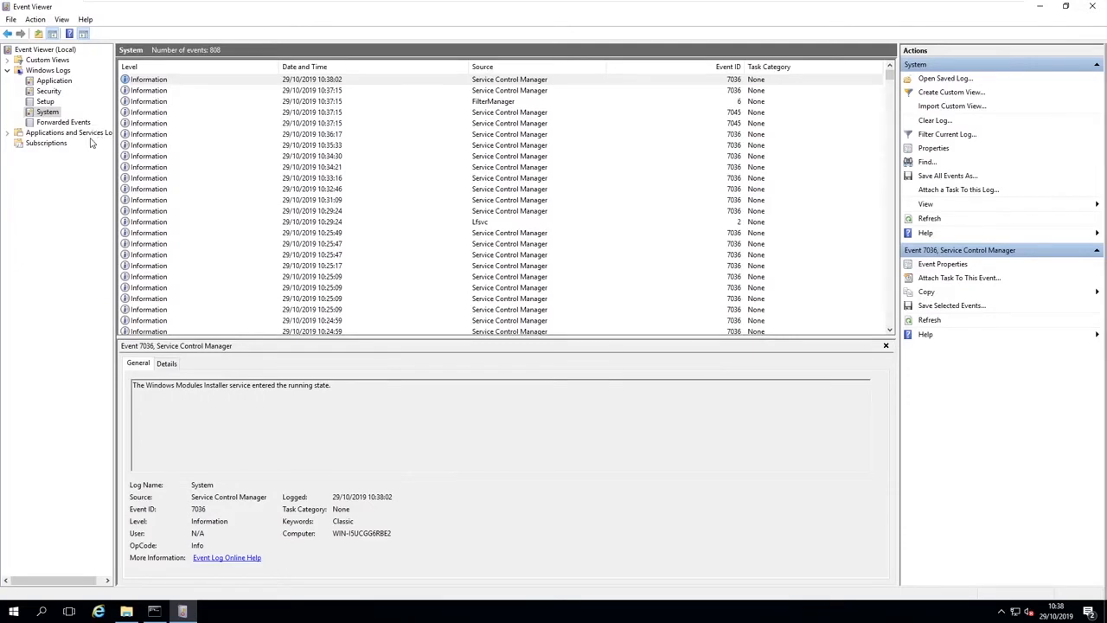
Step: Expand Applications and Services Logs > Microsoft > Windows down to the Sysmon log folder
left_click(66, 132)
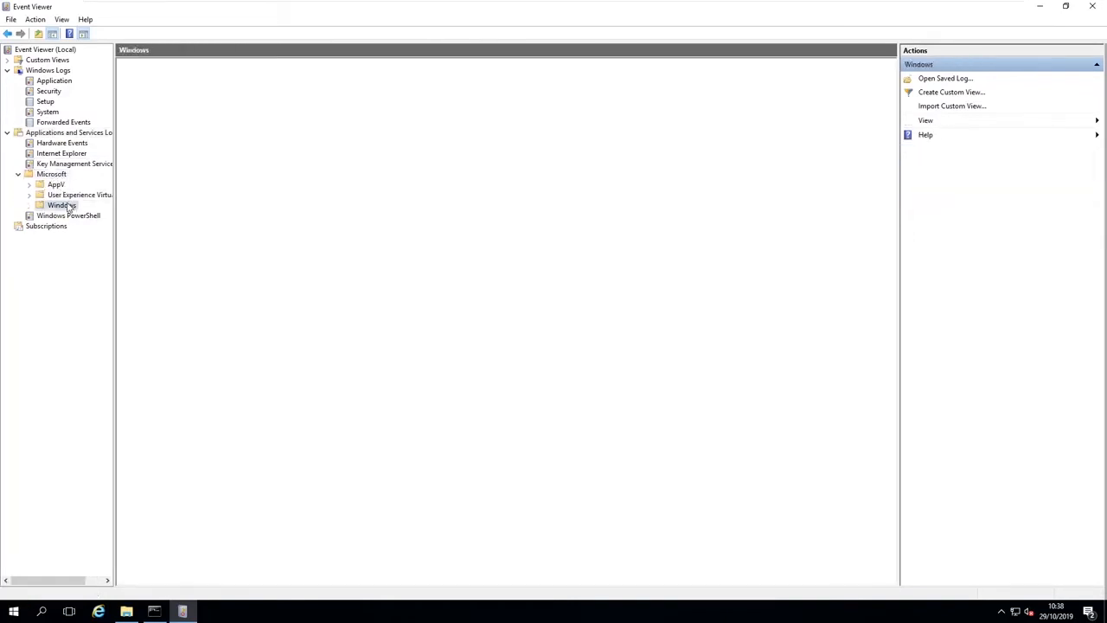
left_click(61, 204)
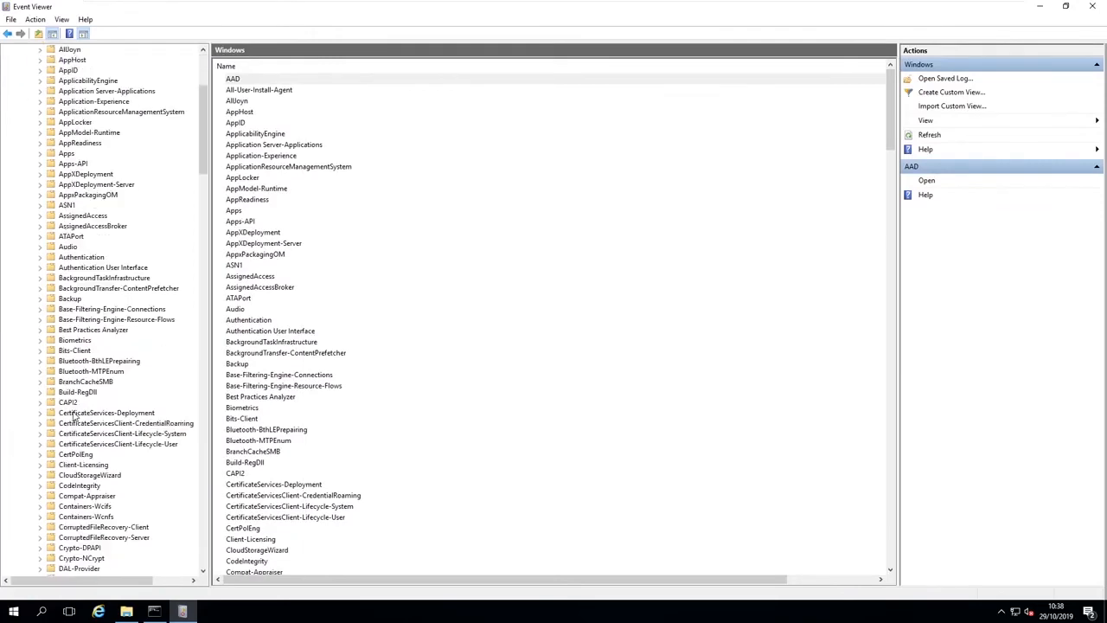
scroll("down", 3)
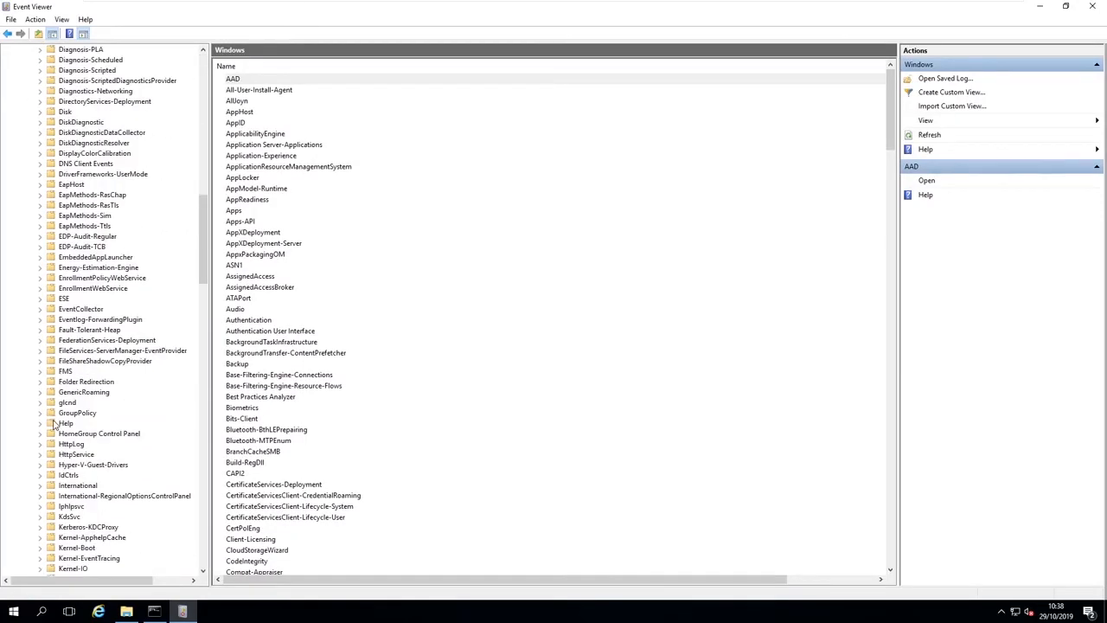
scroll("down", 3)
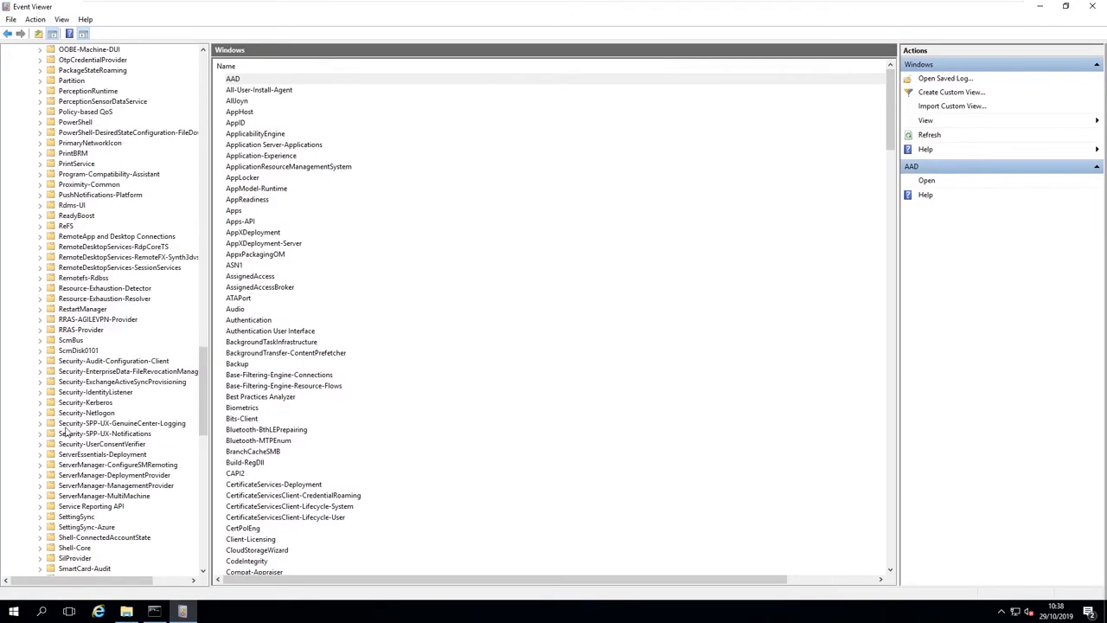
scroll("down", 3)
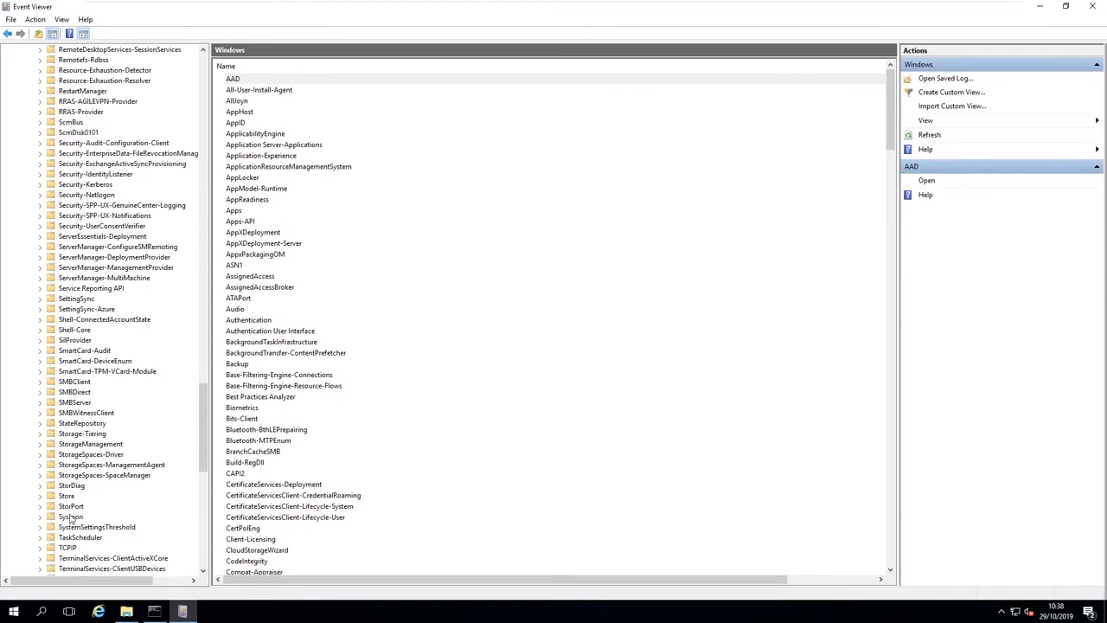
left_click(71, 515)
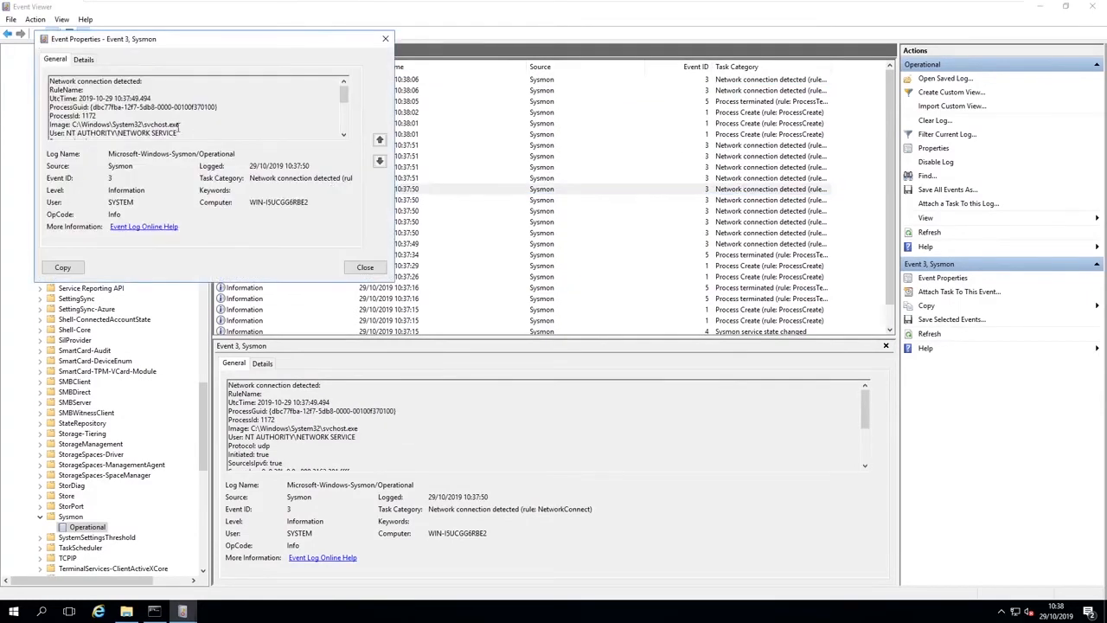
Step: Review a Network connection detected event's source and destination details, then close its properties
double_click(66, 107)
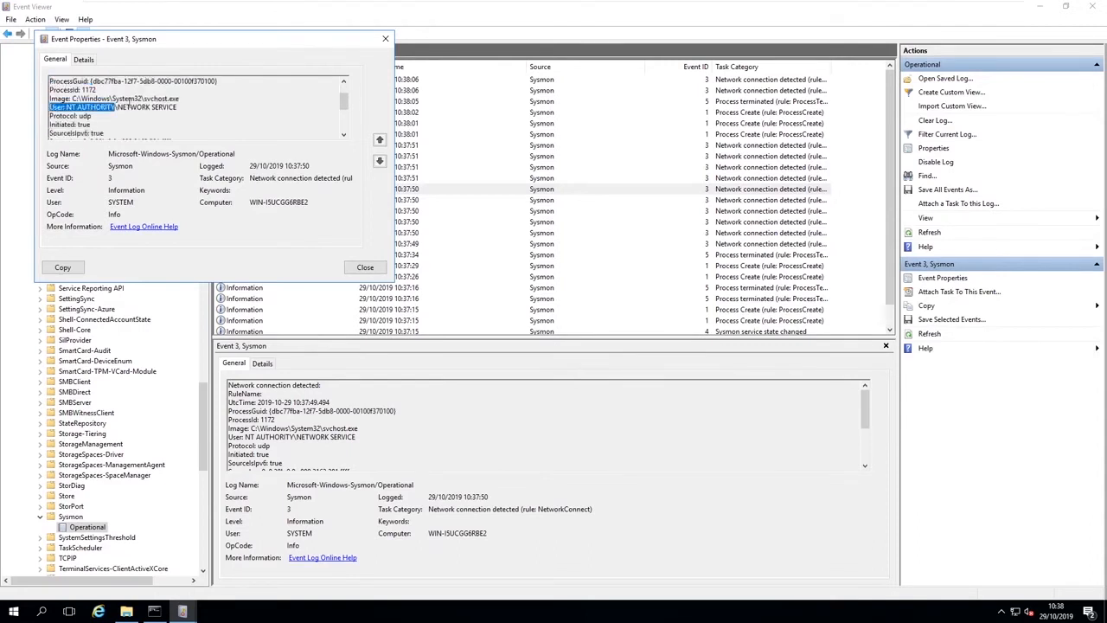
scroll("down", 3)
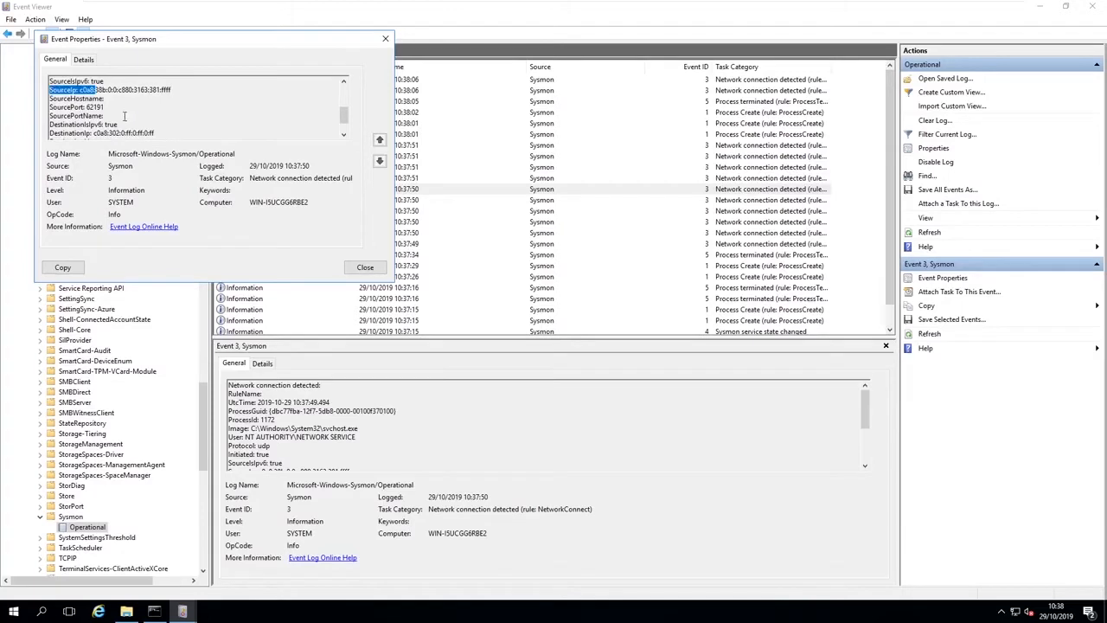
scroll("down", 3)
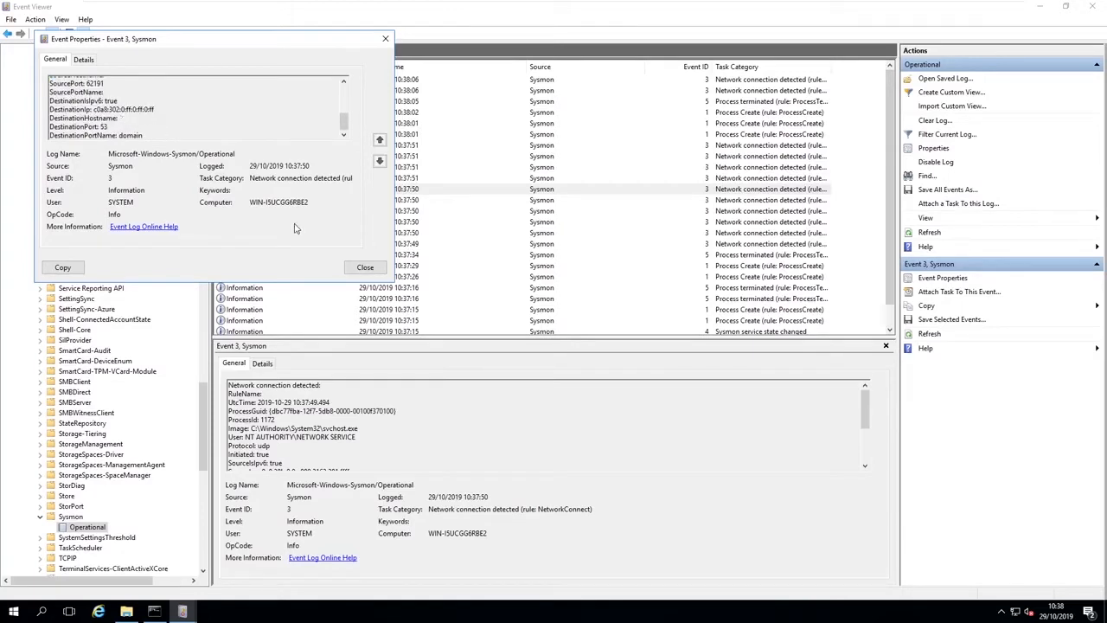
left_click(365, 267)
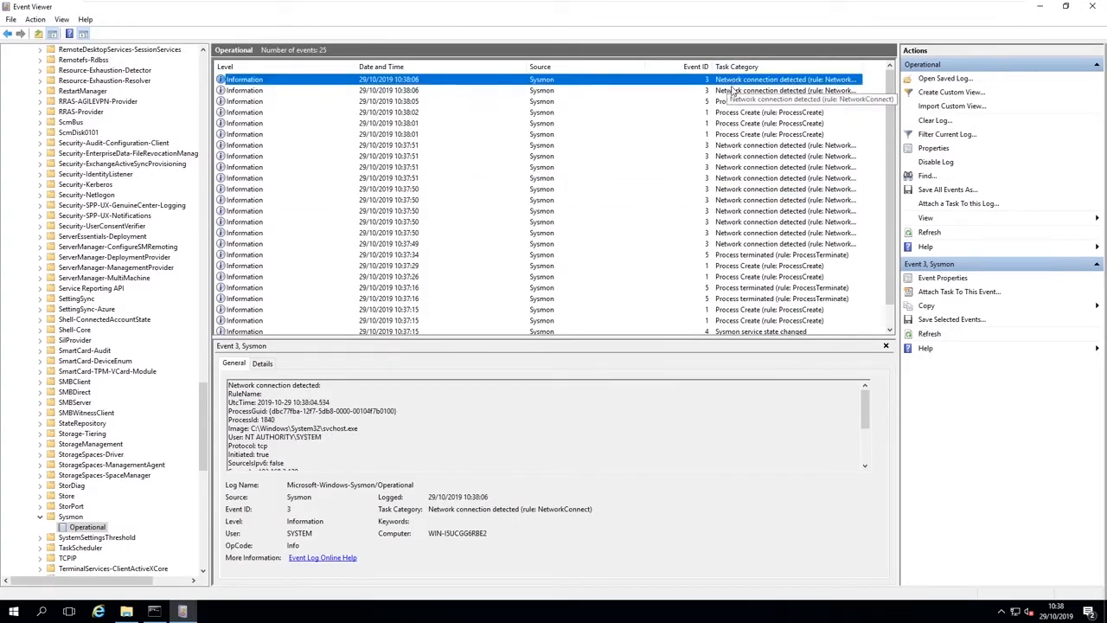
mouse_move(803, 113)
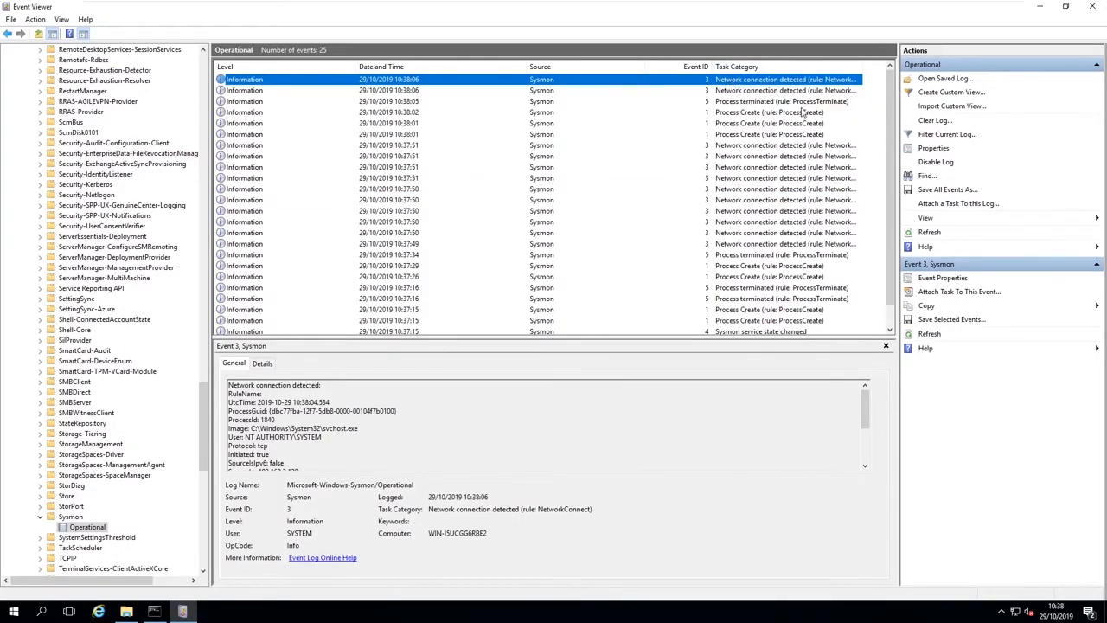
Step: Inspect a Process Create event's details and browse the Sysmon Operational event list
left_click(778, 111)
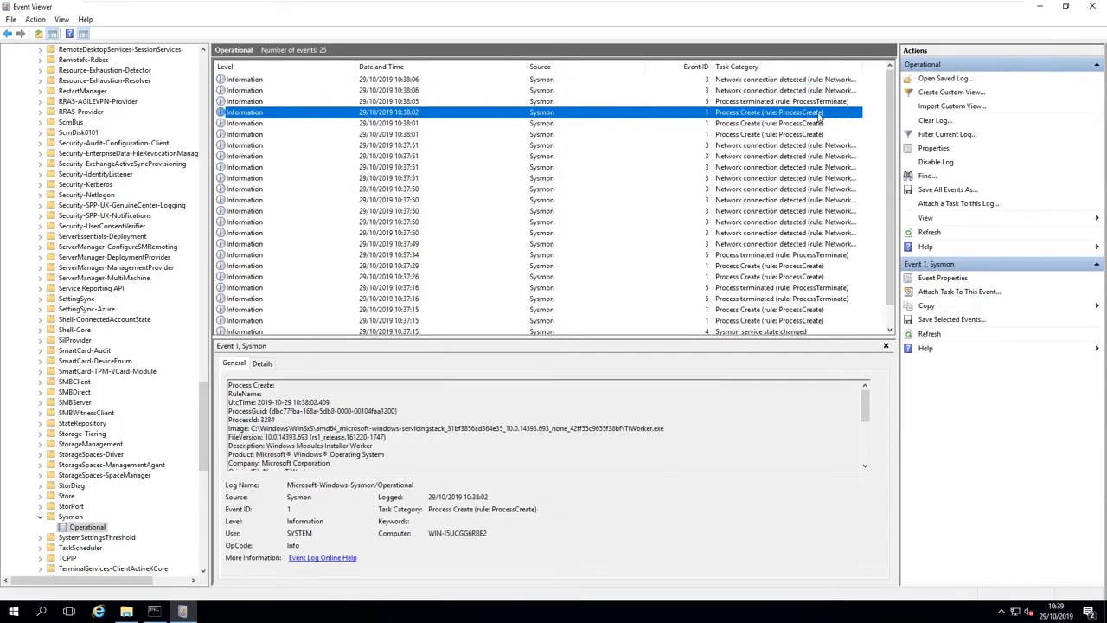
mouse_move(782, 211)
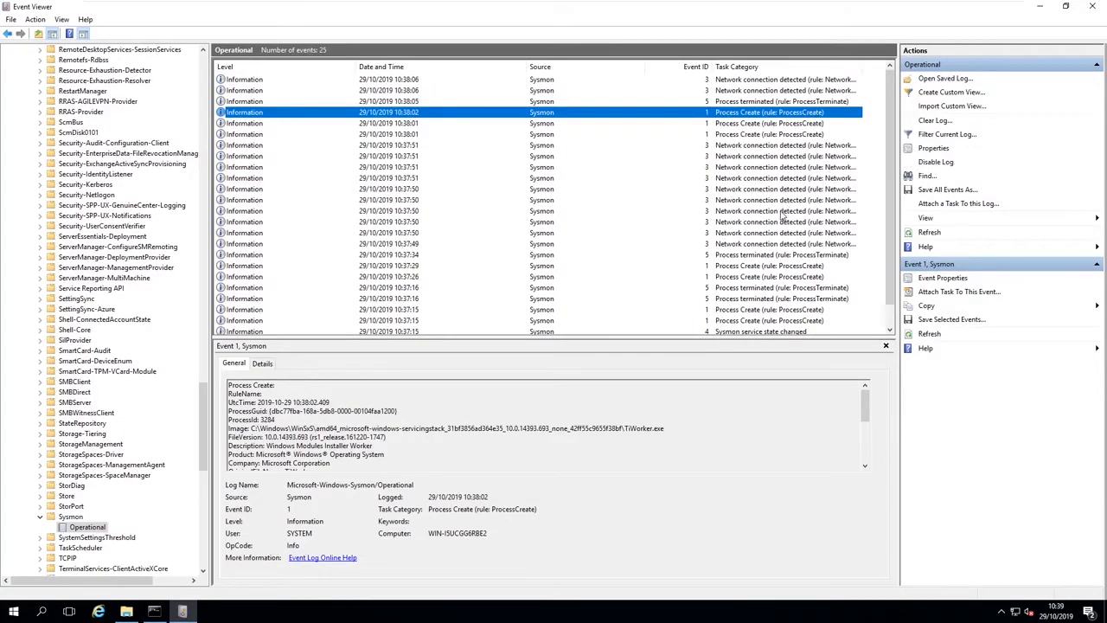
scroll("down", 3)
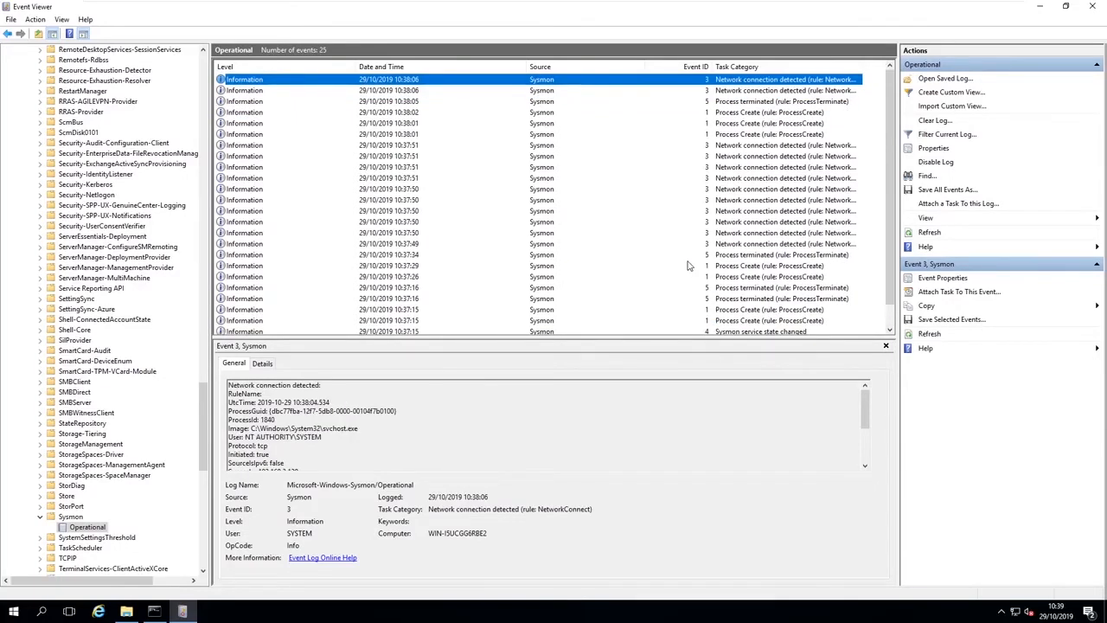
mouse_move(607, 285)
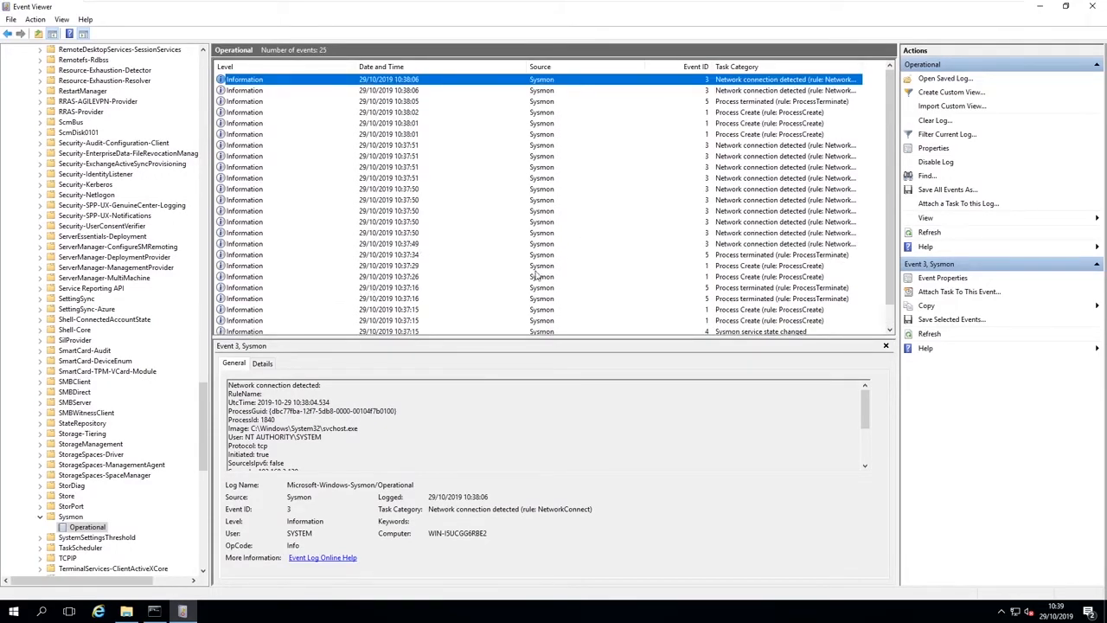
mouse_move(595, 256)
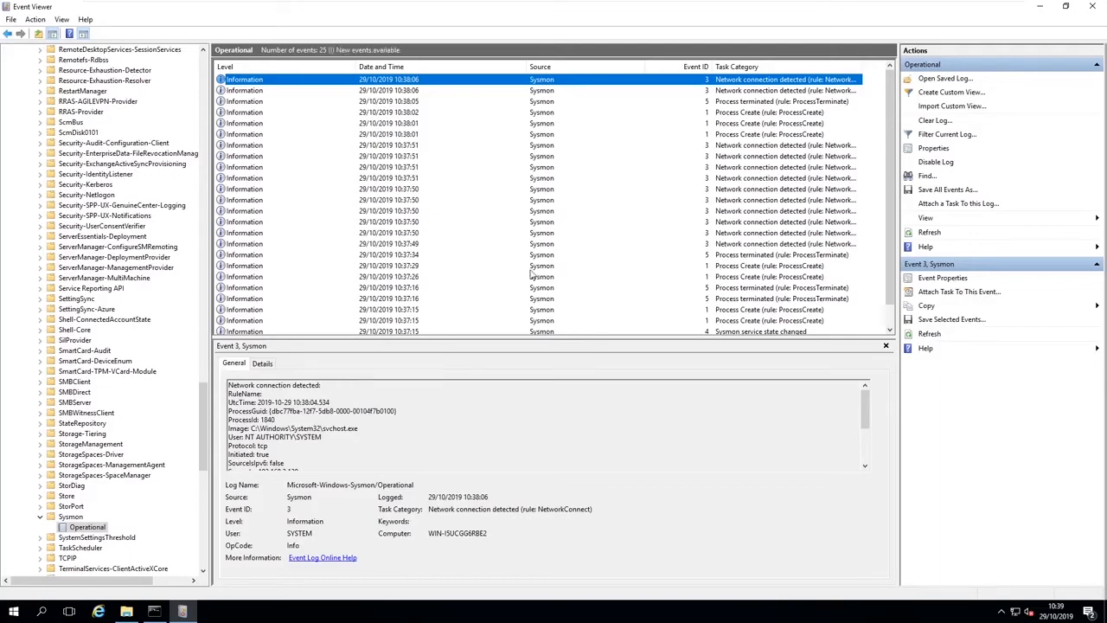
mouse_move(1081, 7)
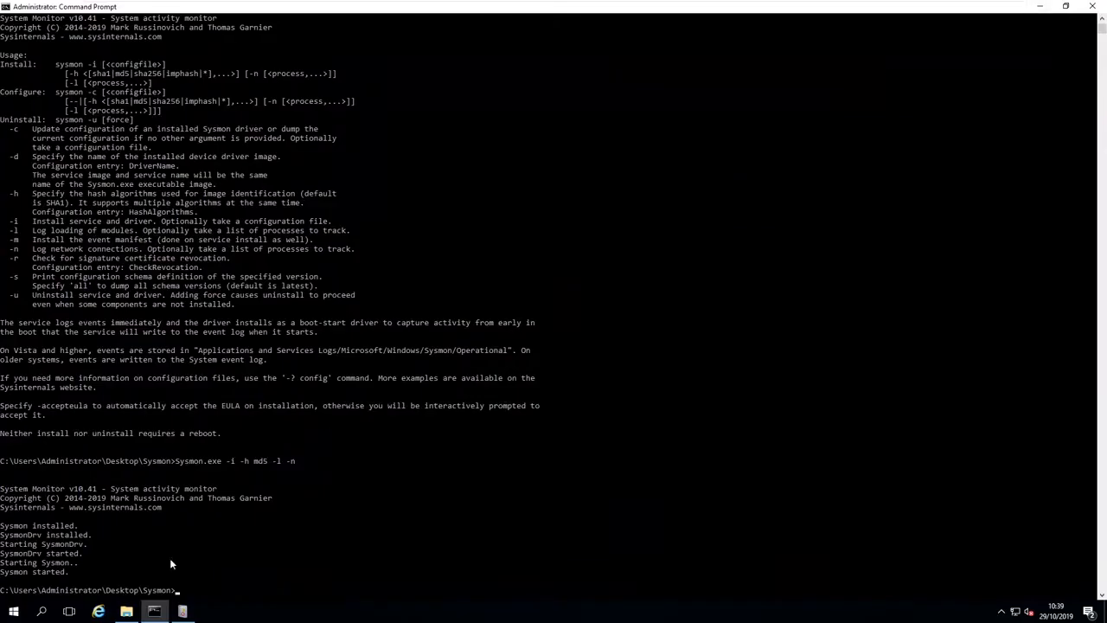
mouse_move(146, 609)
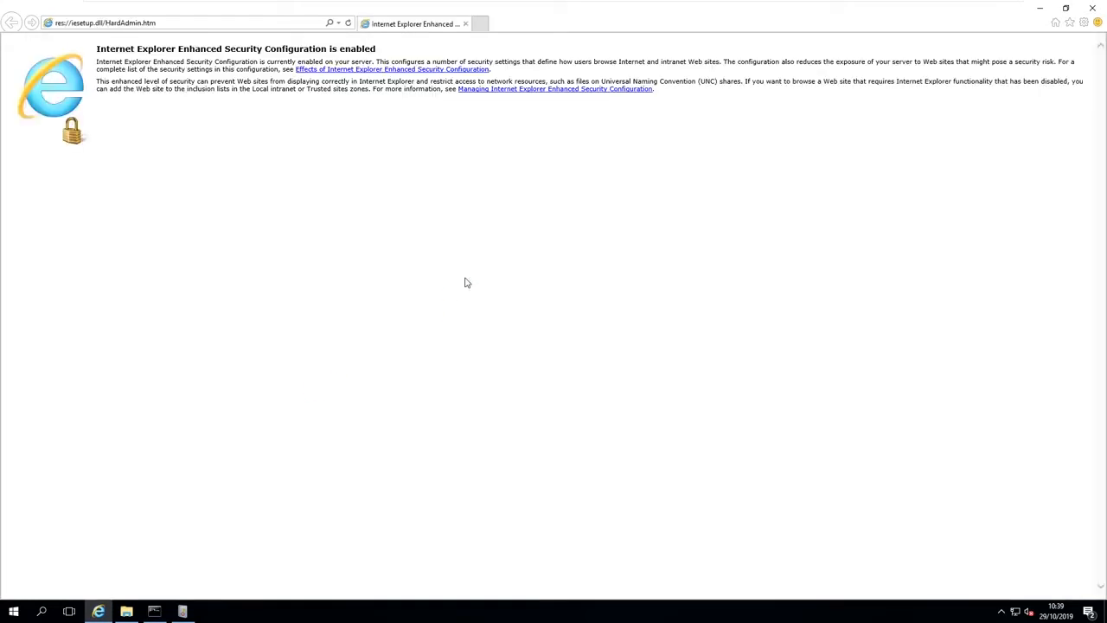
mouse_move(228, 18)
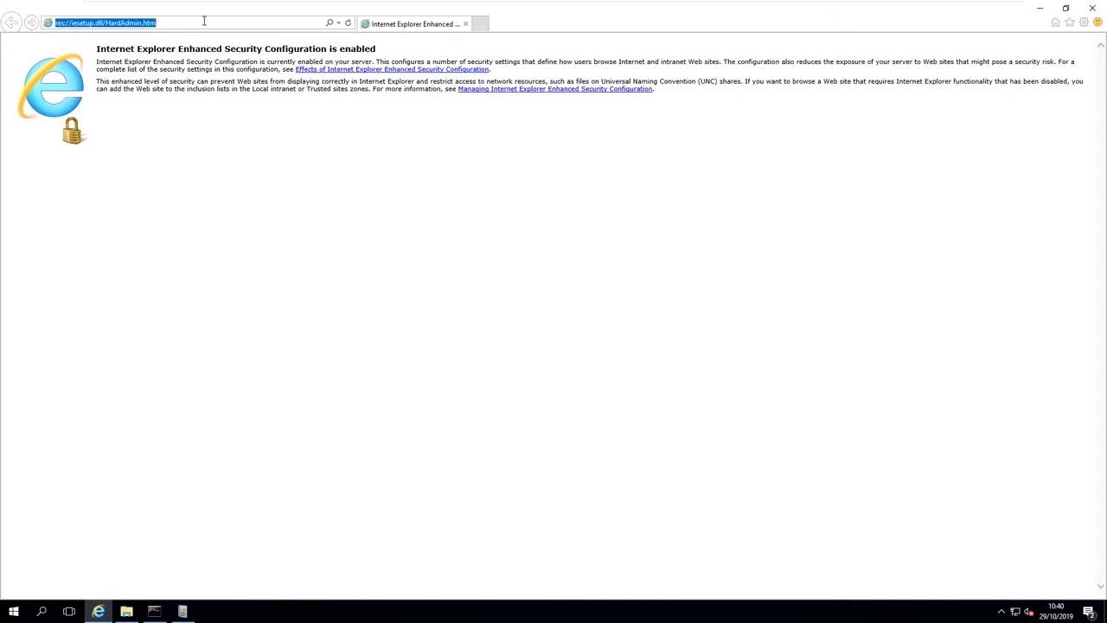
Step: Navigate to the github.com/SwiftOnSecurity/sysmon-config repository via the 'swift' address-bar suggestion
type("swiftOnSecurity/sysmon-config")
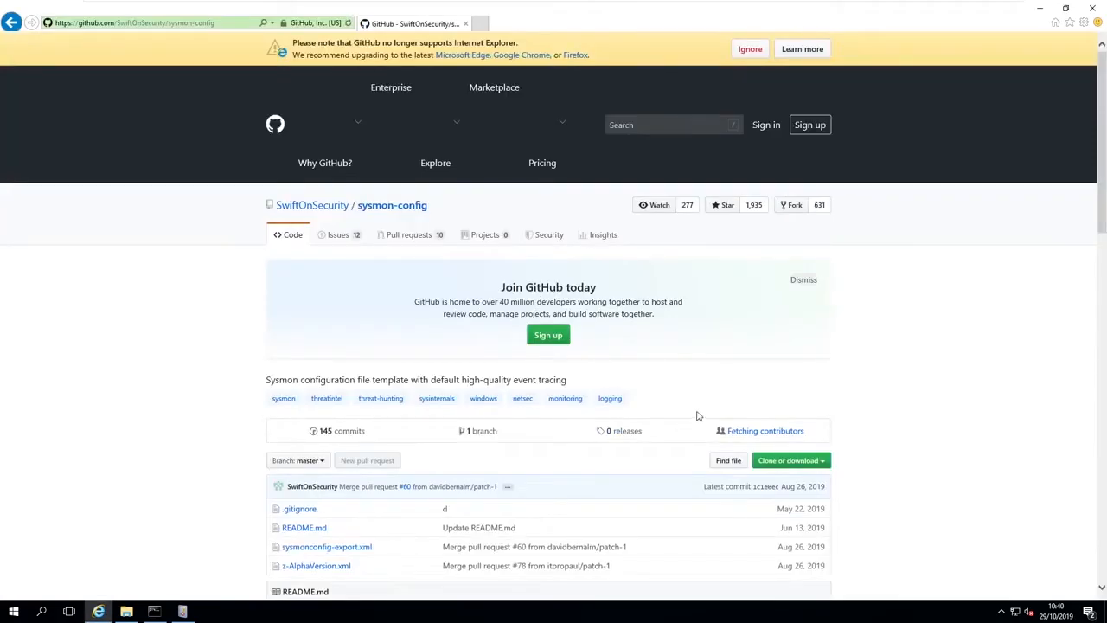
Step: View sysmonconfig-export.xml and read through its process-event exclusion rules
scroll("down", 3)
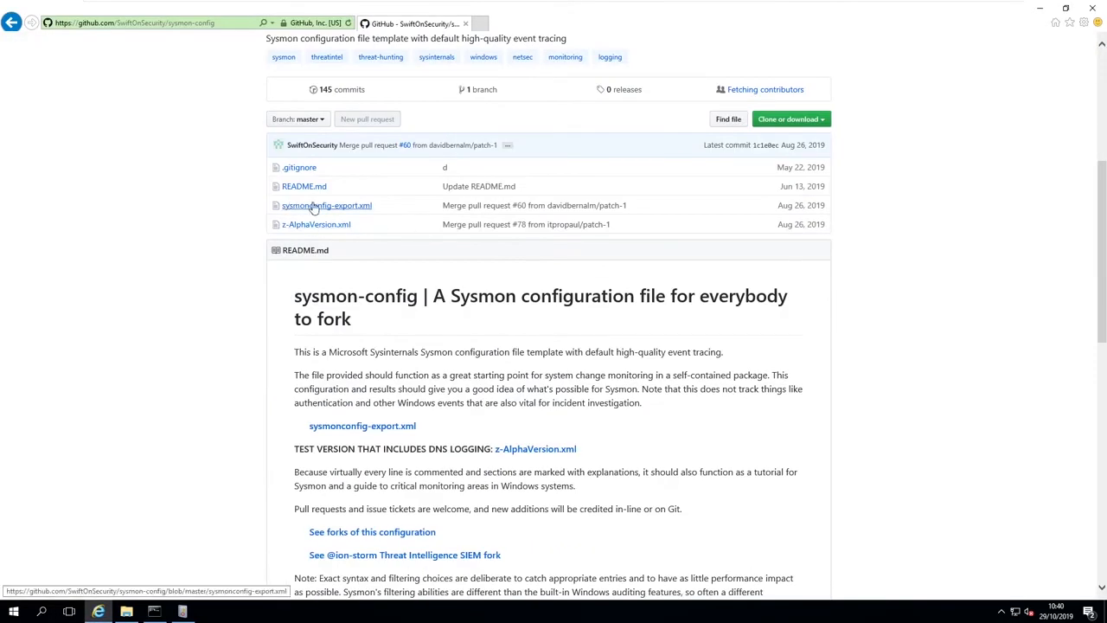
left_click(325, 204)
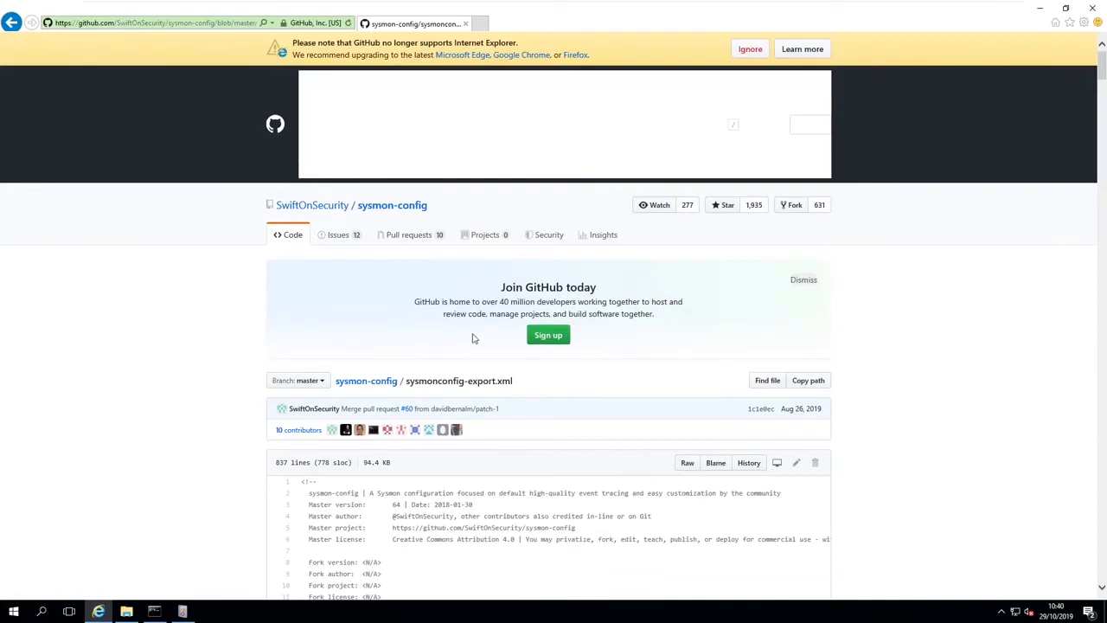
scroll("down", 3)
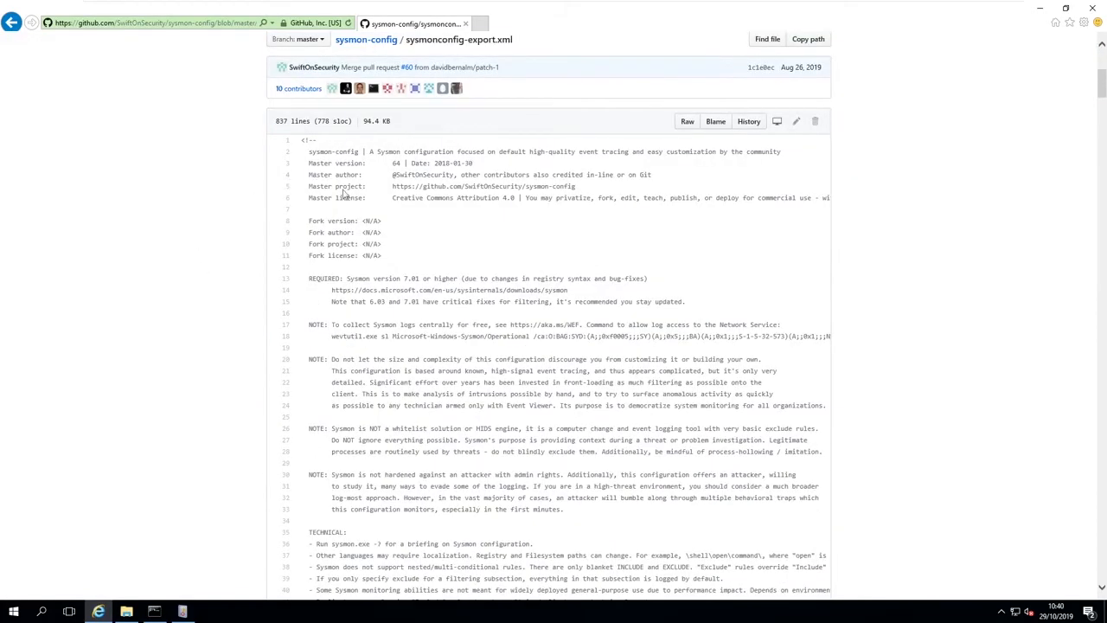
scroll("down", 3)
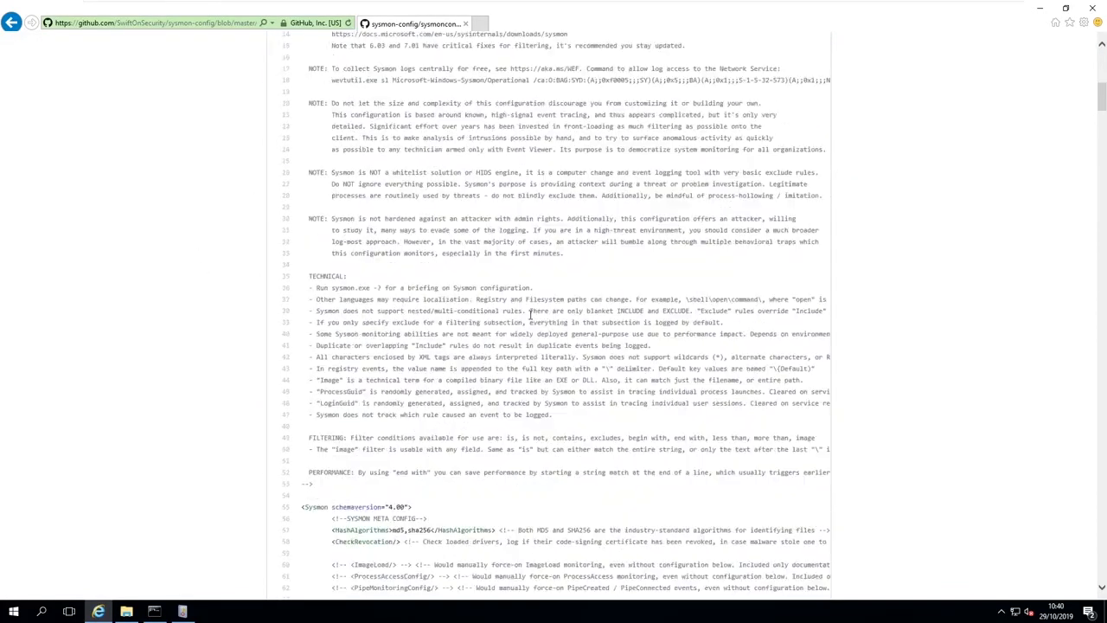
scroll("down", 3)
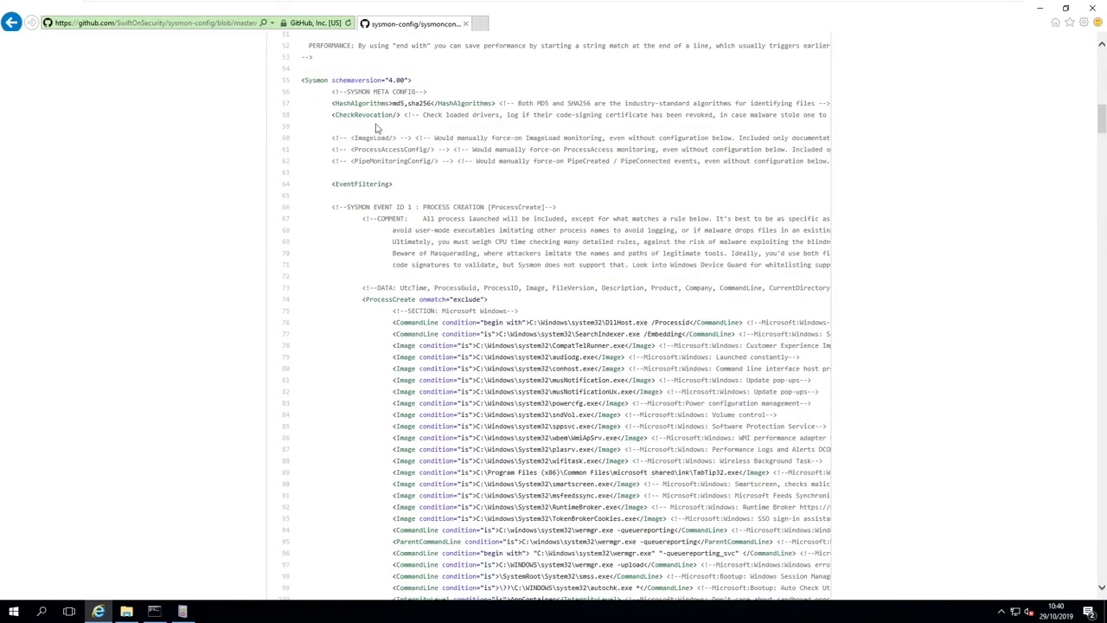
double_click(338, 139)
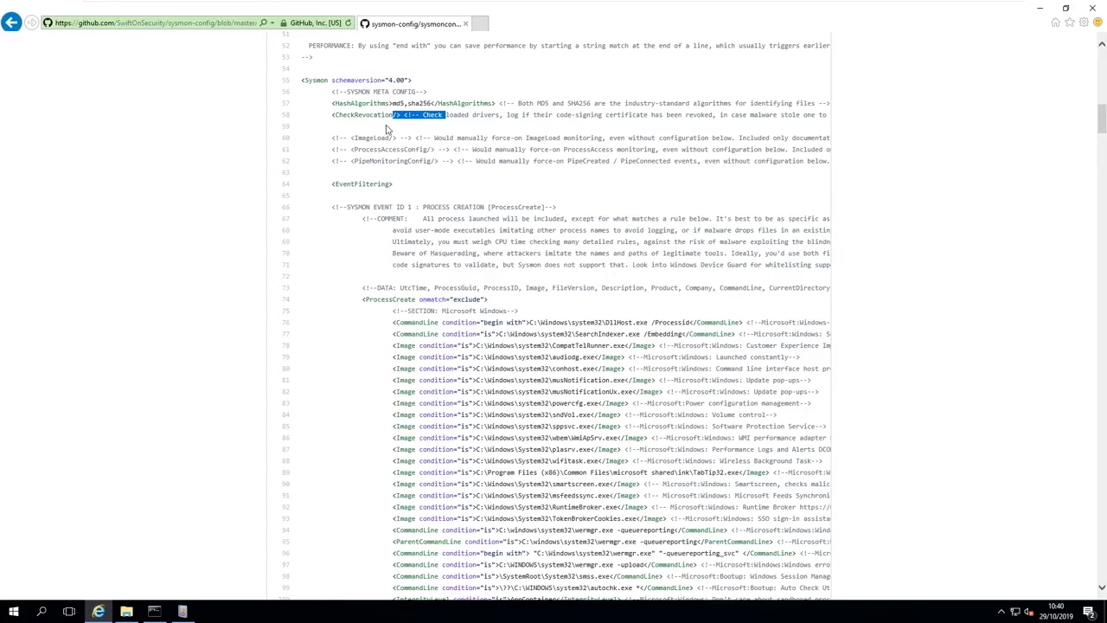
mouse_move(347, 251)
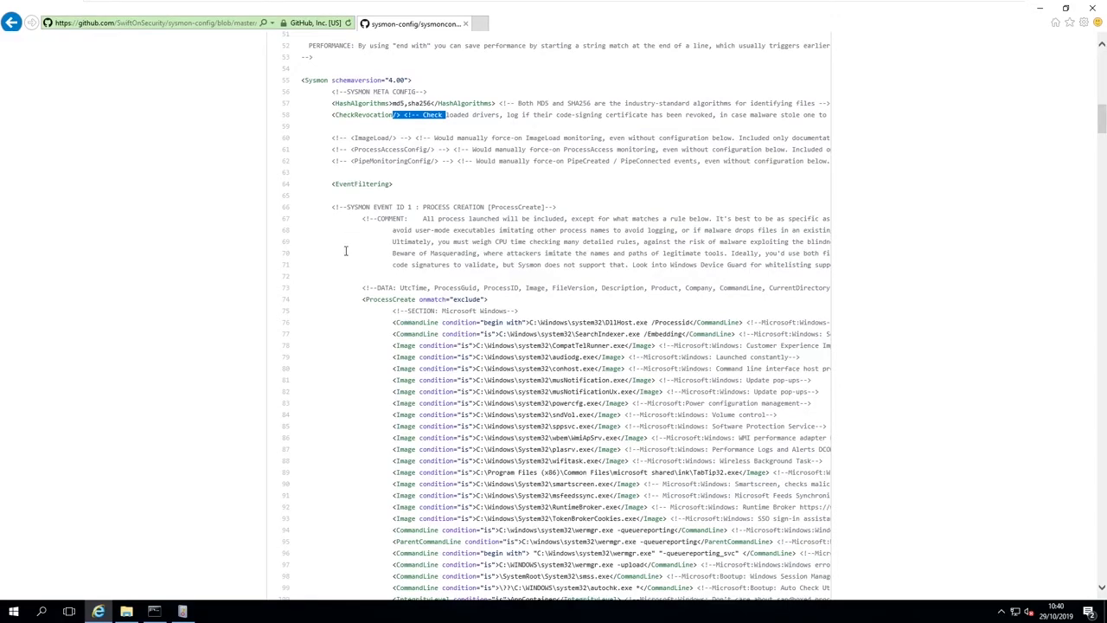
Step: Highlight the FileCreateTime exclude rules and review the remaining file and network event rules
scroll("down", 3)
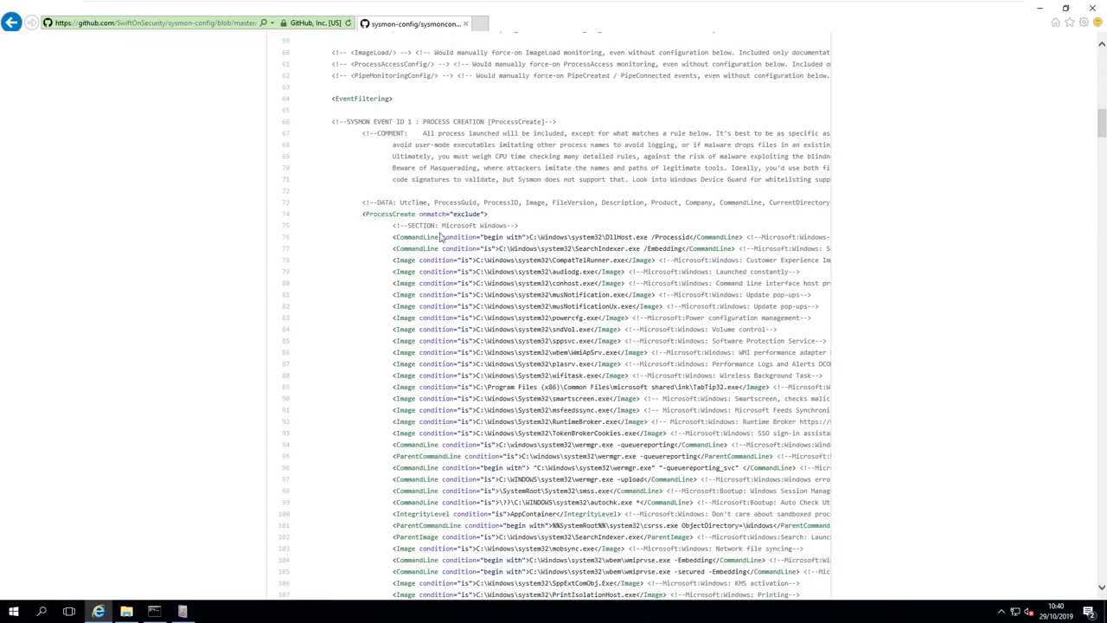
scroll("down", 3)
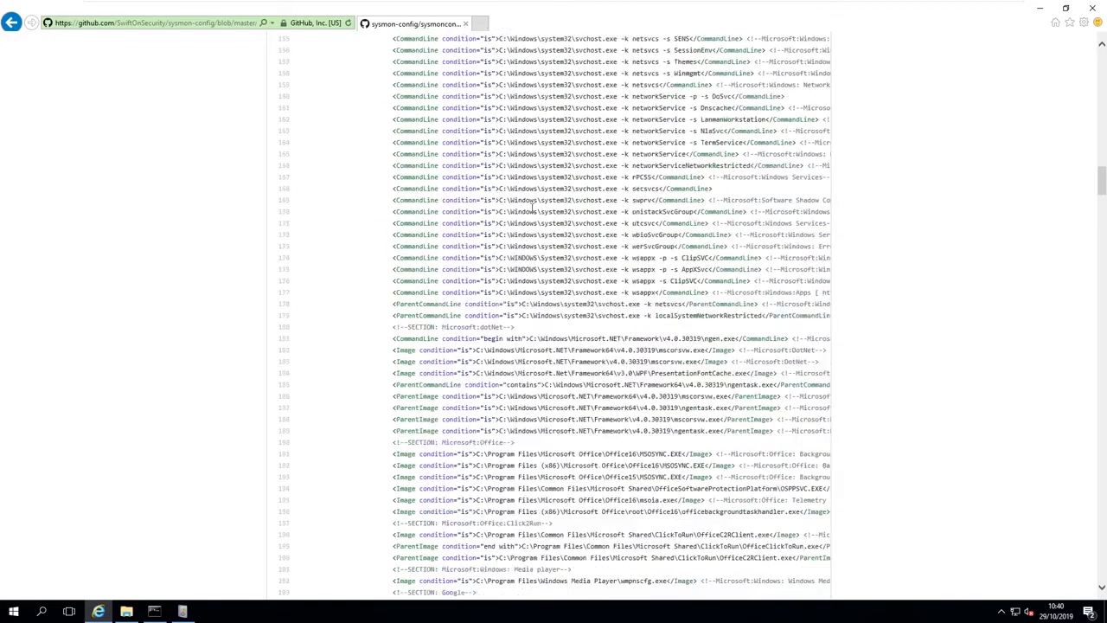
scroll("down", 3)
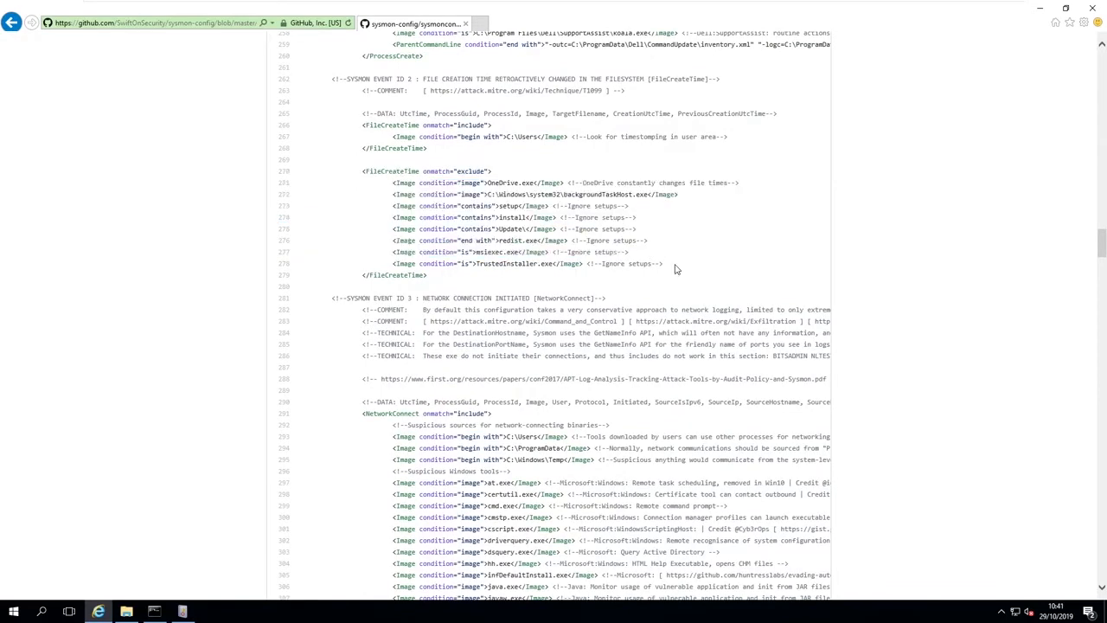
left_click_drag(393, 183, 664, 263)
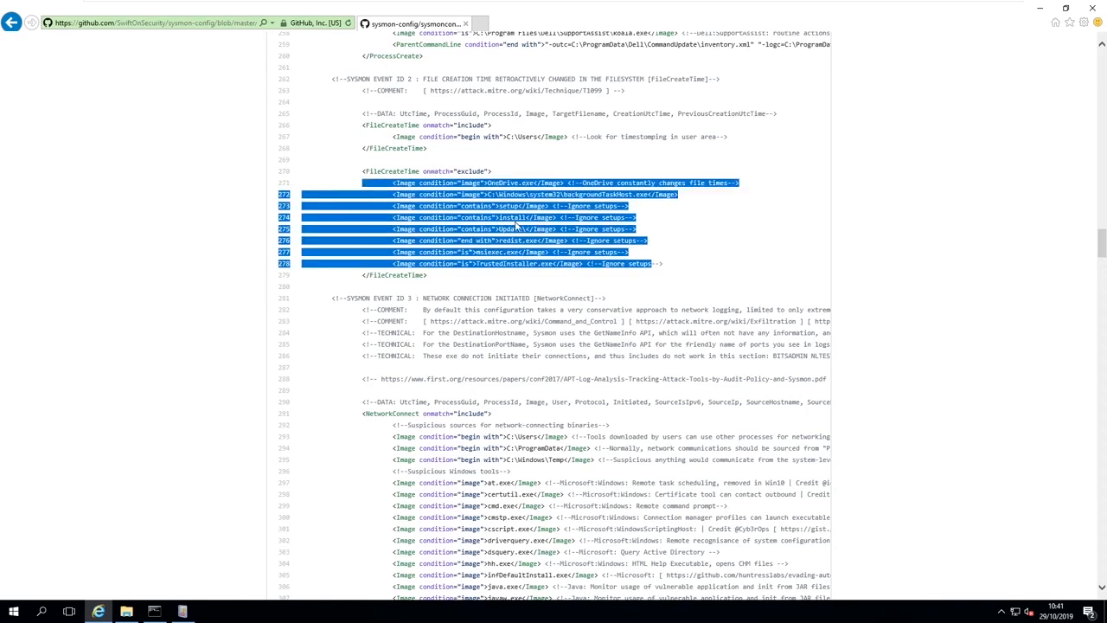
scroll("down", 3)
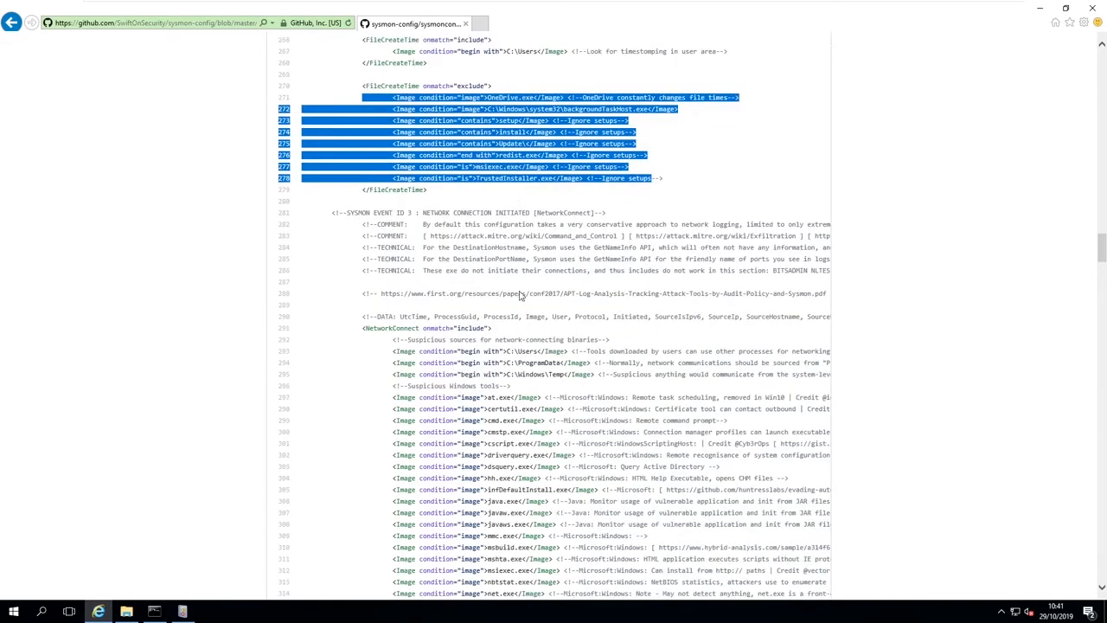
scroll("down", 3)
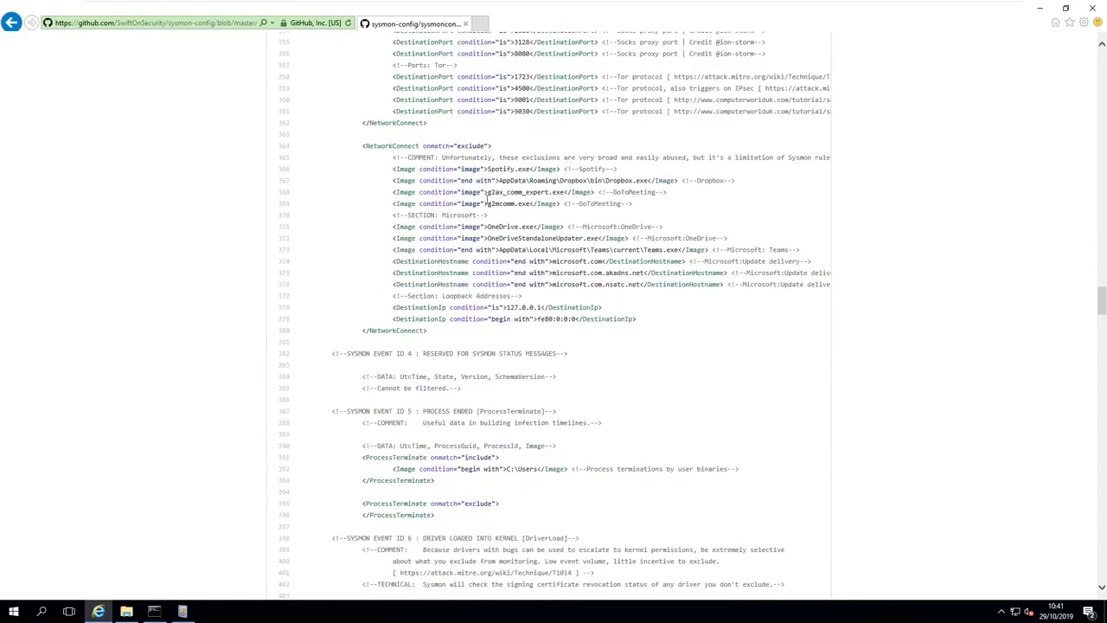
mouse_move(380, 164)
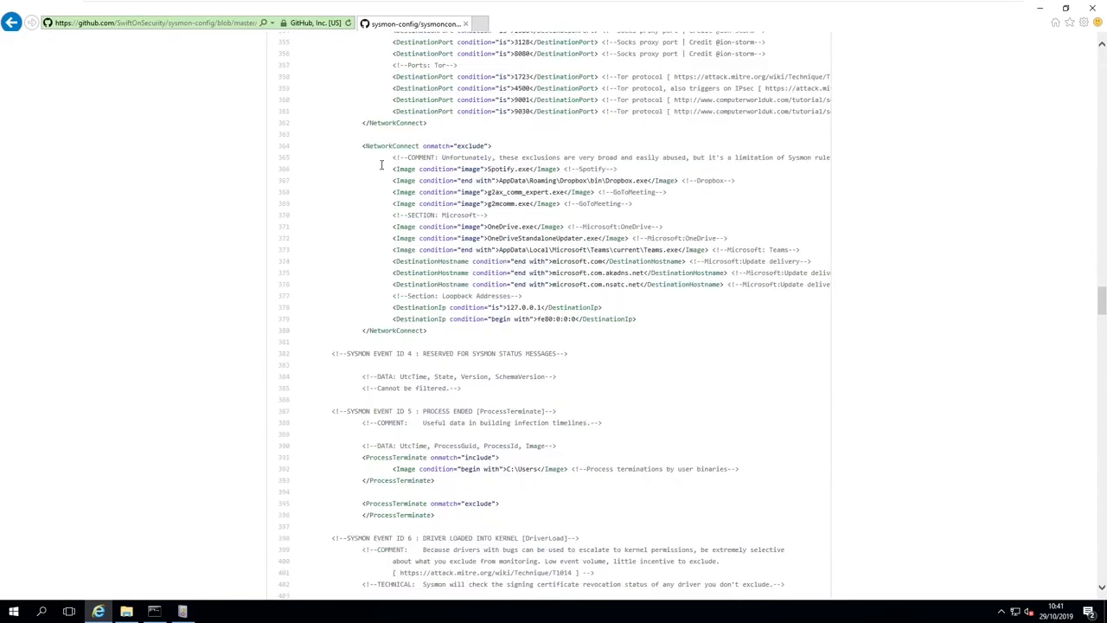
scroll("down", 3)
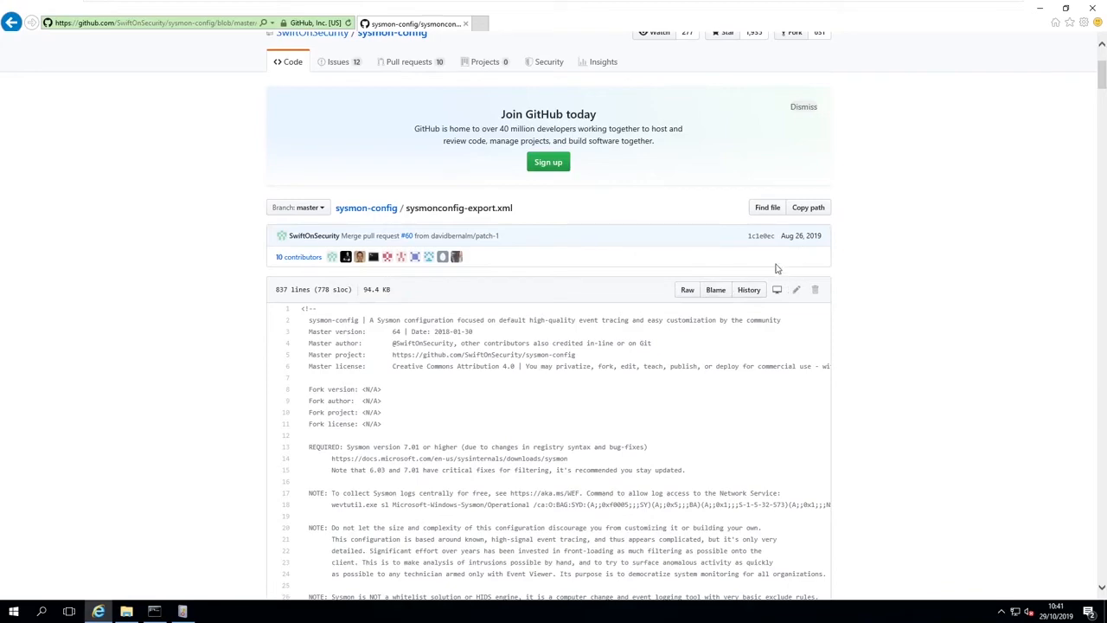
Step: View the raw plain-text version of sysmonconfig-export.xml in the browser
left_click(687, 291)
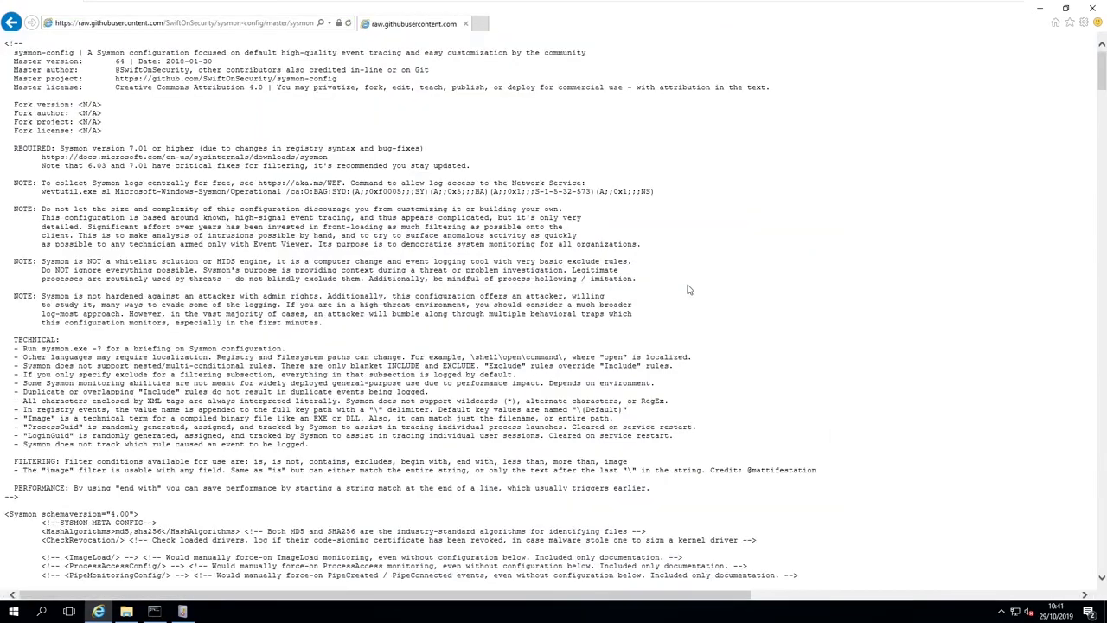
mouse_move(419, 163)
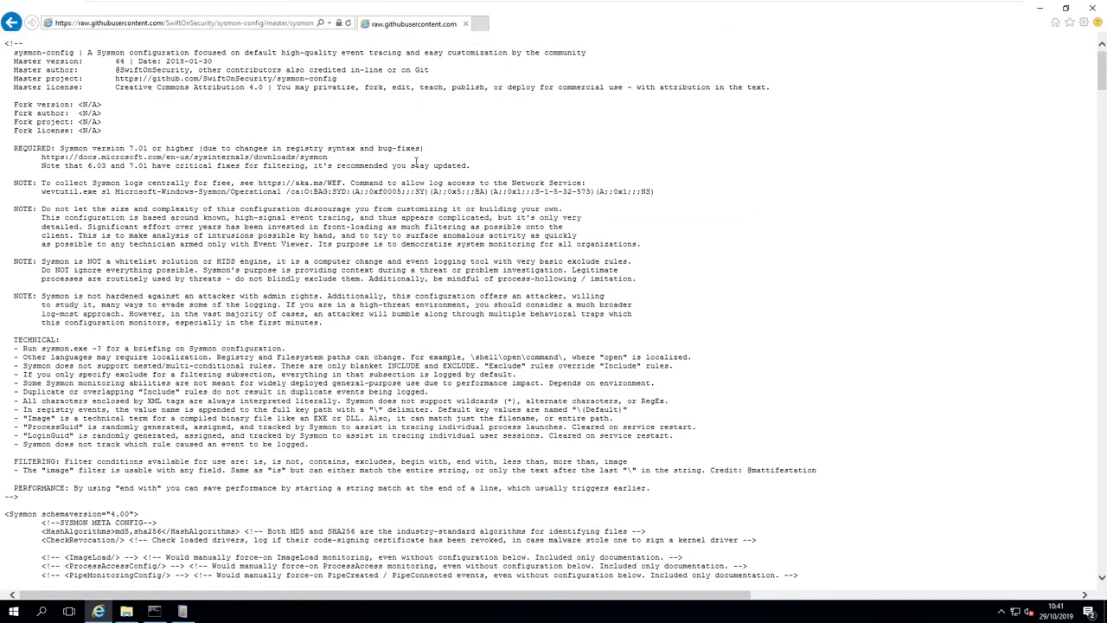
right_click(424, 165)
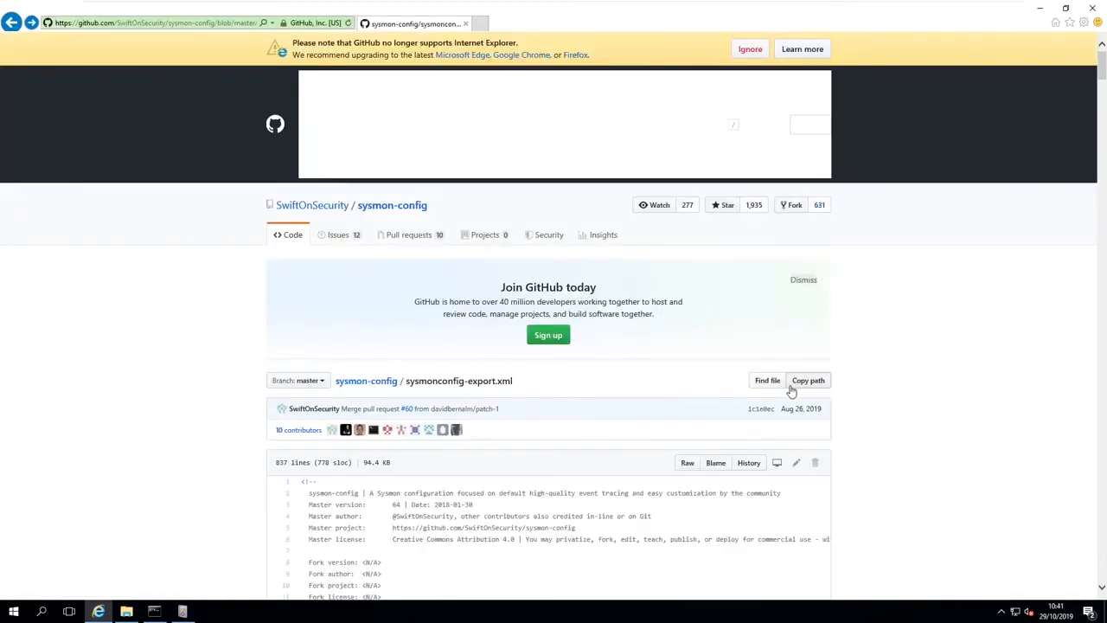
mouse_move(685, 464)
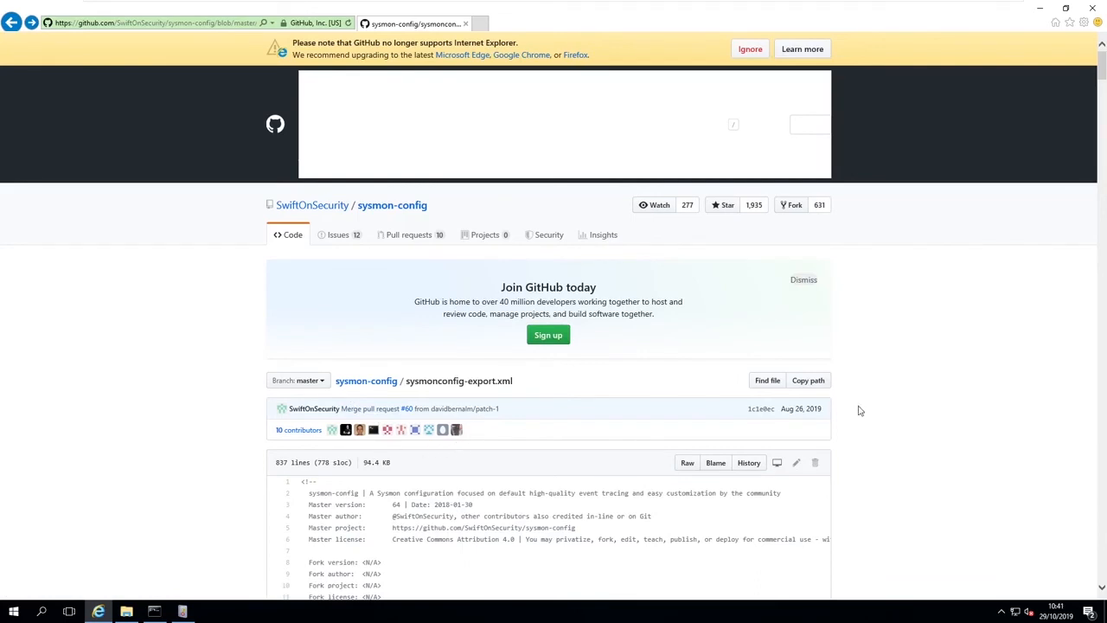
scroll("down", 3)
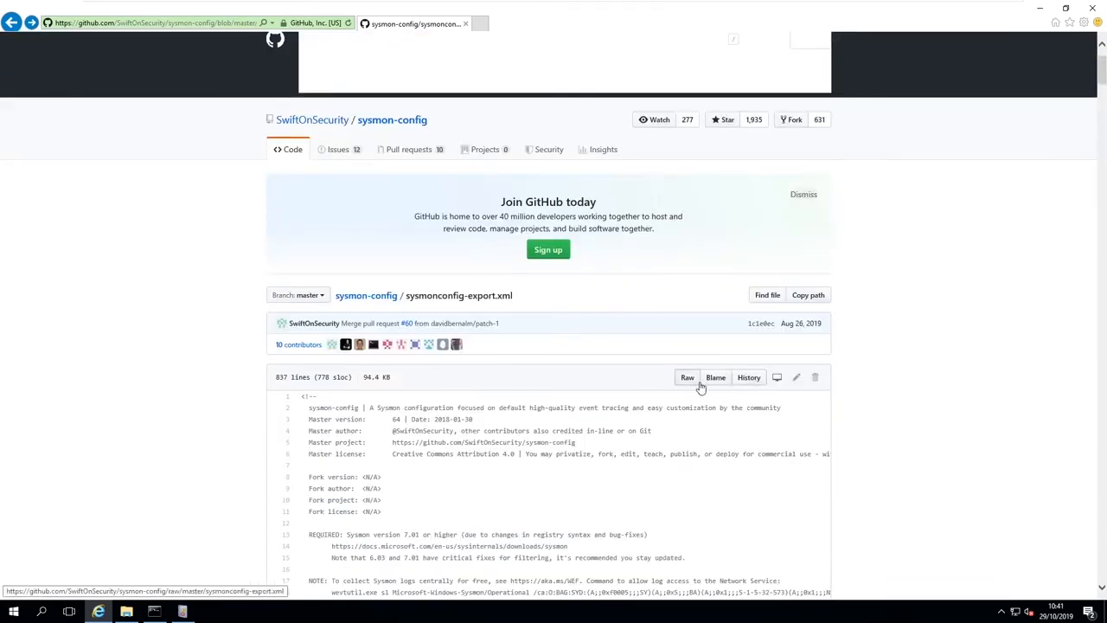
mouse_move(796, 377)
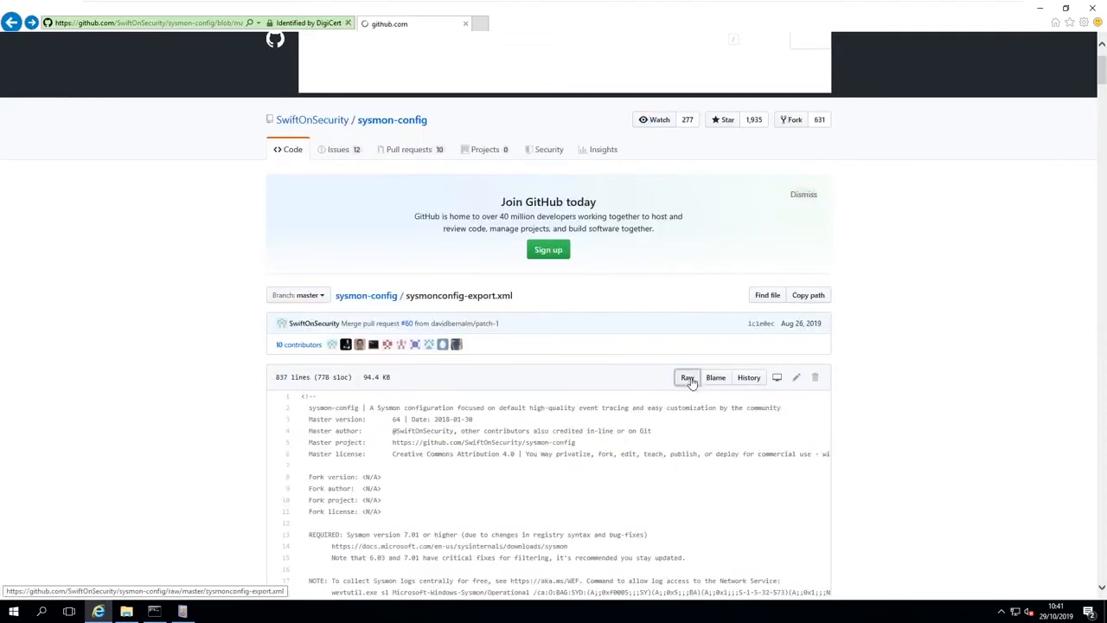
right_click(486, 256)
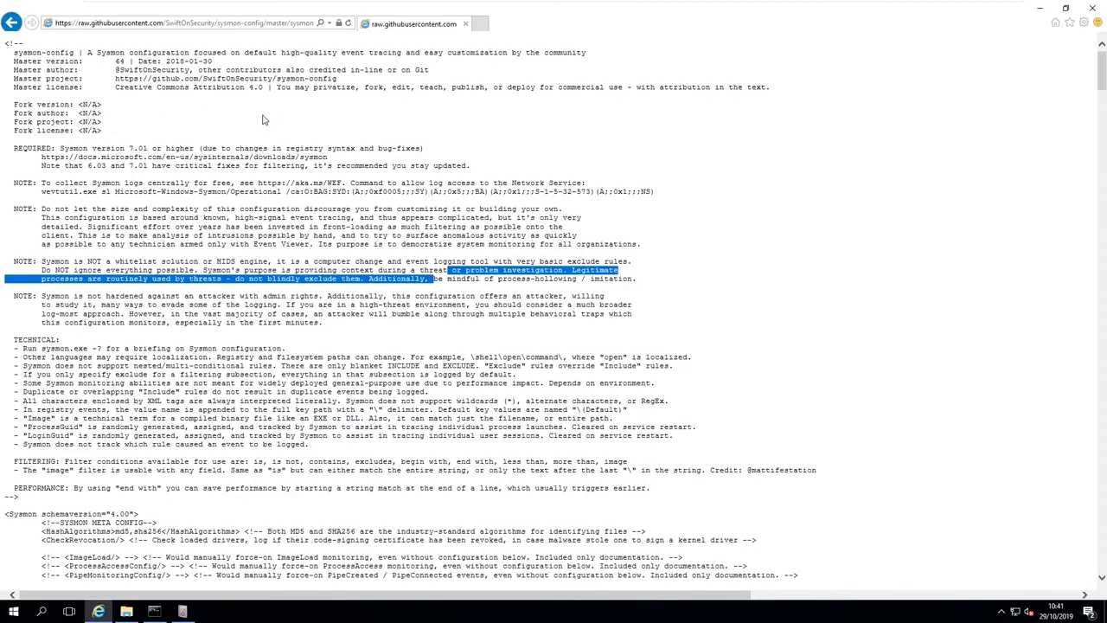
Step: Save the raw sysmonconfig-export.xml as a local copy via File > Save as
left_click(10, 38)
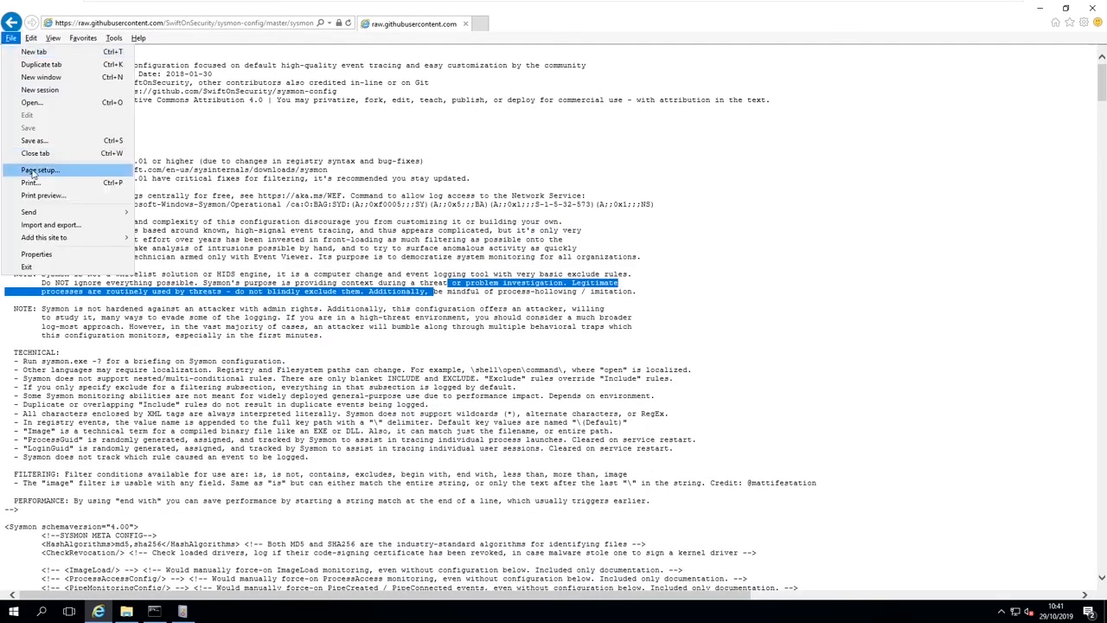
left_click(34, 138)
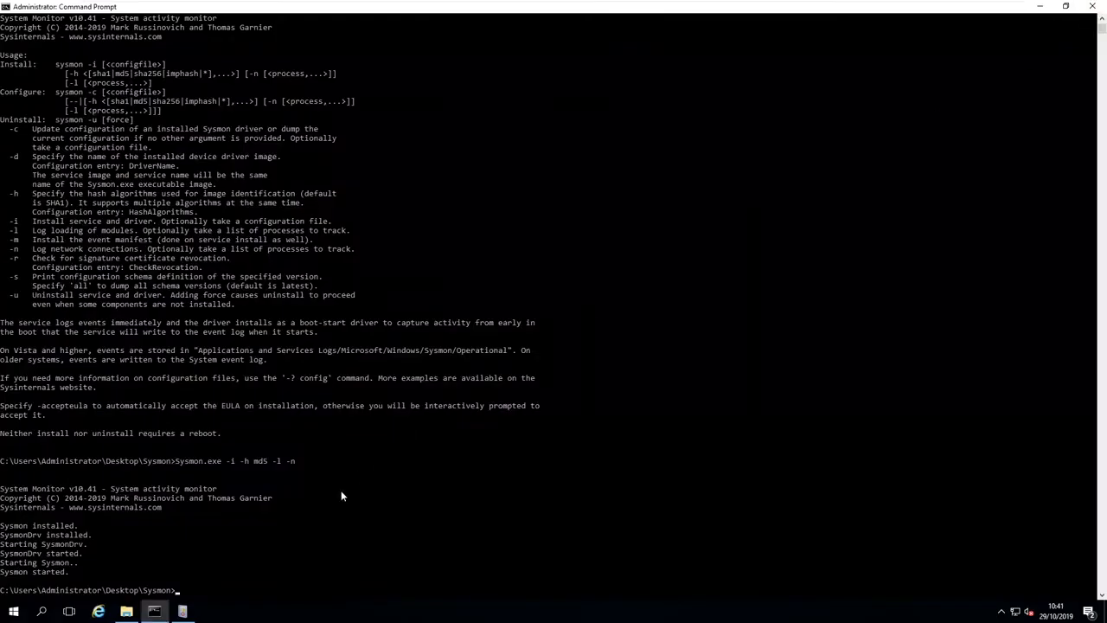
mouse_move(582, 471)
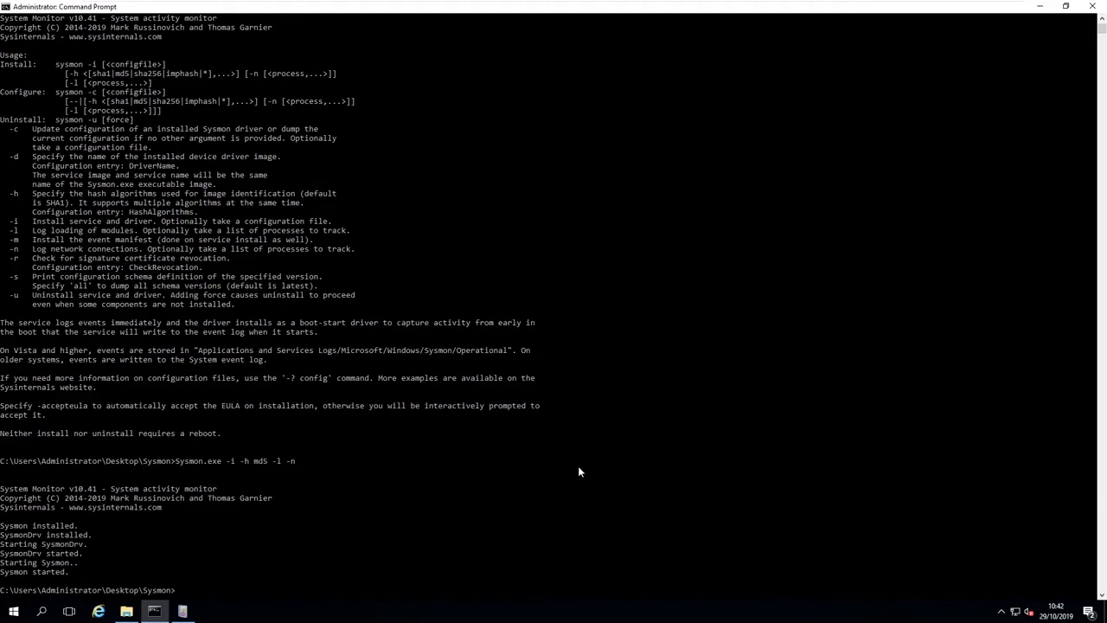
Step: Apply the new configuration with sysmon -c ..\sysmonconfig-export.txt
type("sysmon -")
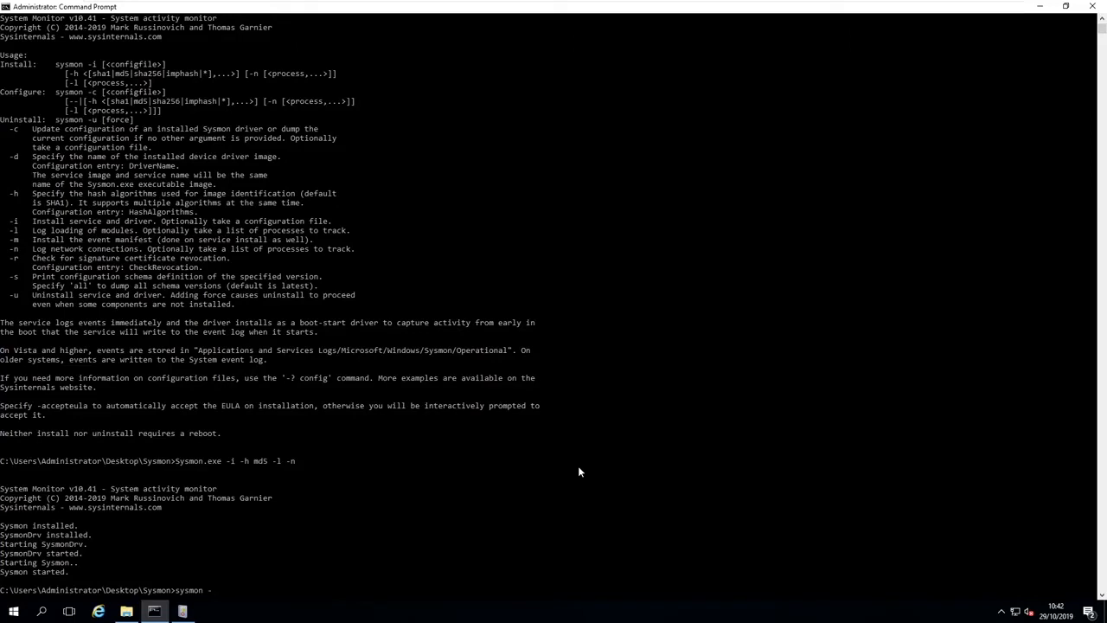
type("c")
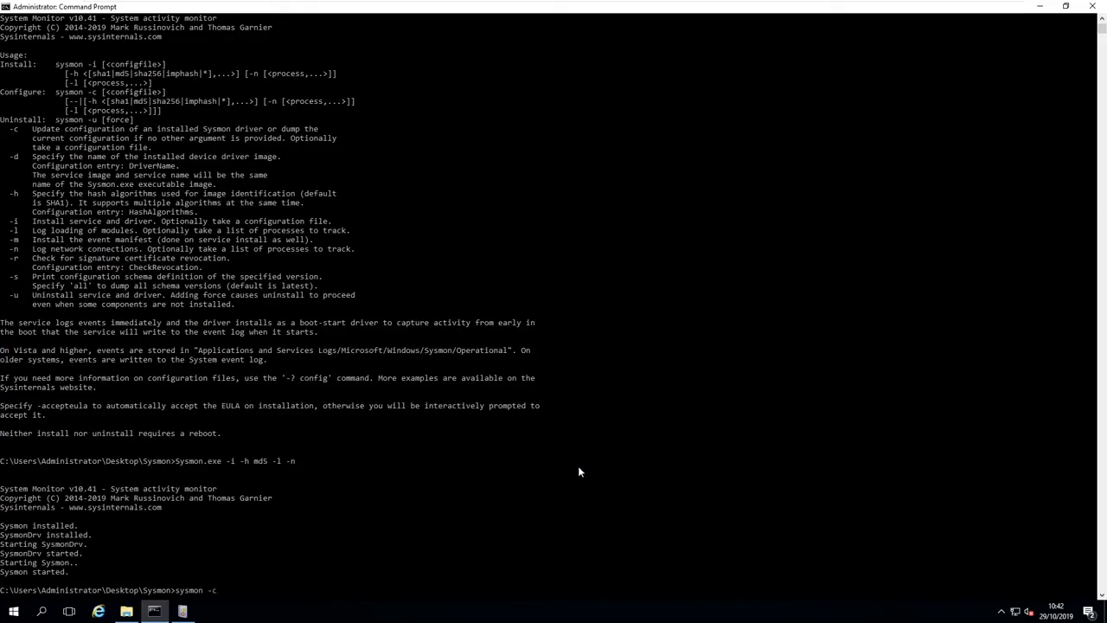
type("..\\")
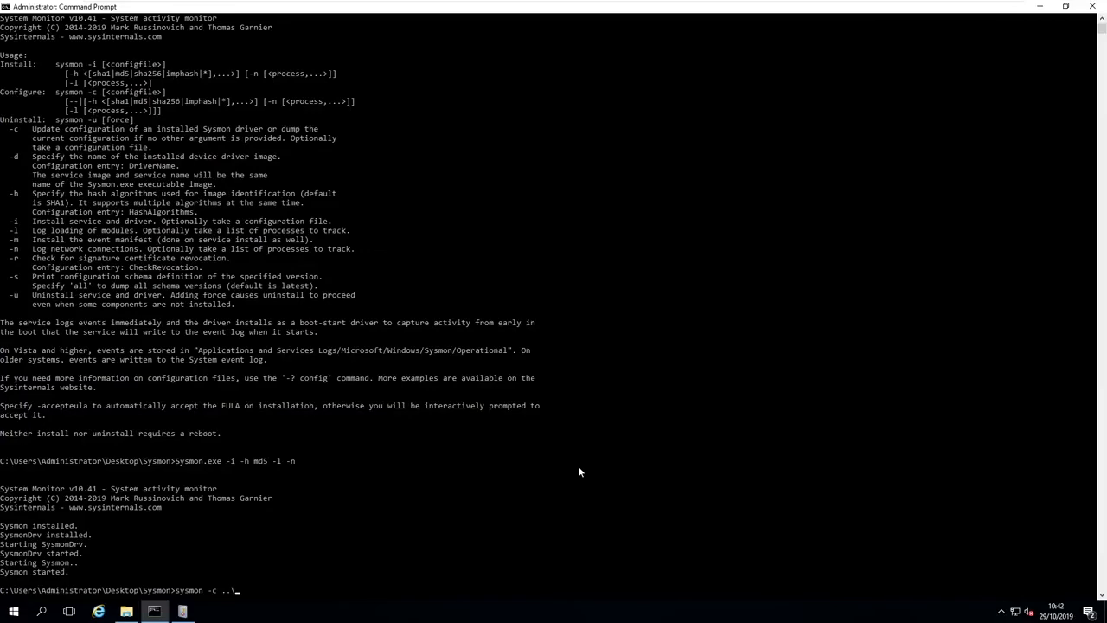
type("sysmonconfig-export.txt")
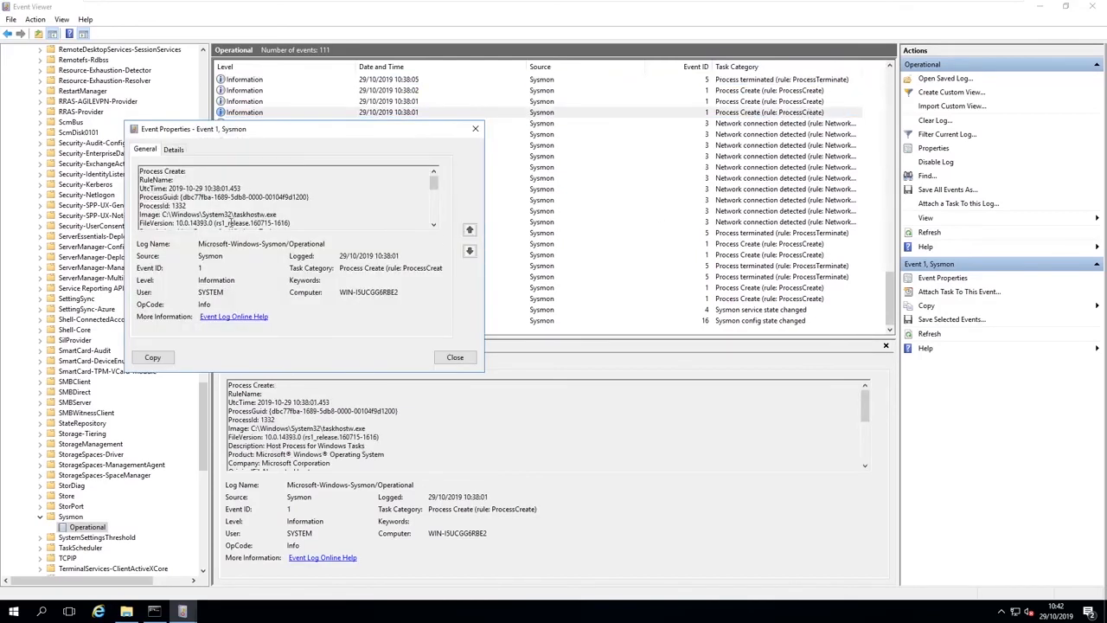
Step: Read the Process Create details, step to the Network connection event, note its SourcePort, then close the properties
scroll("down", 3)
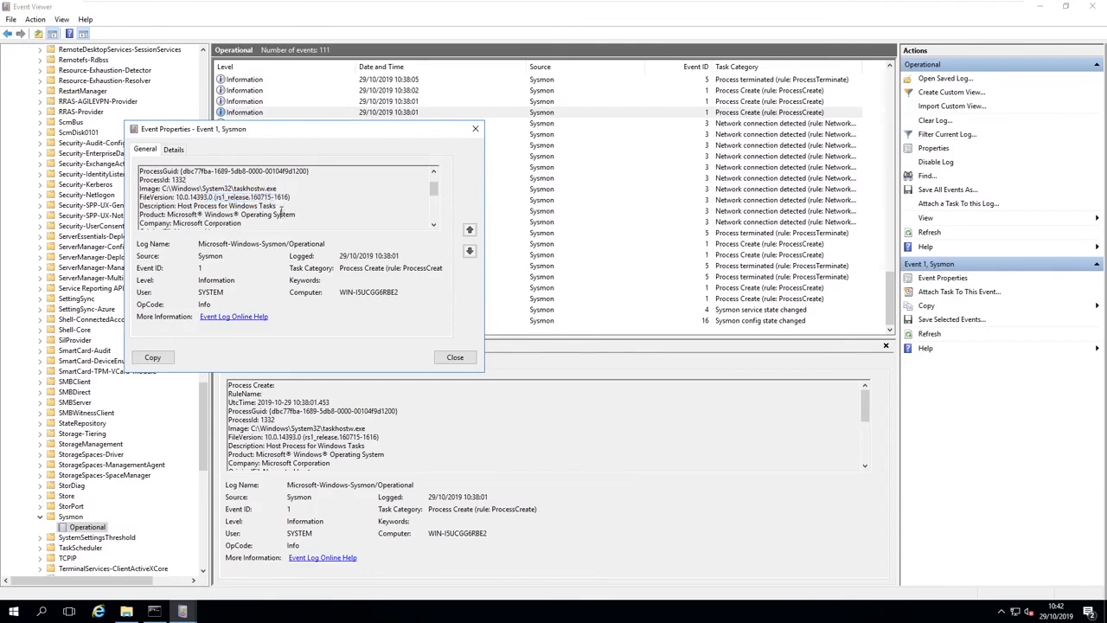
scroll("down", 3)
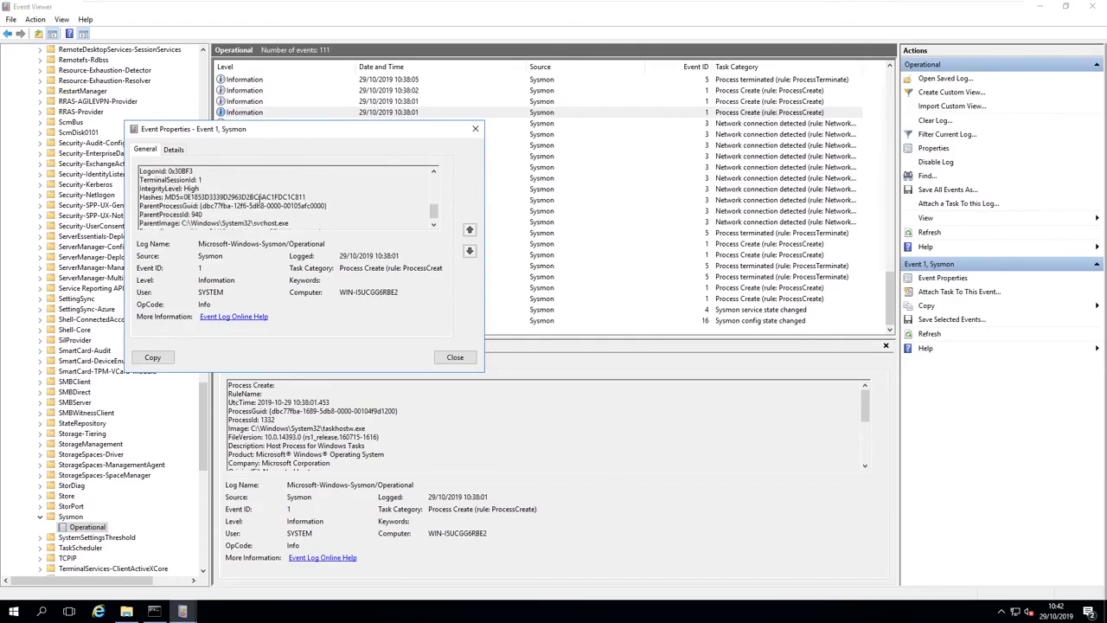
left_click(454, 356)
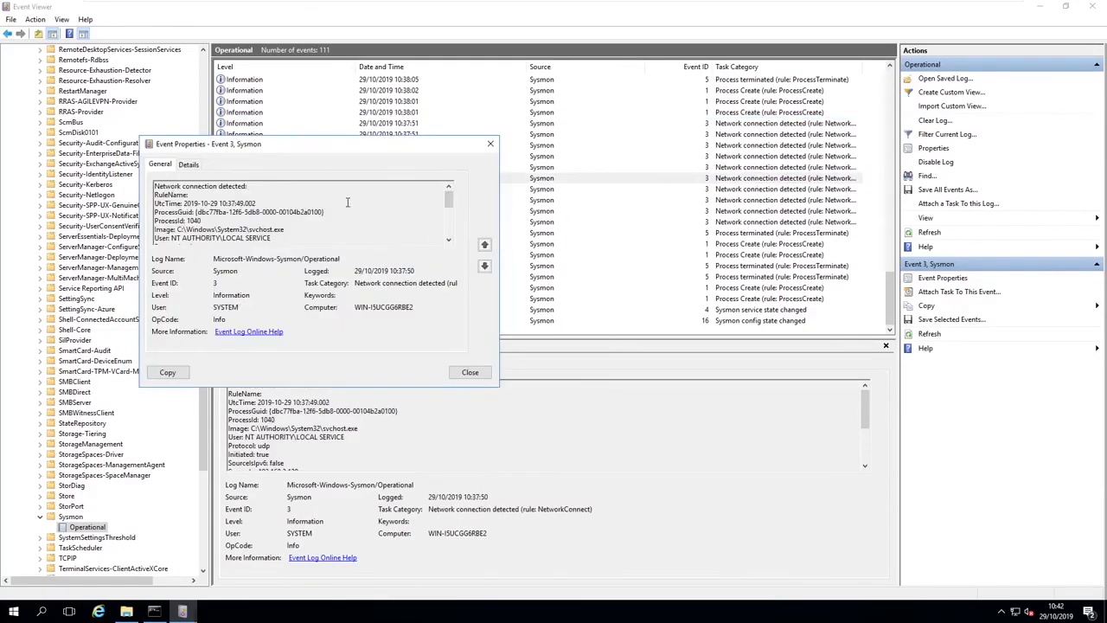
scroll("down", 3)
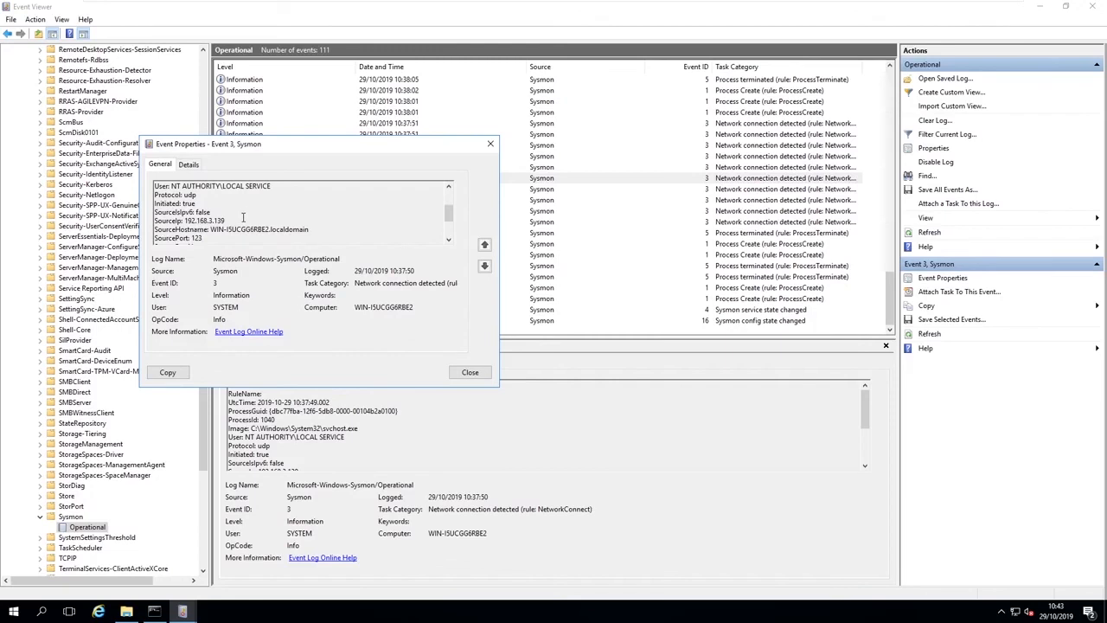
double_click(194, 239)
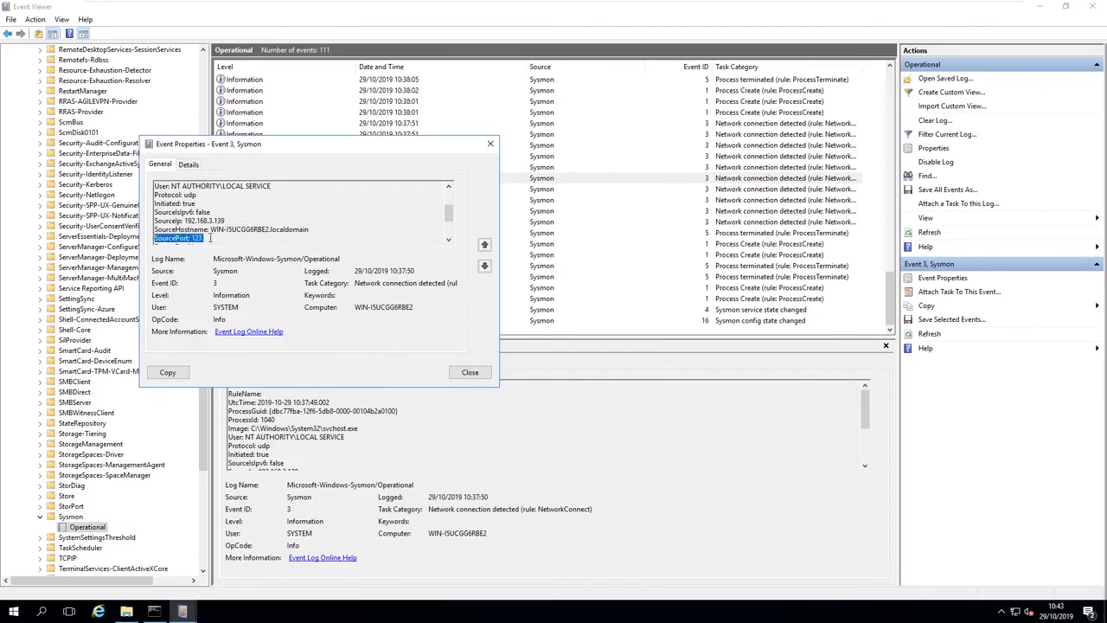
scroll("down", 3)
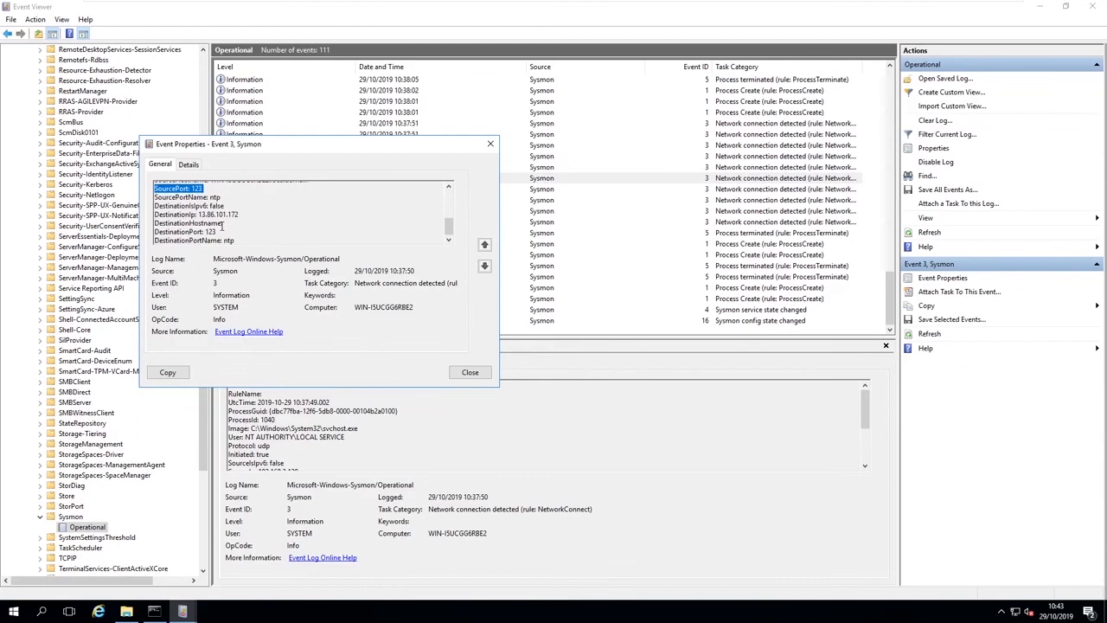
left_click(470, 372)
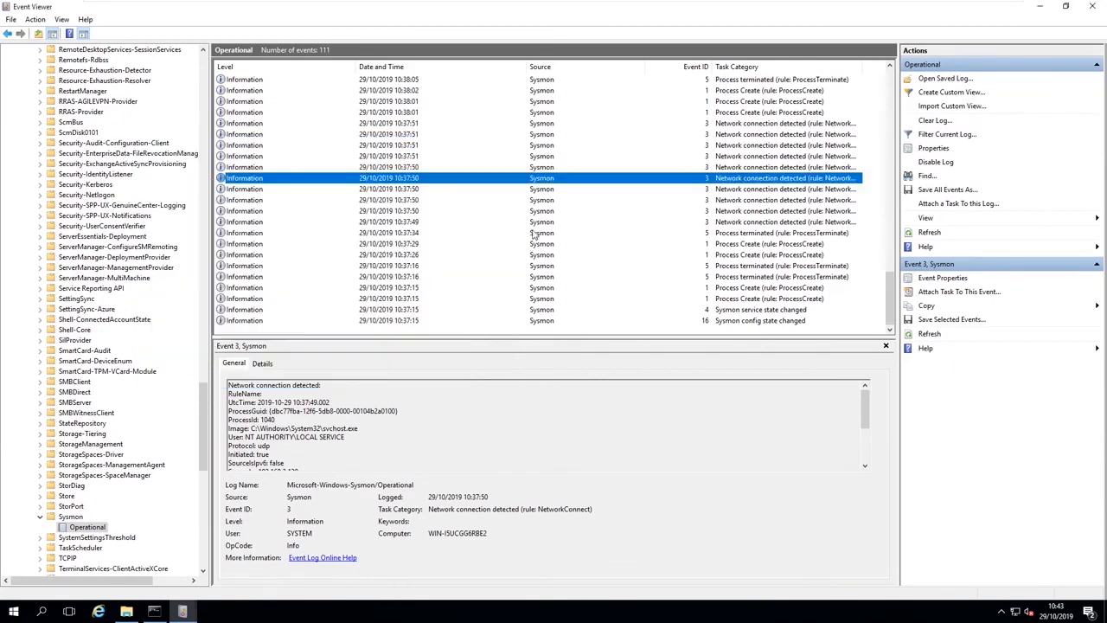
Step: Preview another 'Network connection detected' event, this one from the System process
left_click(569, 211)
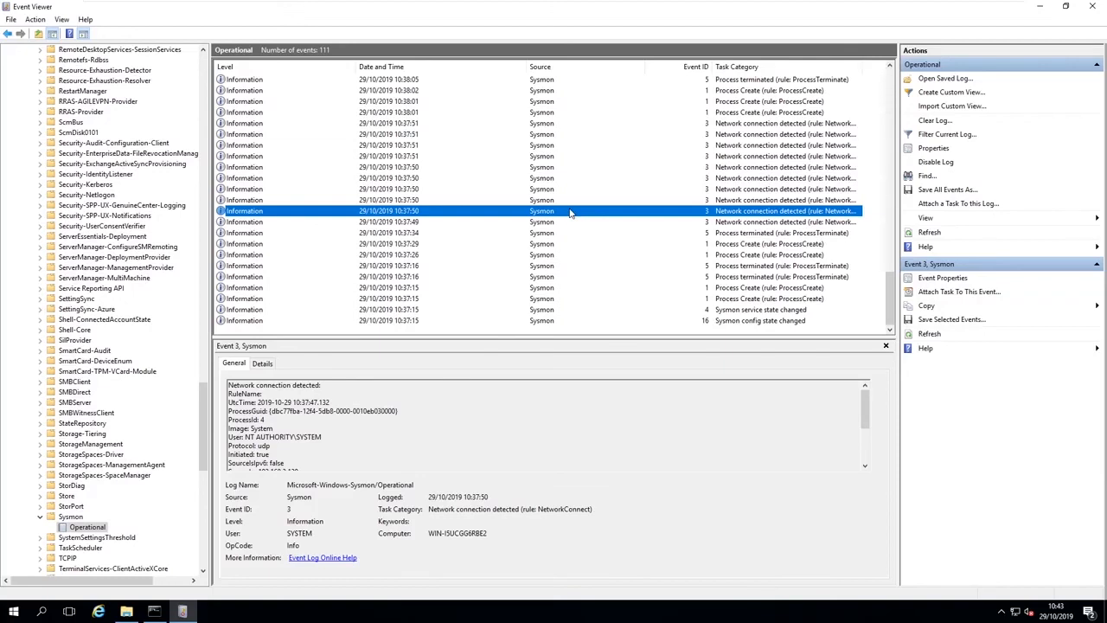
mouse_move(514, 220)
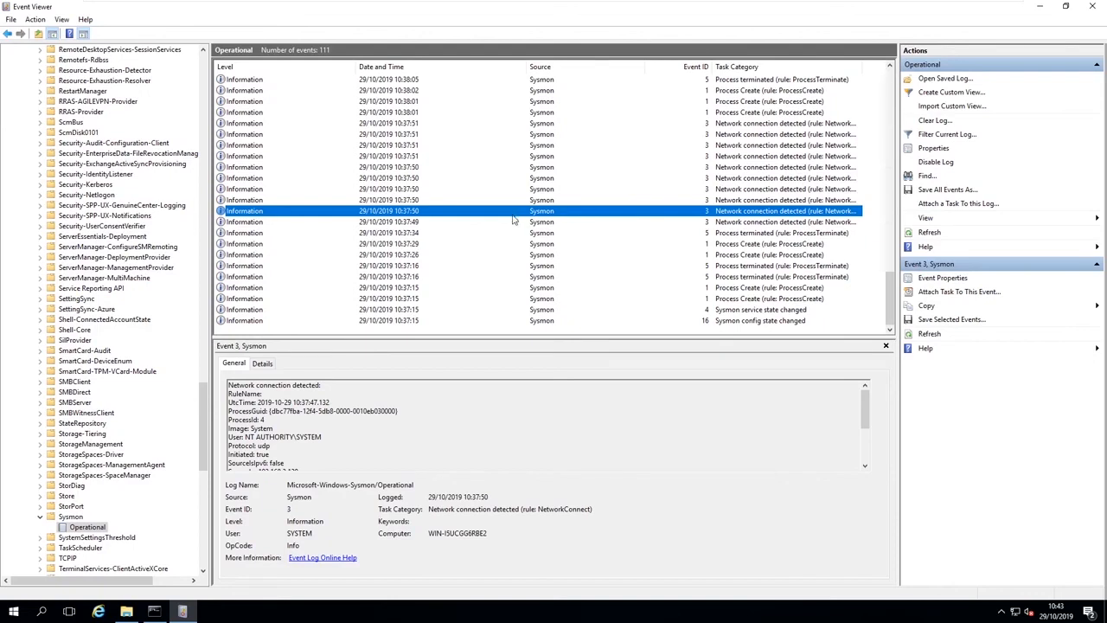